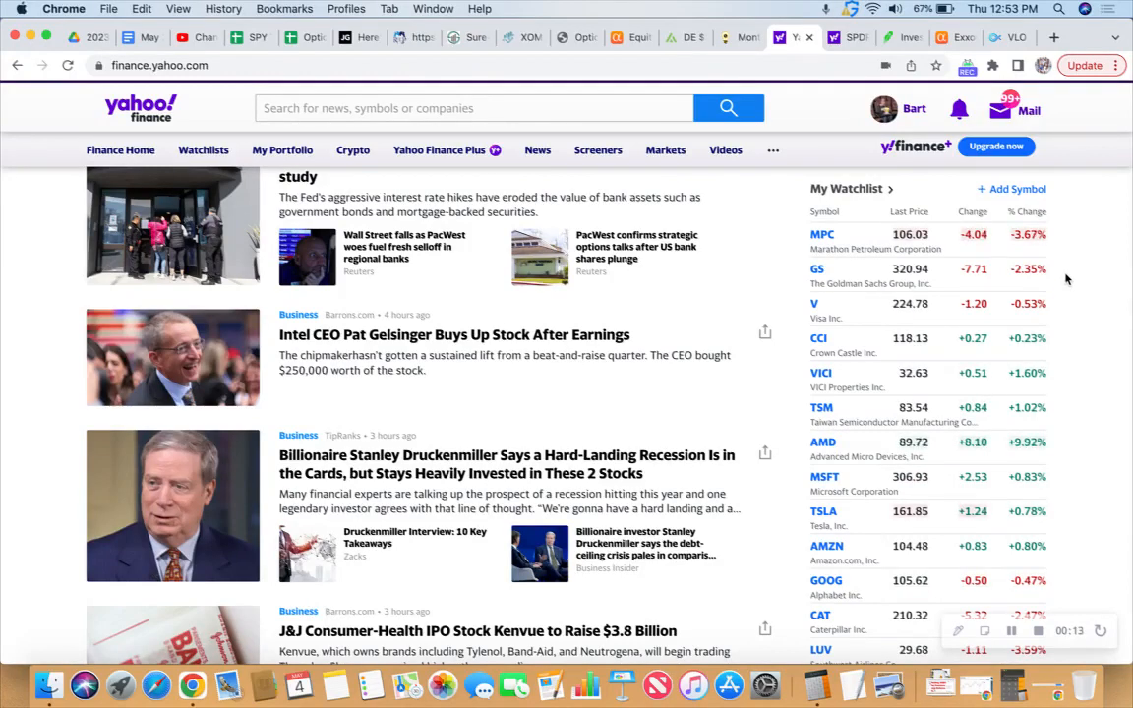
{"action": "mouse_move", "coordinate": [1064, 303]}
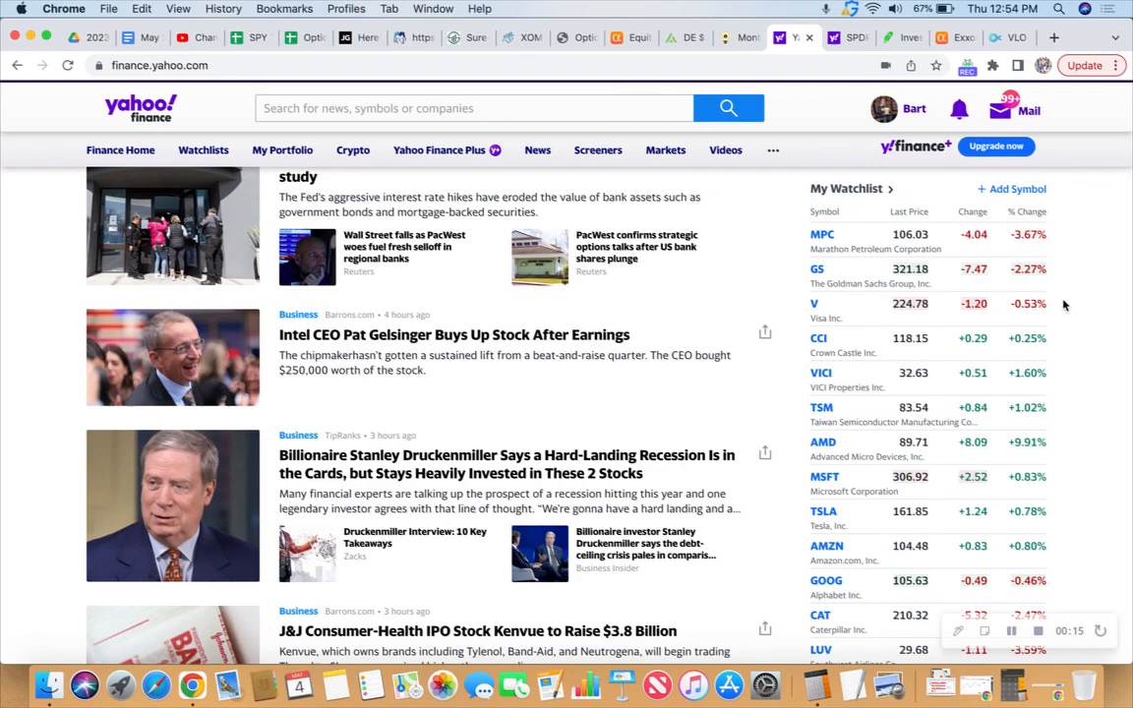
Step: Scroll down through the SPY quote page toward the Robinhood options credit spread list
{"action": "scroll", "scroll_direction": "down", "scroll_amount": 3}
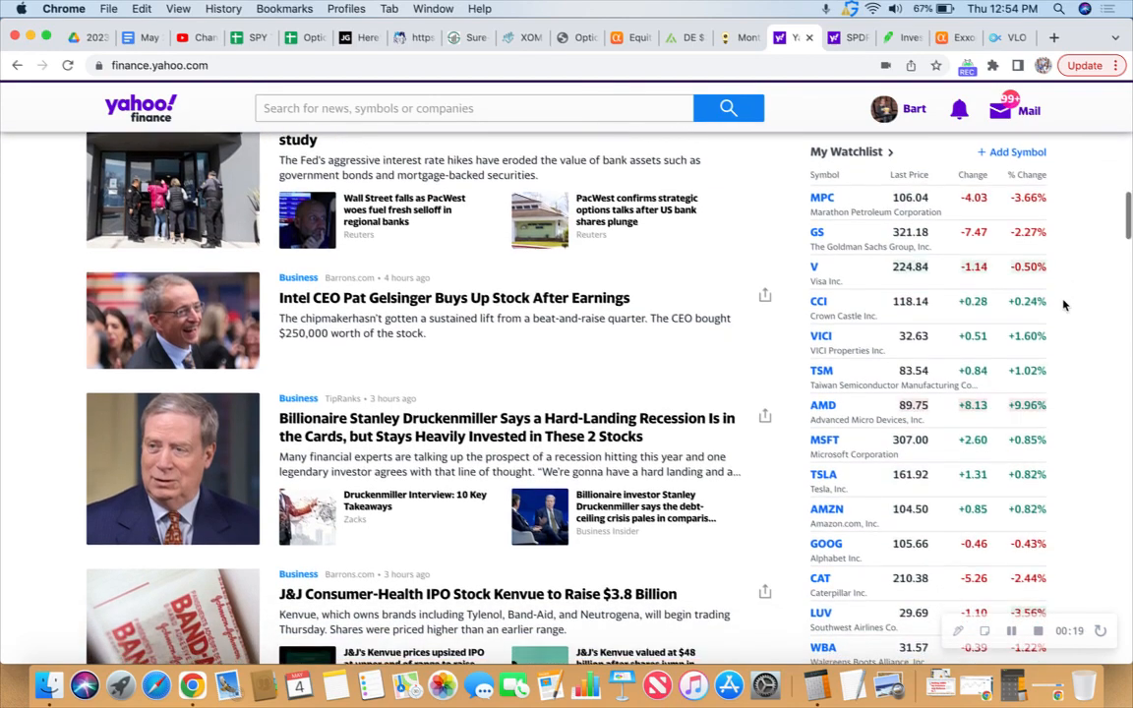
{"action": "scroll", "scroll_direction": "down", "scroll_amount": 3}
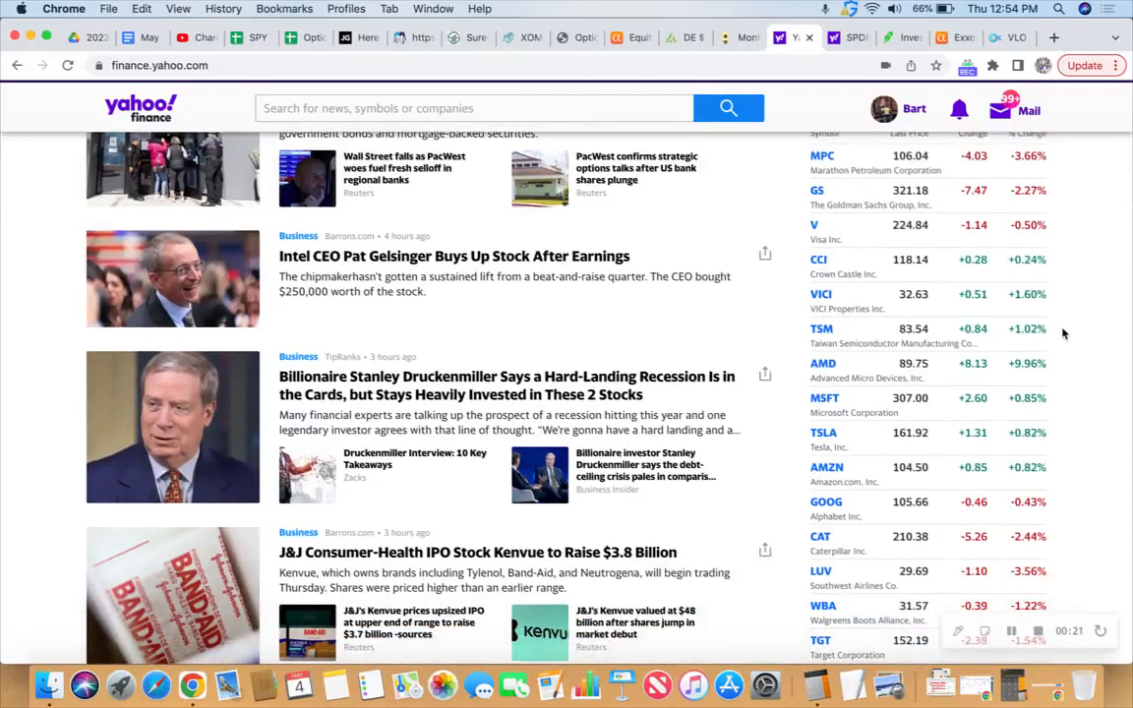
{"action": "scroll", "scroll_direction": "down", "scroll_amount": 3}
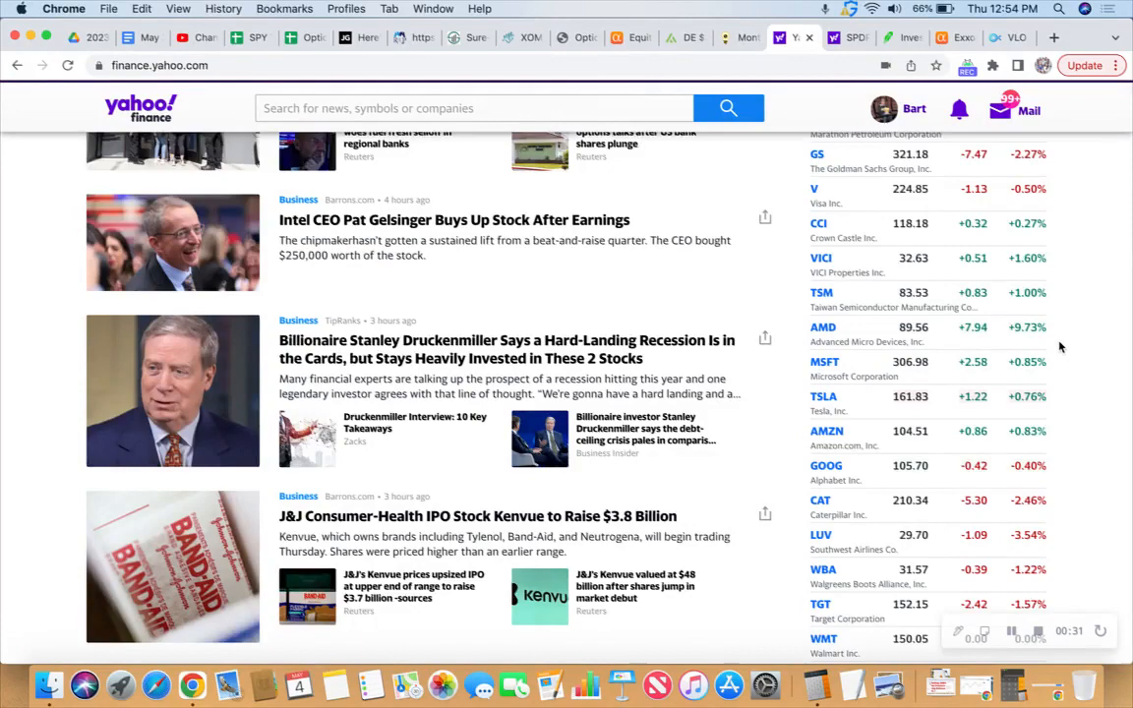
{"action": "scroll", "scroll_direction": "down", "scroll_amount": 3}
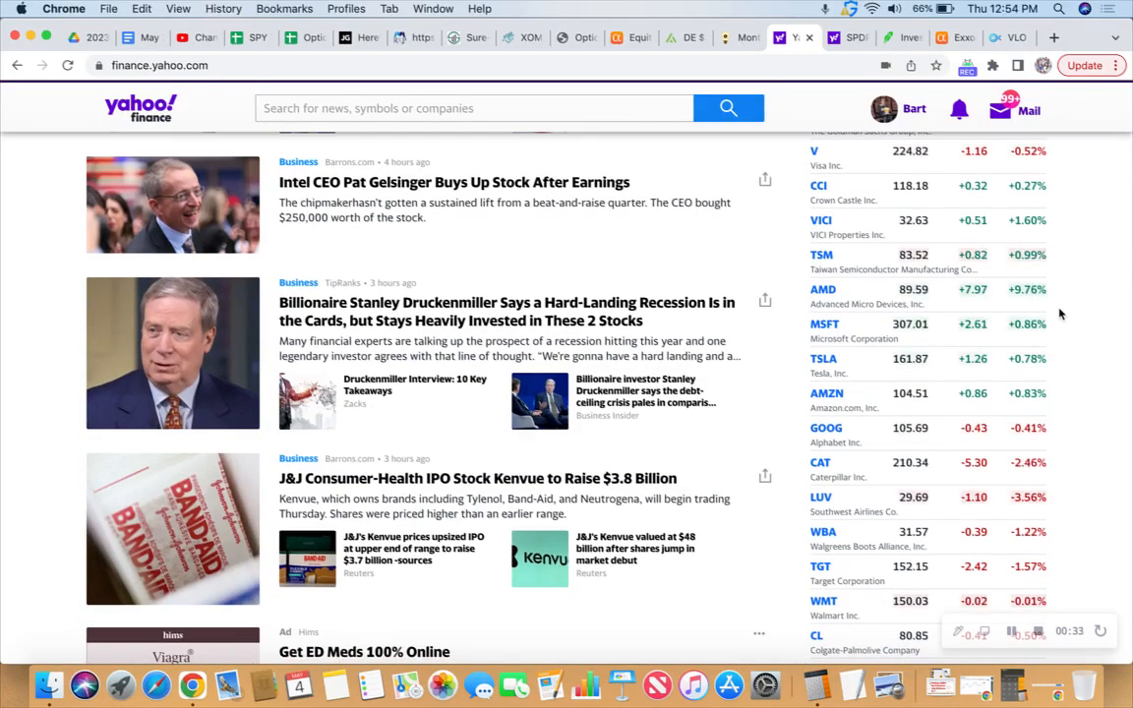
{"action": "scroll", "scroll_direction": "down", "scroll_amount": 3}
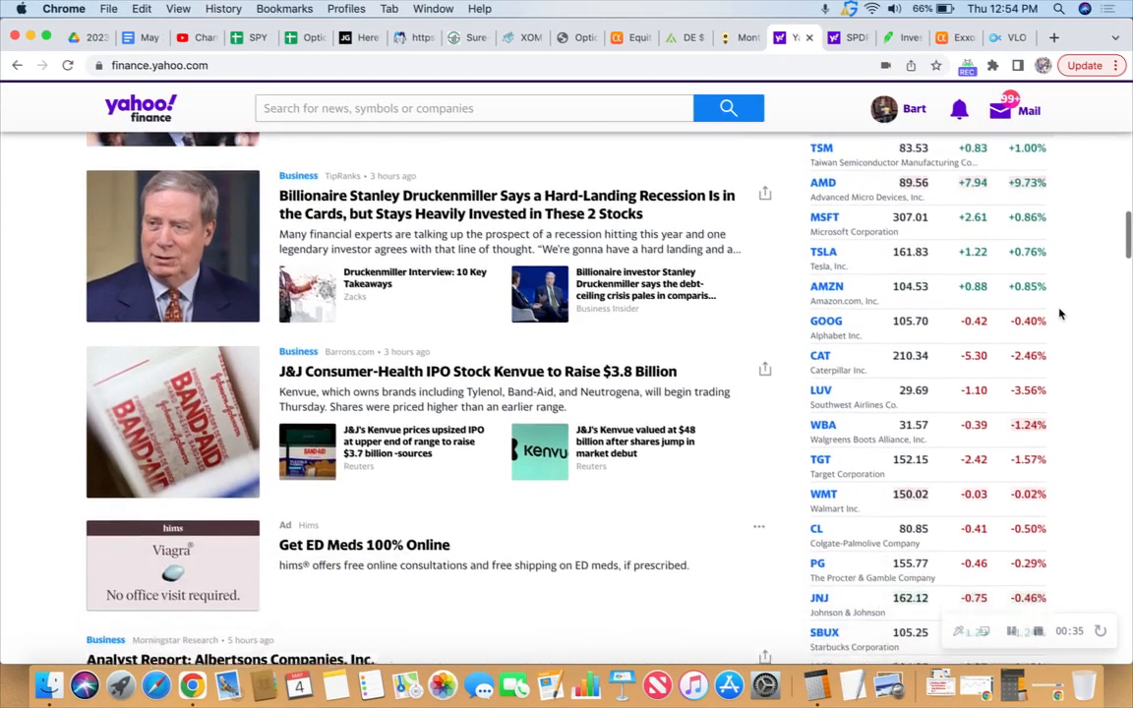
{"action": "scroll", "scroll_direction": "down", "scroll_amount": 3}
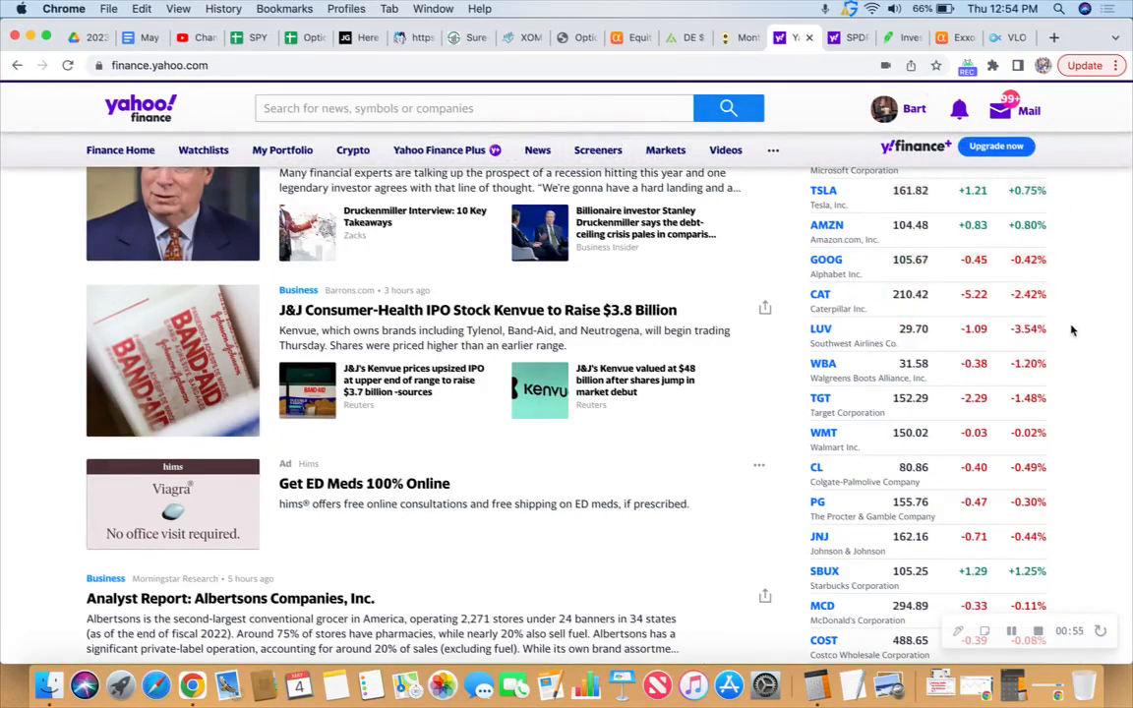
{"action": "mouse_move", "coordinate": [1070, 358]}
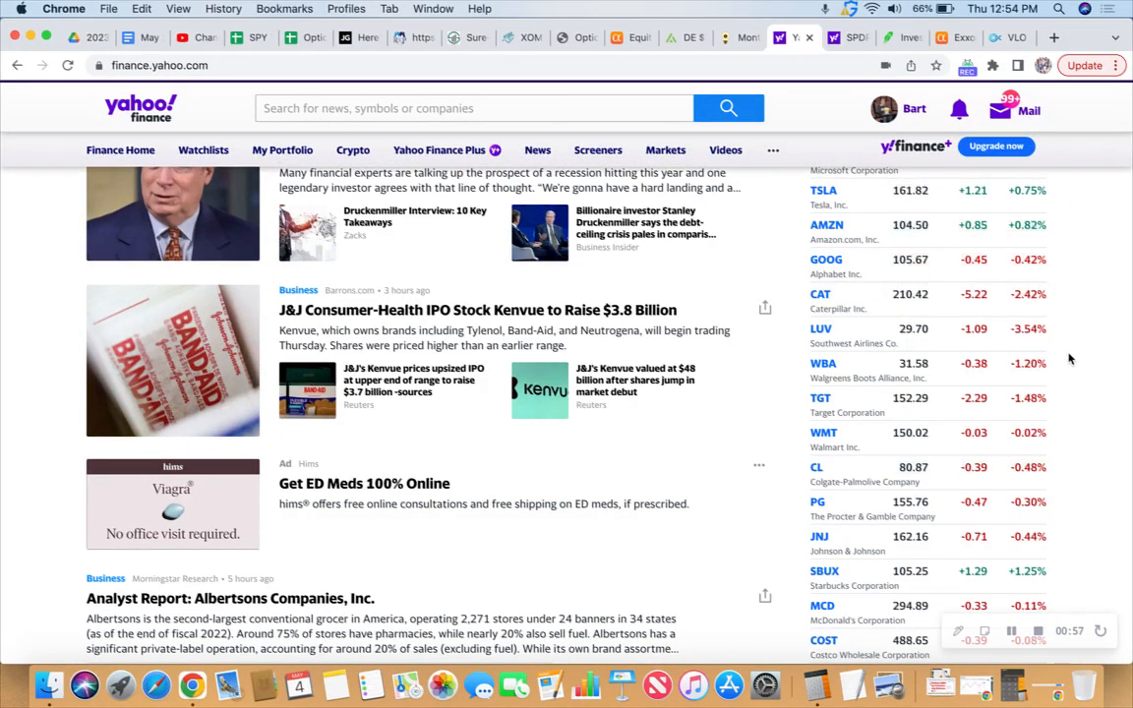
{"action": "scroll", "scroll_direction": "down", "scroll_amount": 3}
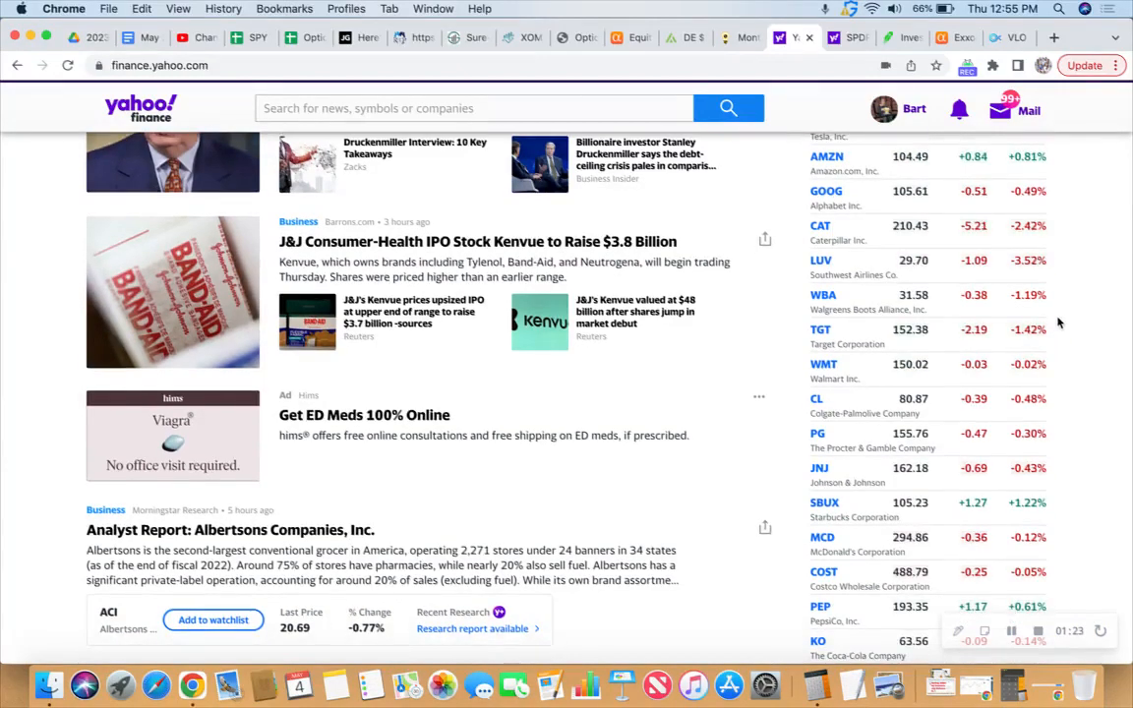
{"action": "scroll", "scroll_direction": "down", "scroll_amount": 3}
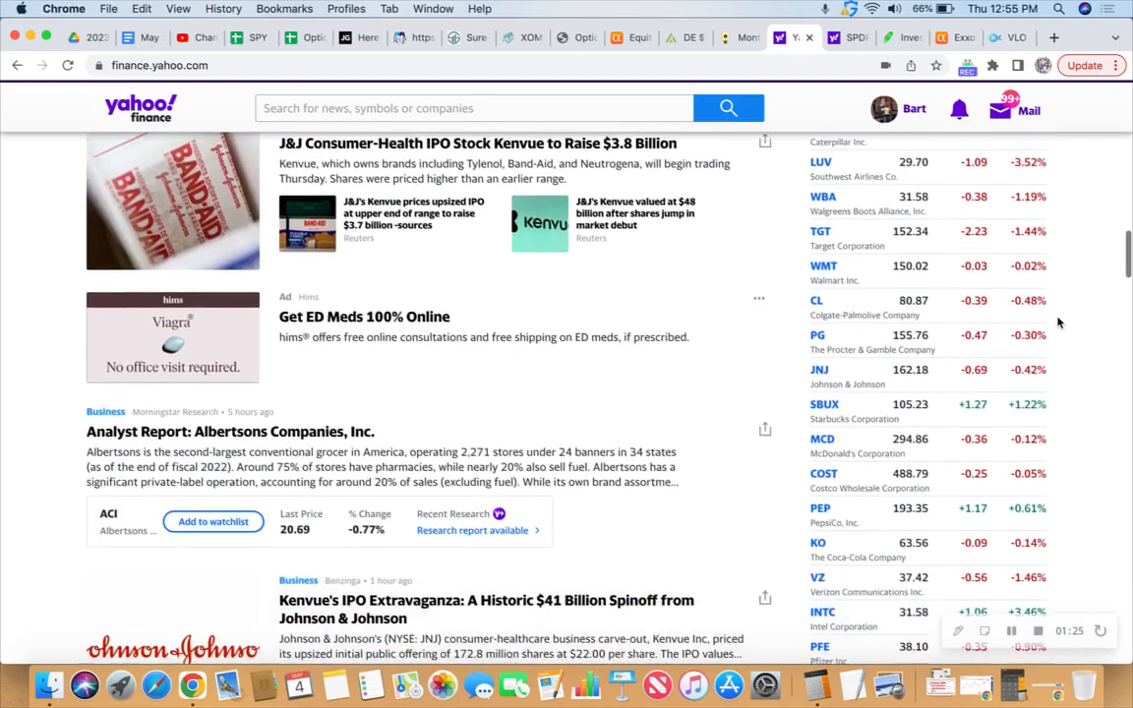
{"action": "scroll", "scroll_direction": "down", "scroll_amount": 3}
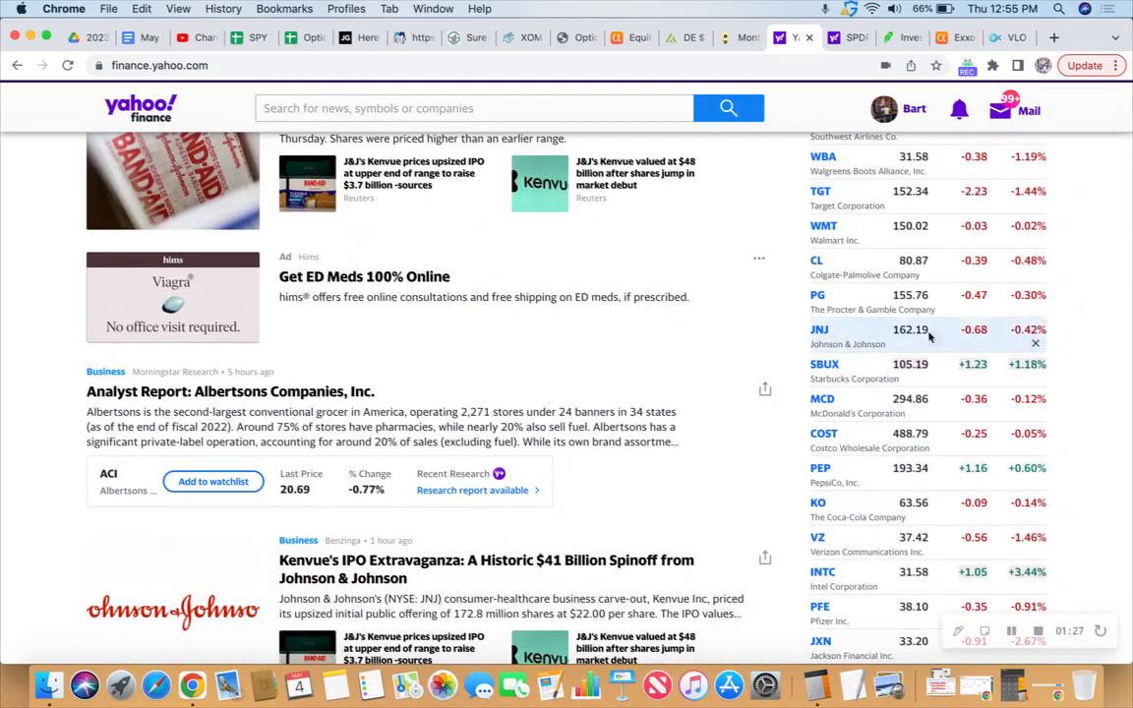
{"action": "mouse_move", "coordinate": [1058, 312]}
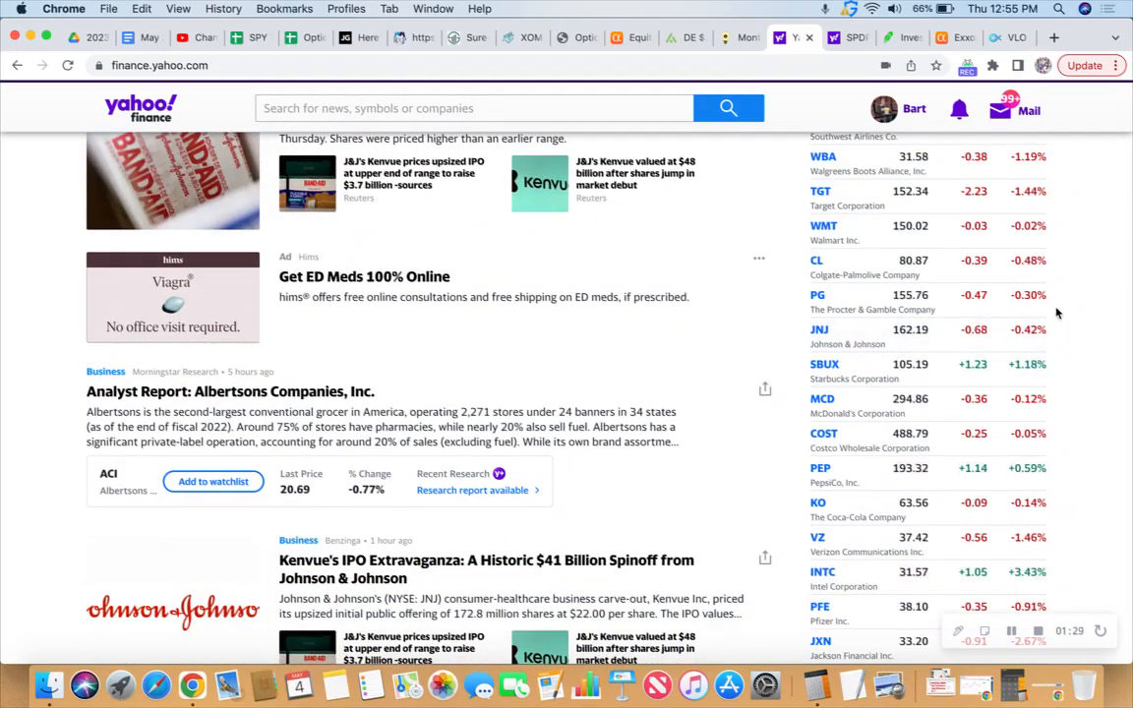
{"action": "scroll", "scroll_direction": "down", "scroll_amount": 3}
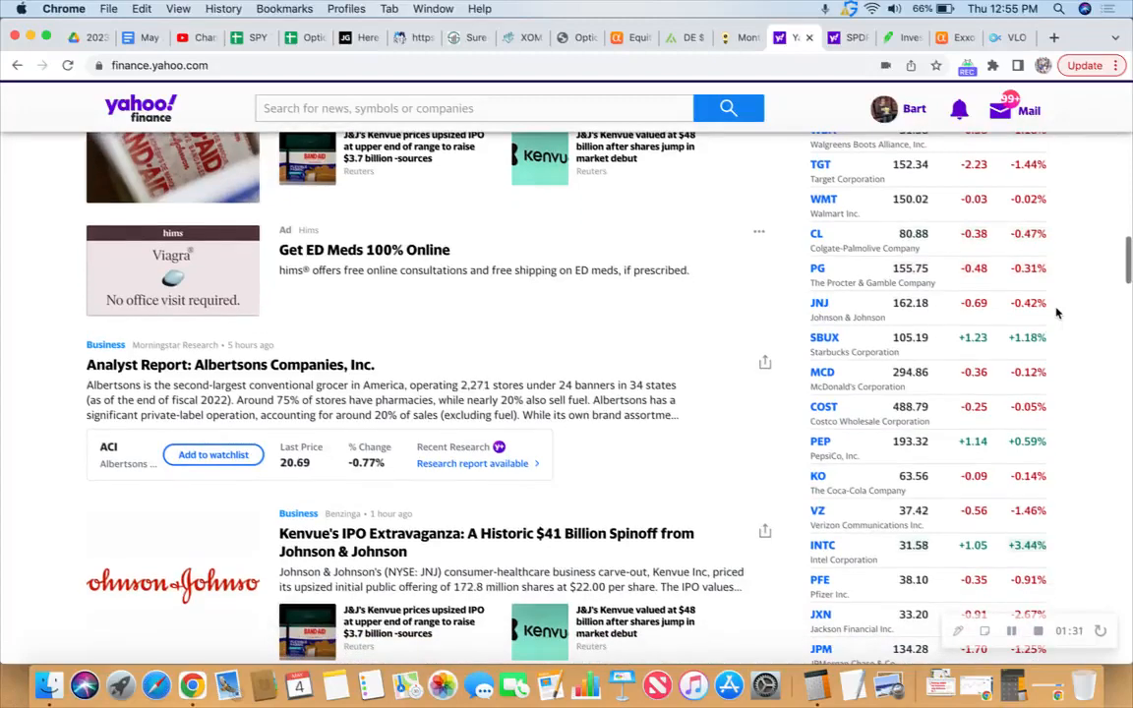
{"action": "scroll", "scroll_direction": "down", "scroll_amount": 3}
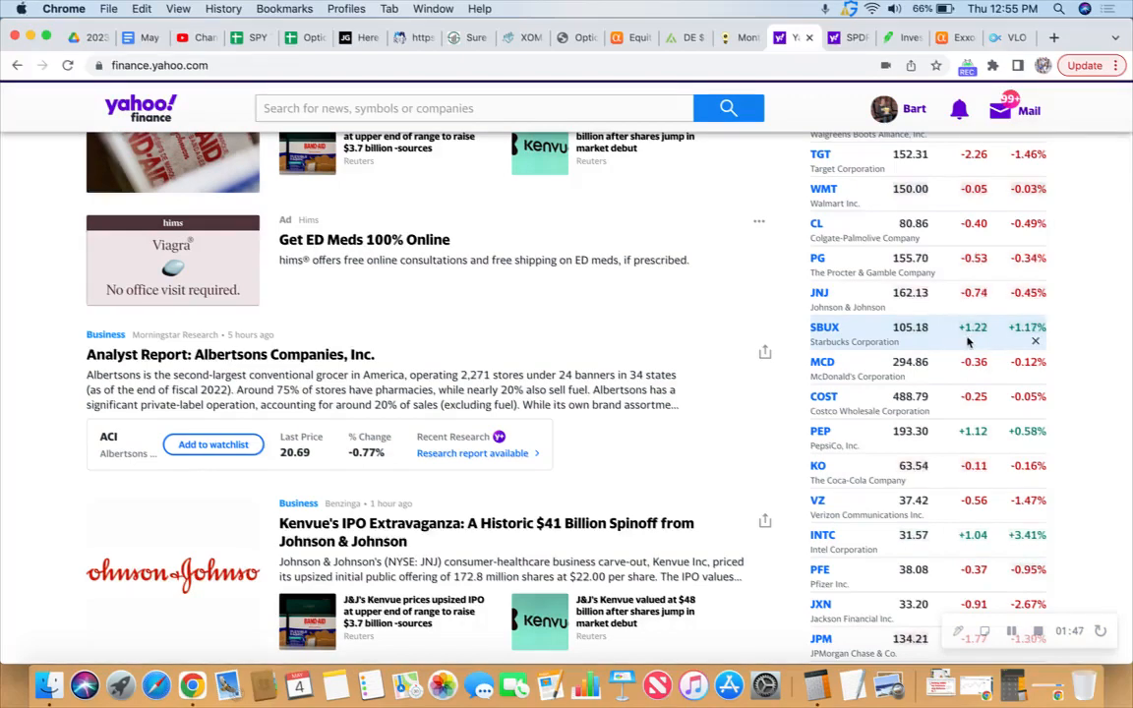
{"action": "scroll", "scroll_direction": "down", "scroll_amount": 3}
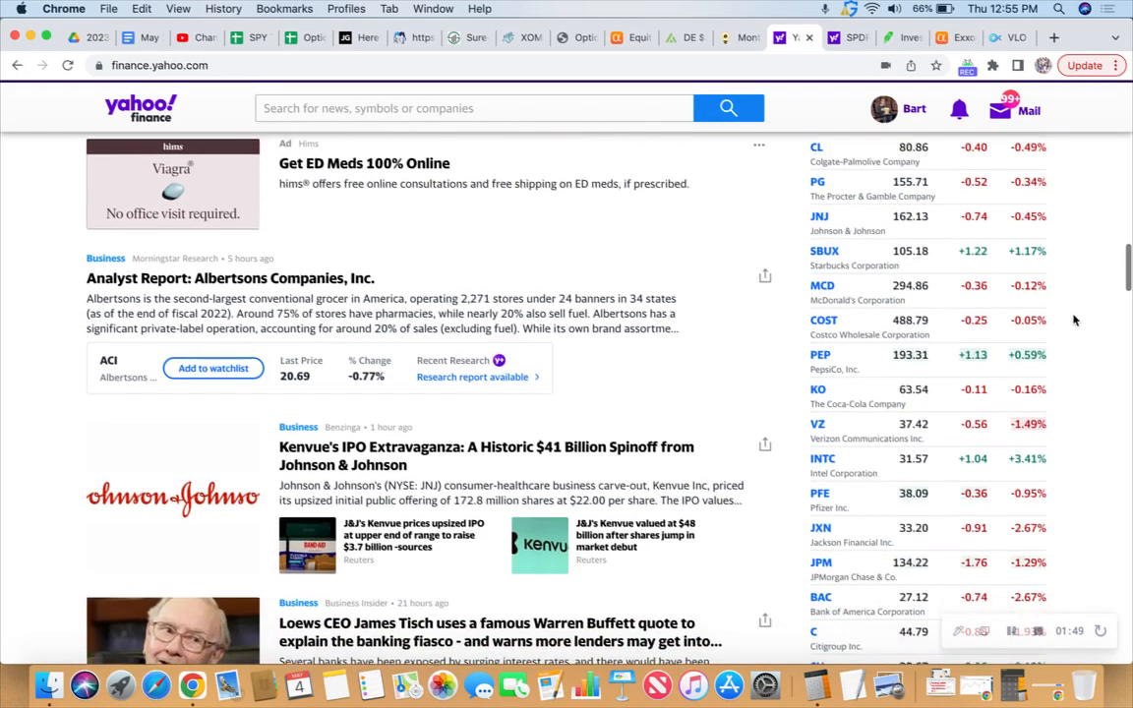
{"action": "scroll", "scroll_direction": "down", "scroll_amount": 3}
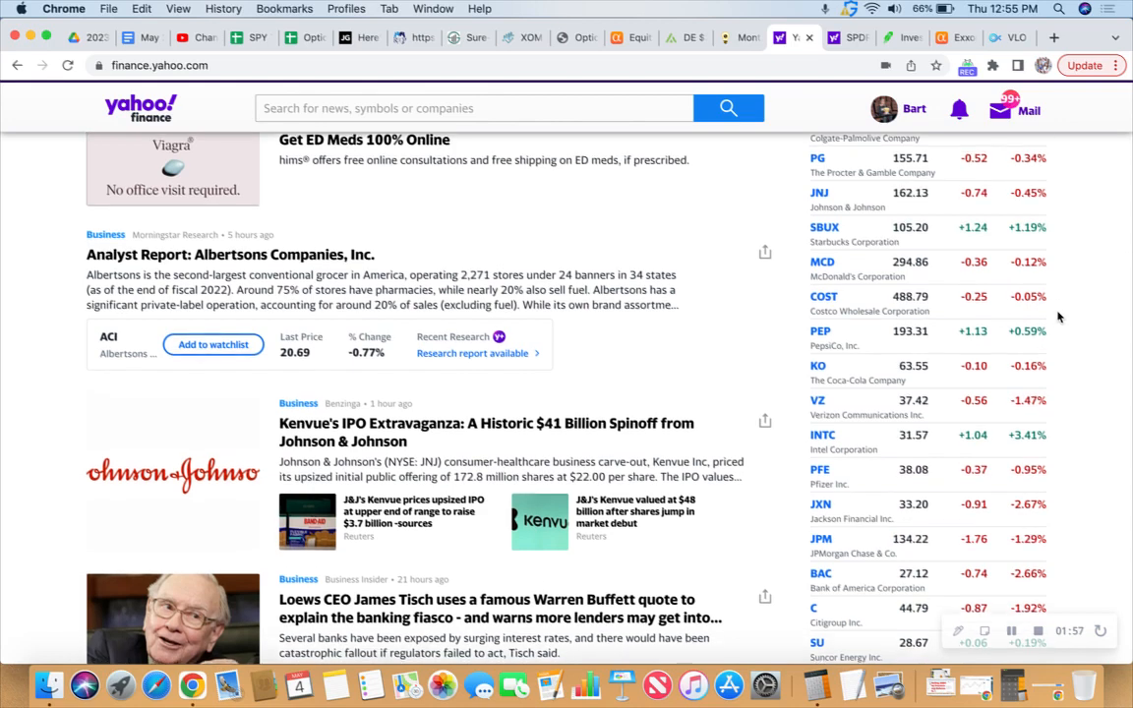
{"action": "scroll", "scroll_direction": "down", "scroll_amount": 3}
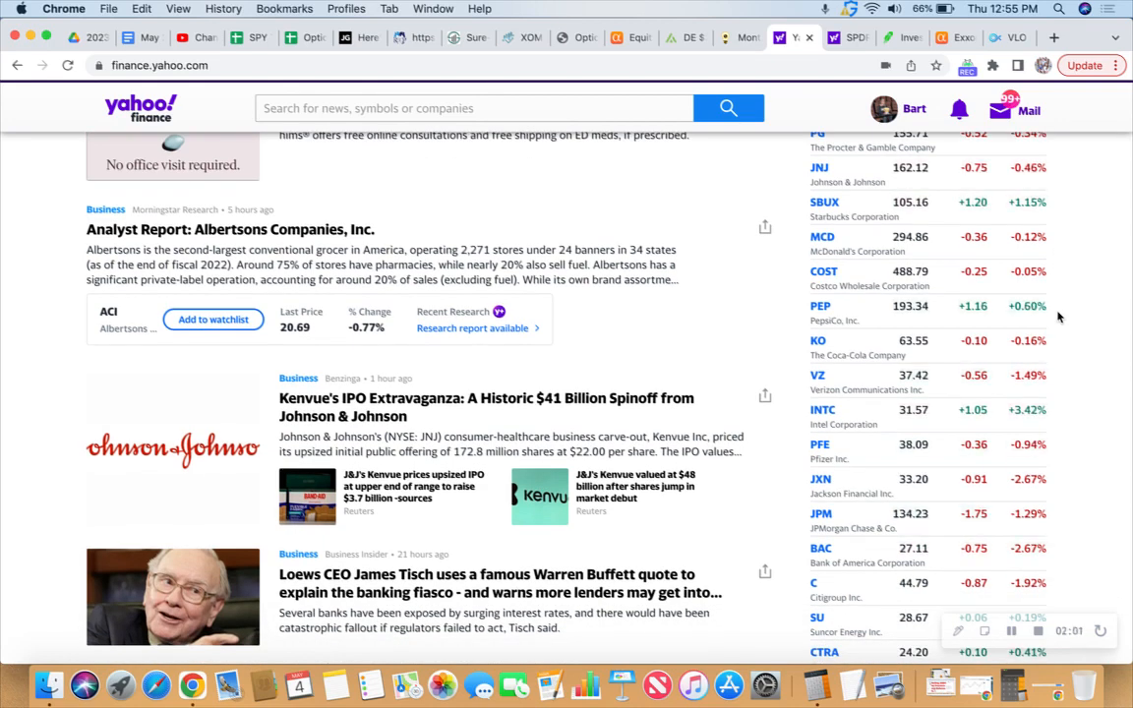
{"action": "scroll", "scroll_direction": "down", "scroll_amount": 3}
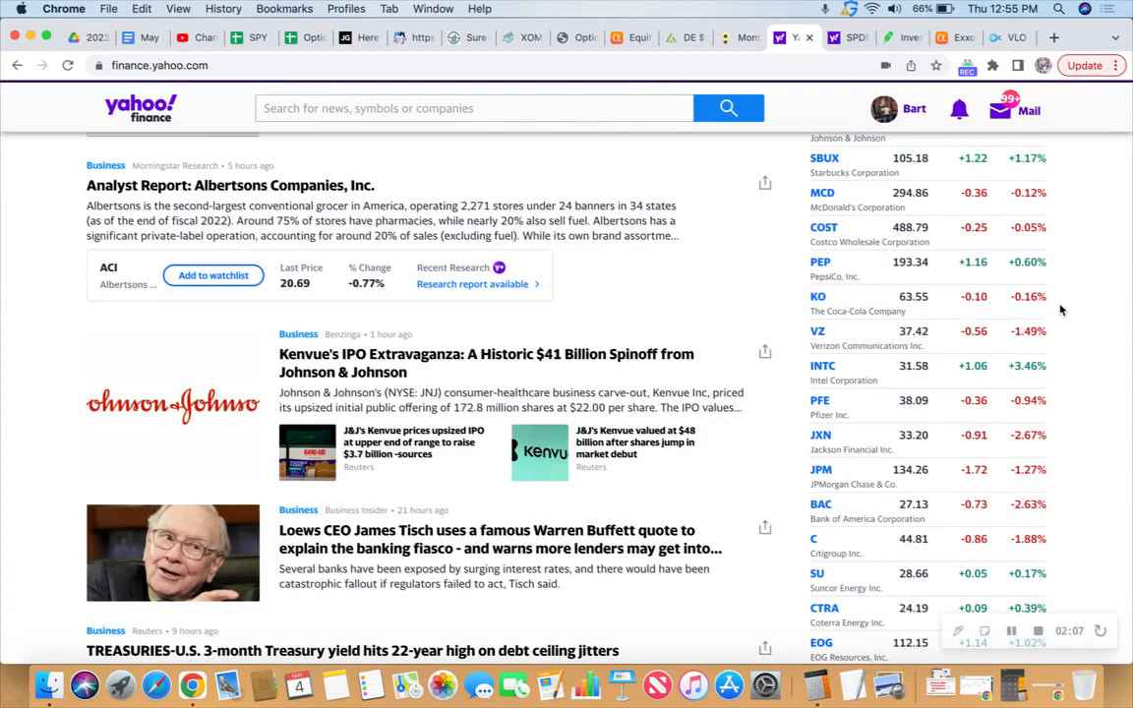
{"action": "scroll", "scroll_direction": "down", "scroll_amount": 3}
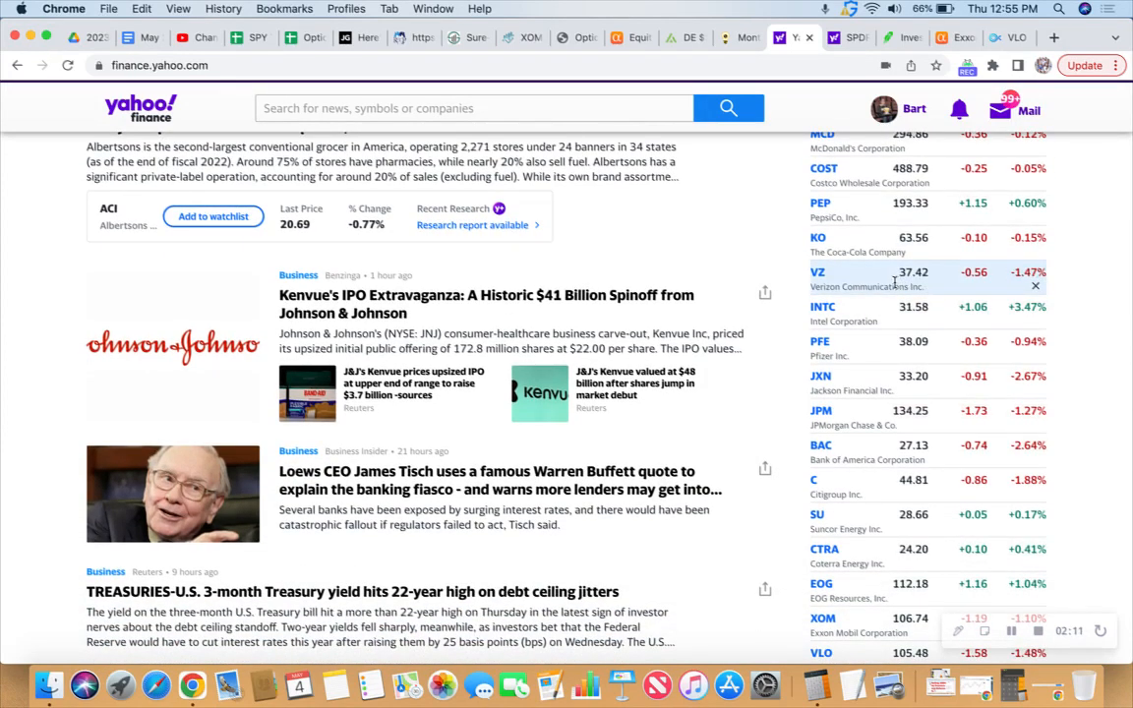
{"action": "mouse_move", "coordinate": [900, 286]}
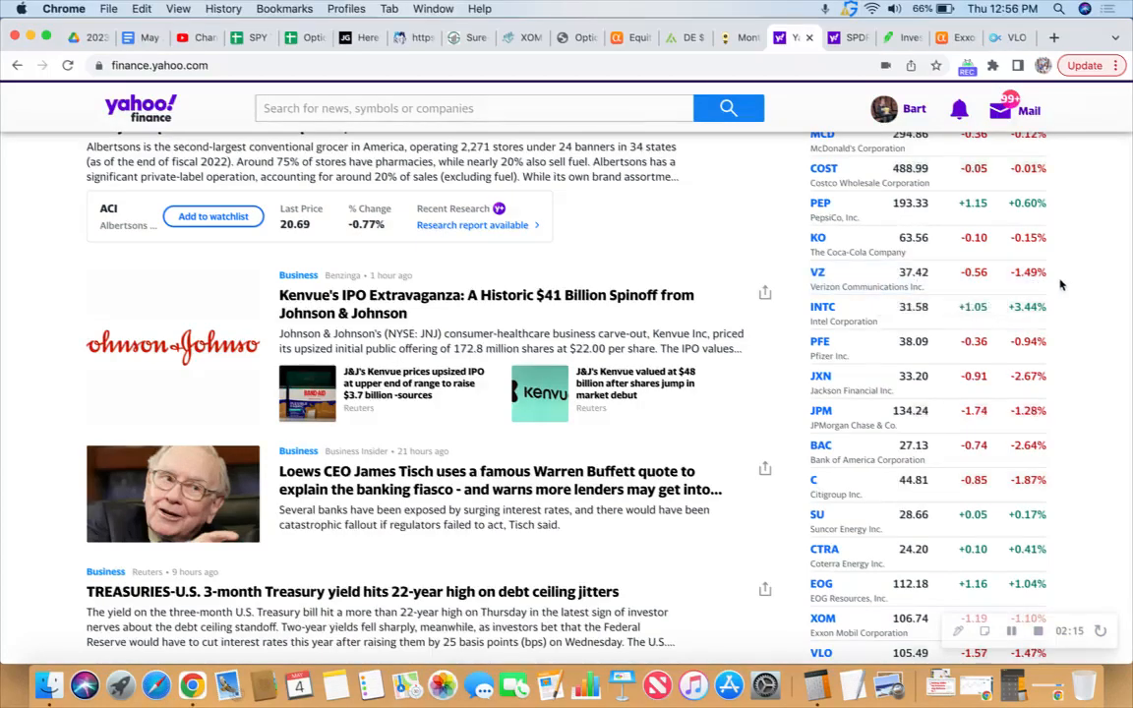
{"action": "mouse_move", "coordinate": [1064, 314]}
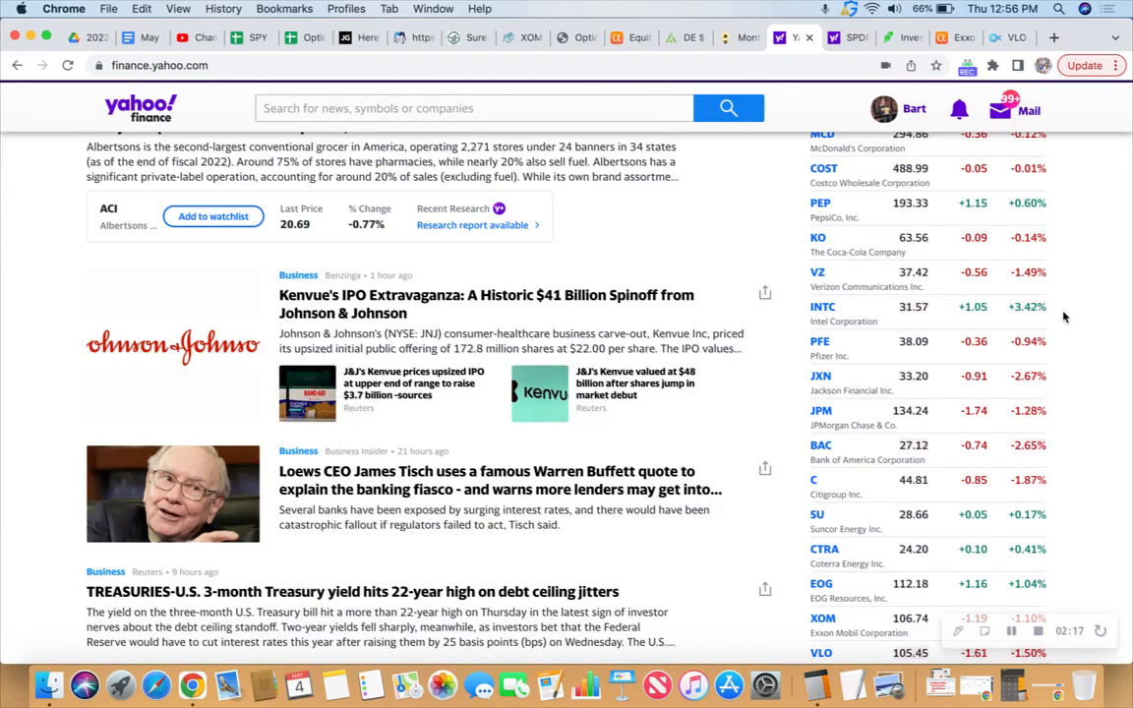
{"action": "scroll", "scroll_direction": "down", "scroll_amount": 3}
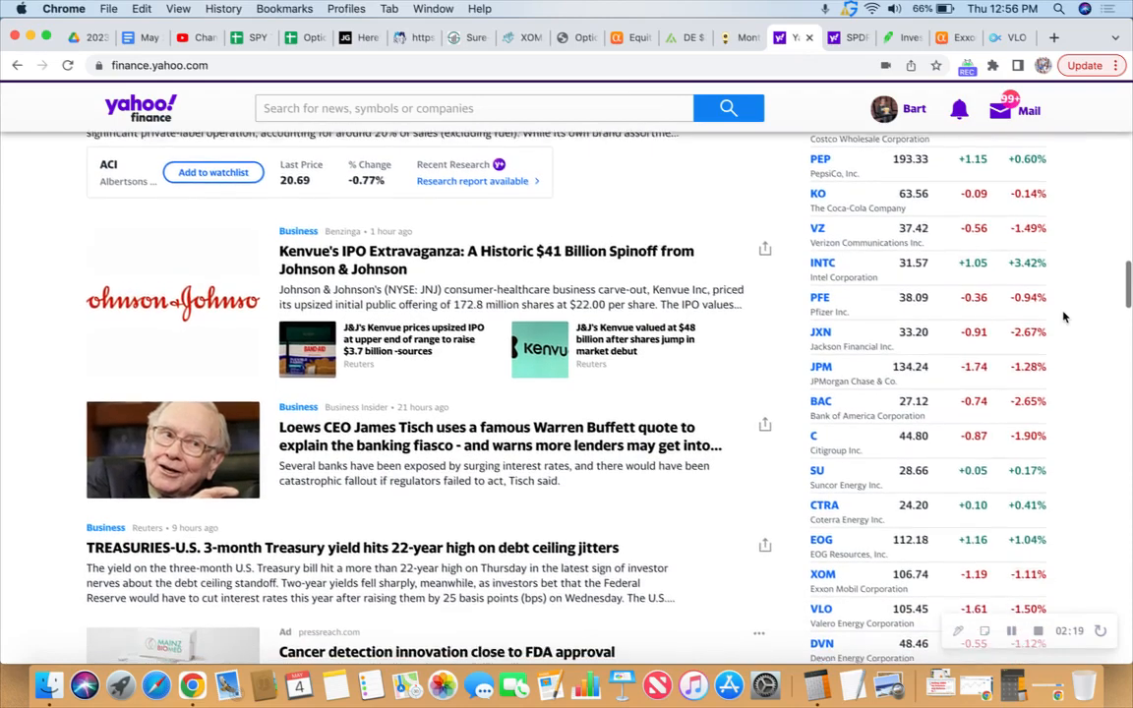
{"action": "scroll", "scroll_direction": "down", "scroll_amount": 3}
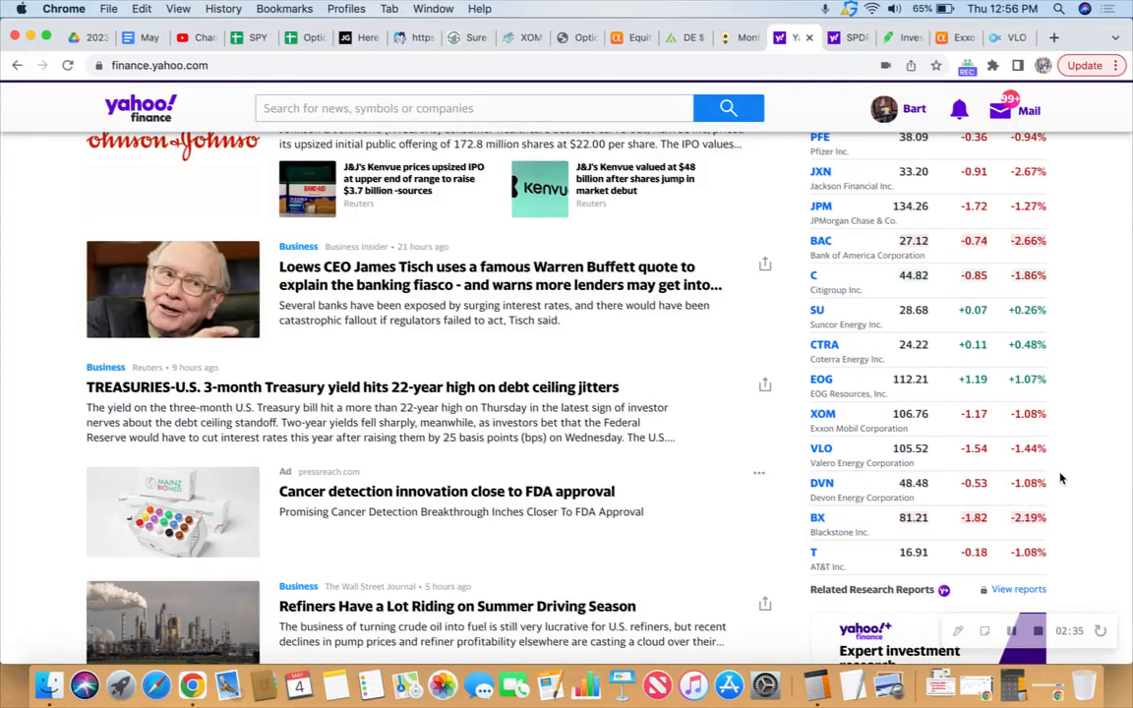
{"action": "scroll", "scroll_direction": "down", "scroll_amount": 3}
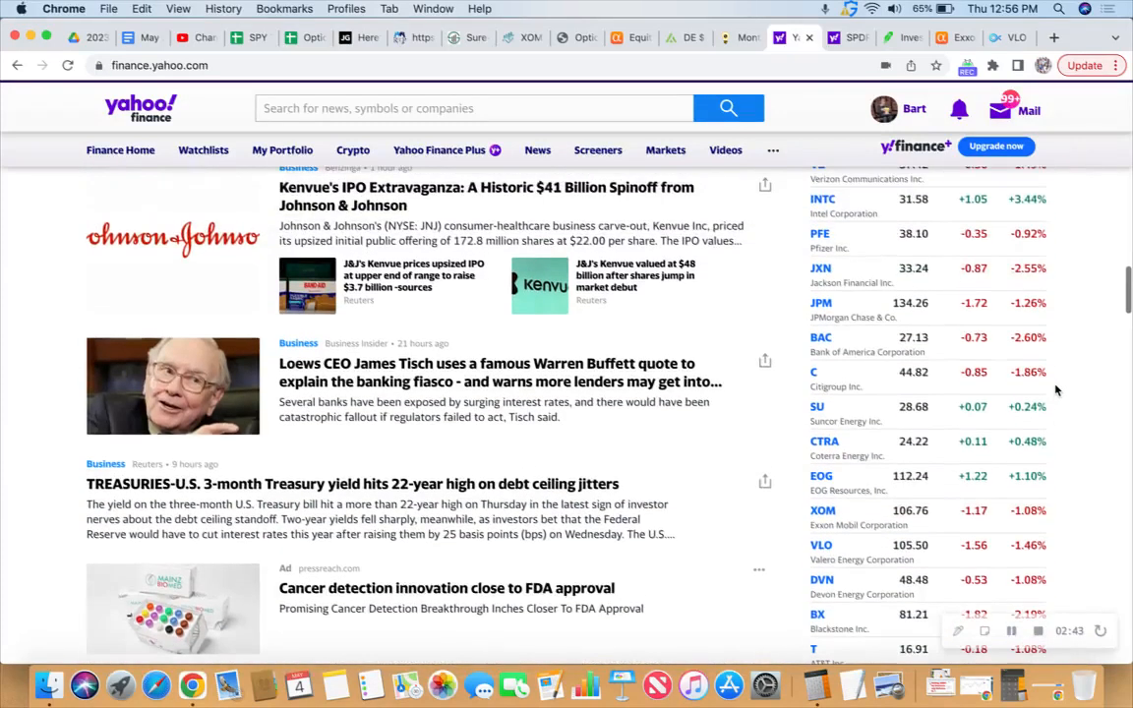
{"action": "scroll", "scroll_direction": "down", "scroll_amount": 3}
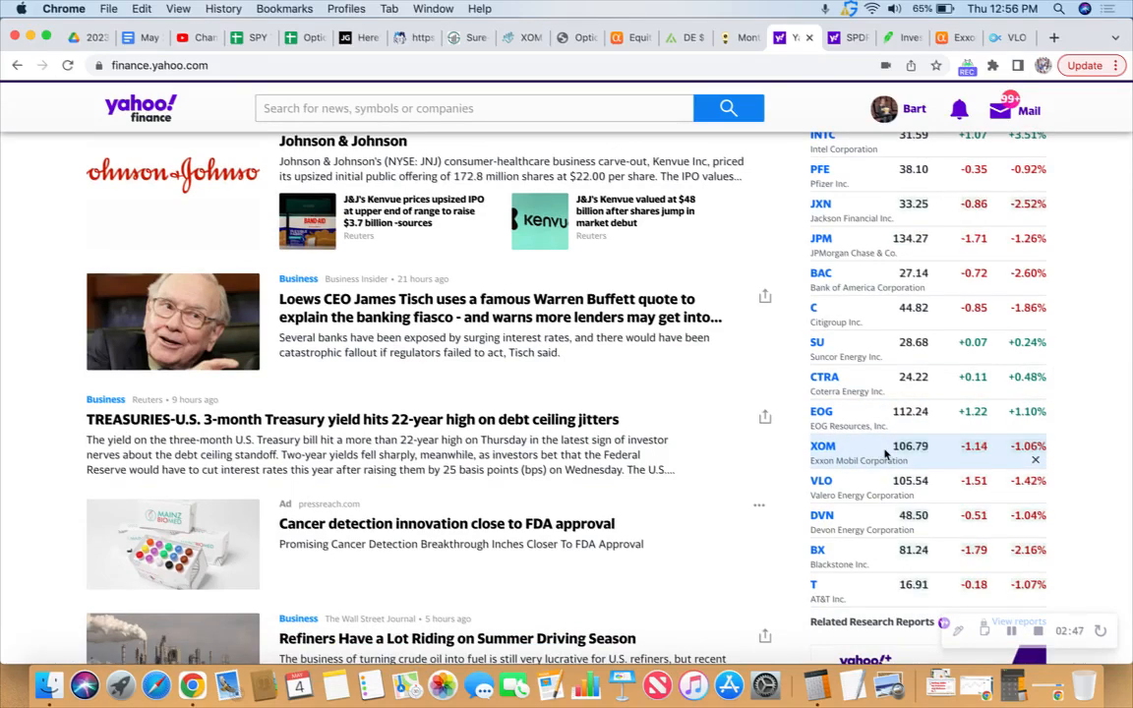
{"action": "mouse_move", "coordinate": [1058, 431]}
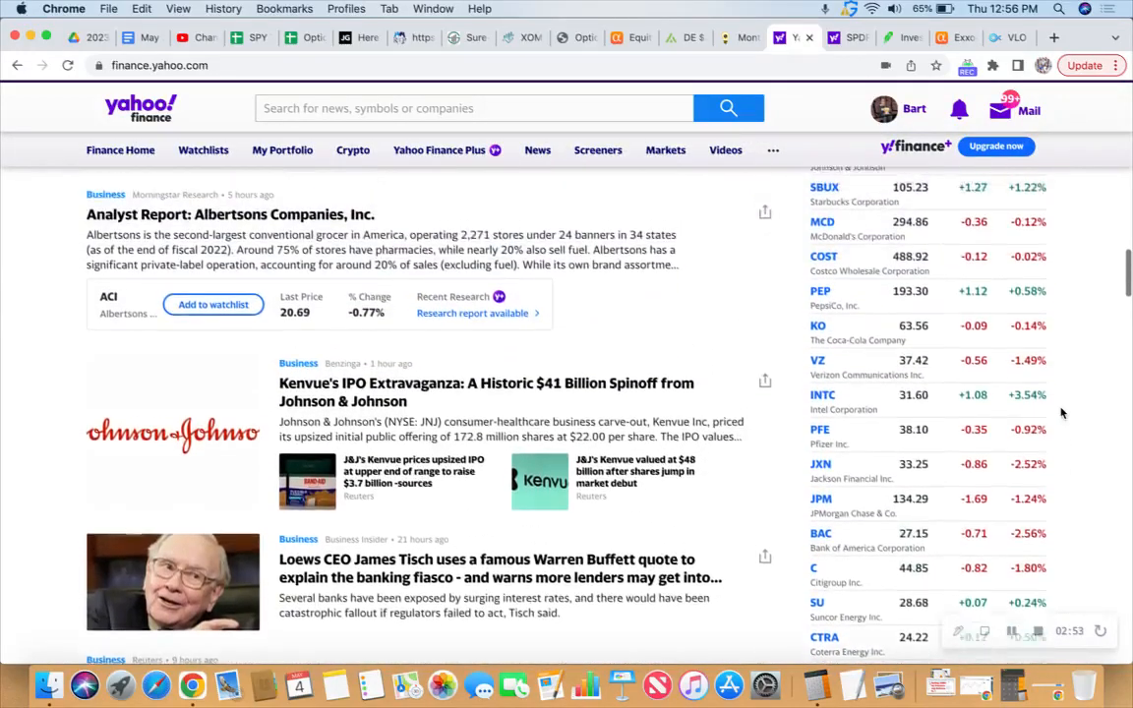
{"action": "scroll", "scroll_direction": "down", "scroll_amount": 3}
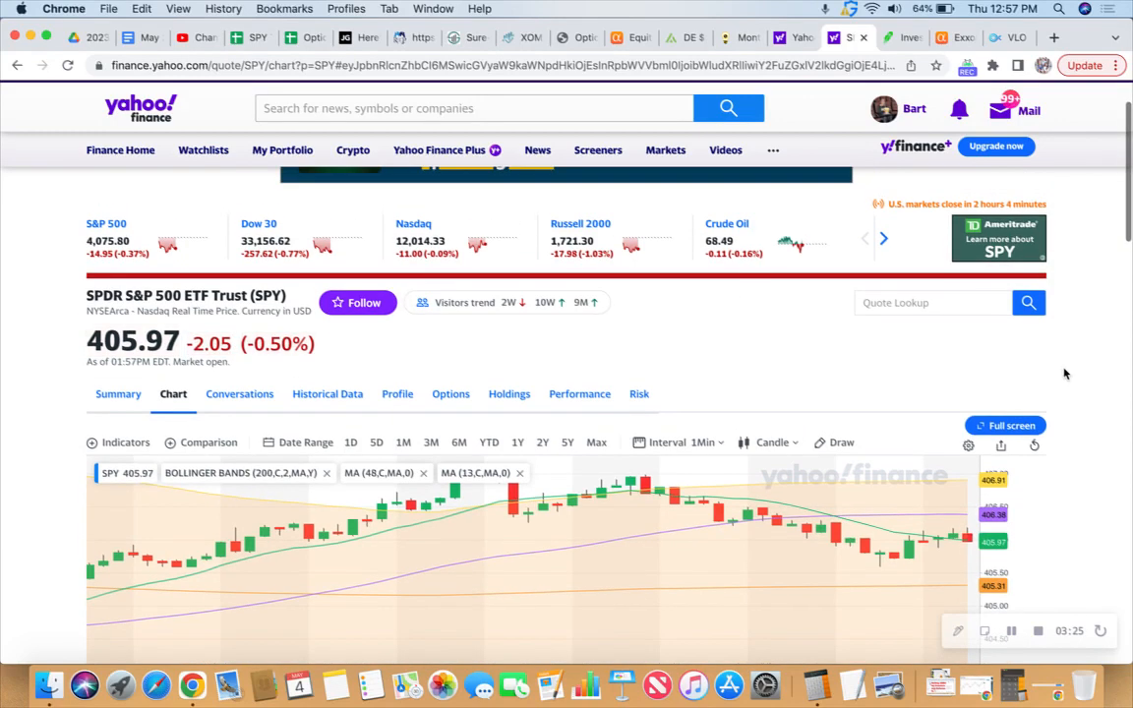
{"action": "scroll", "scroll_direction": "down", "scroll_amount": 3}
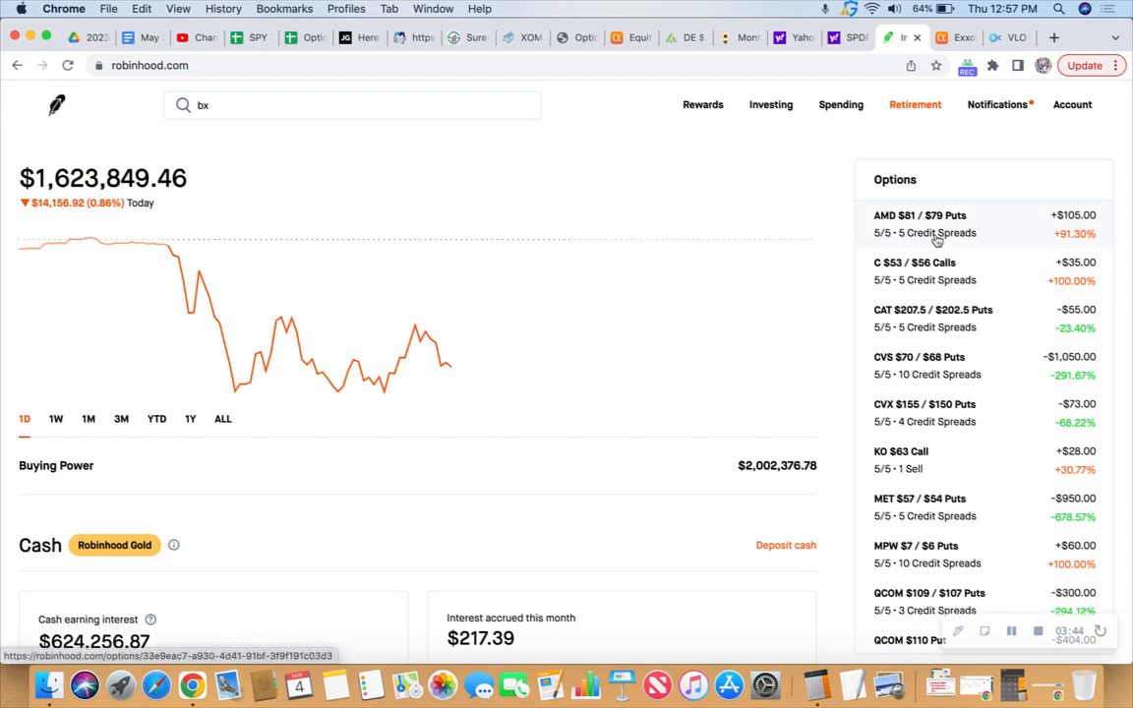
Step: Open the AMD $81/$79 put spread and review its market value, returns and both option legs
{"action": "left_click", "coordinate": [940, 224]}
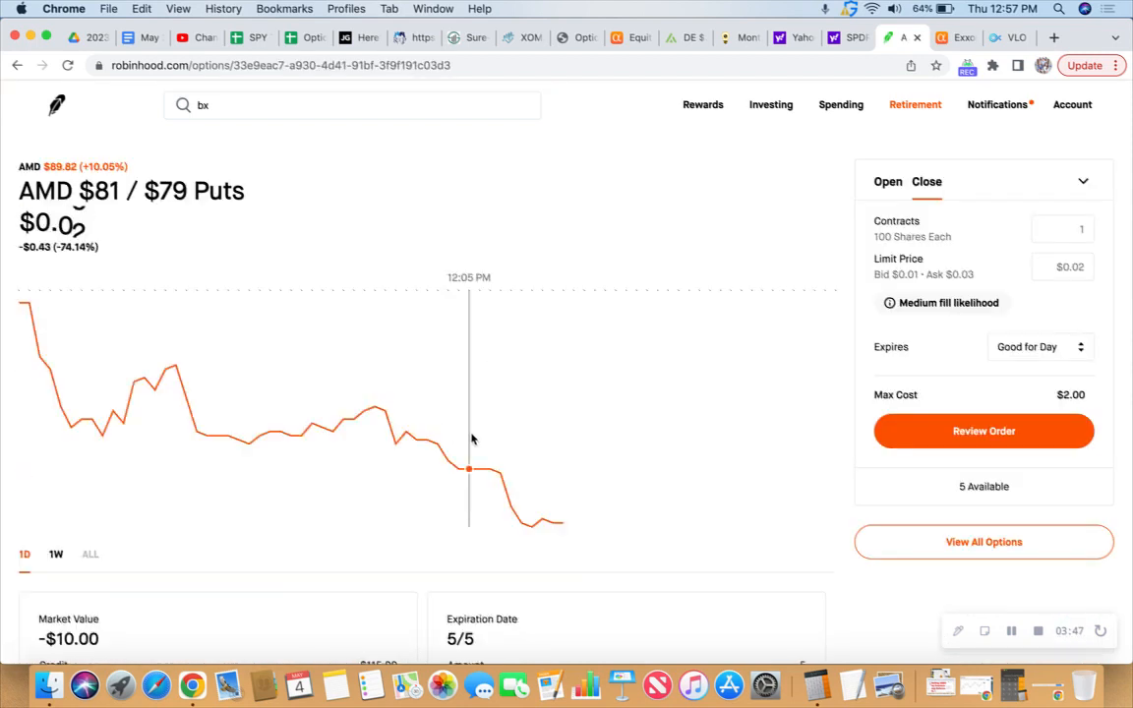
{"action": "scroll", "scroll_direction": "down", "scroll_amount": 3}
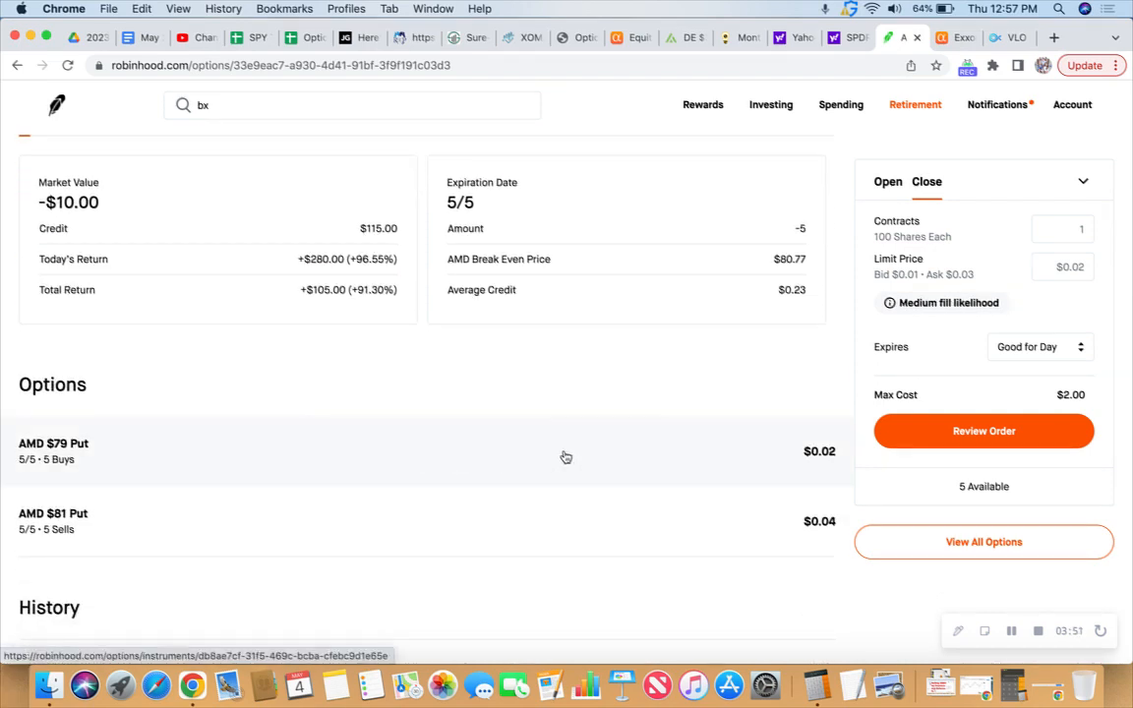
{"action": "mouse_move", "coordinate": [825, 468]}
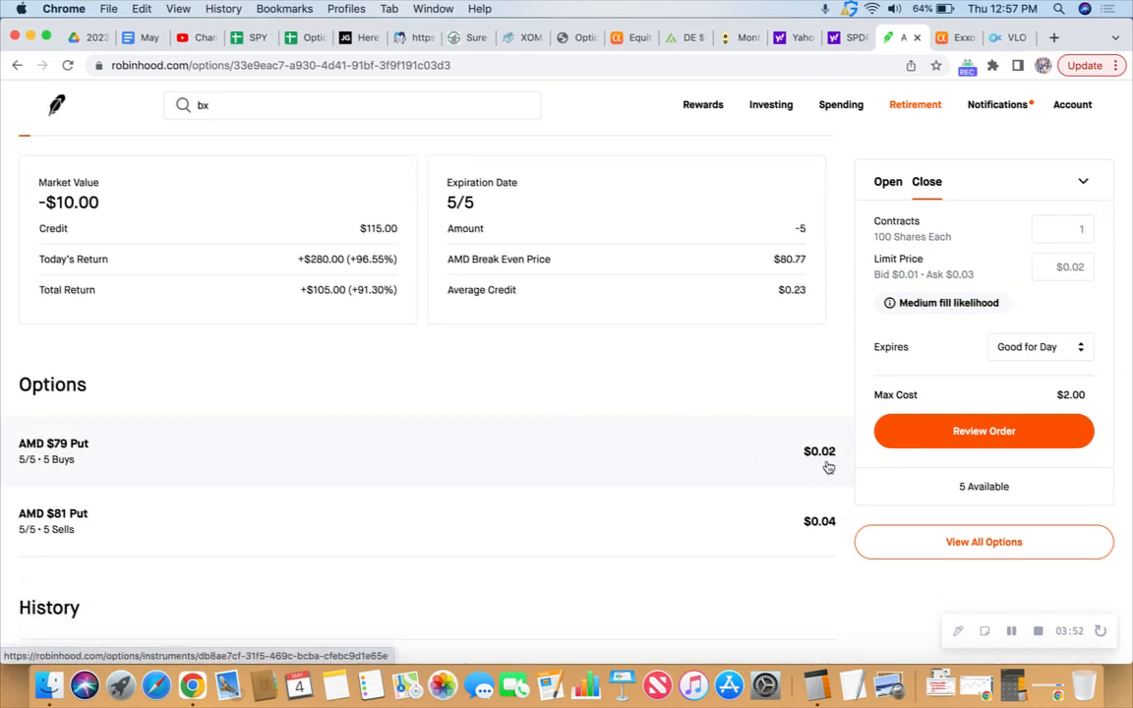
{"action": "mouse_move", "coordinate": [722, 456]}
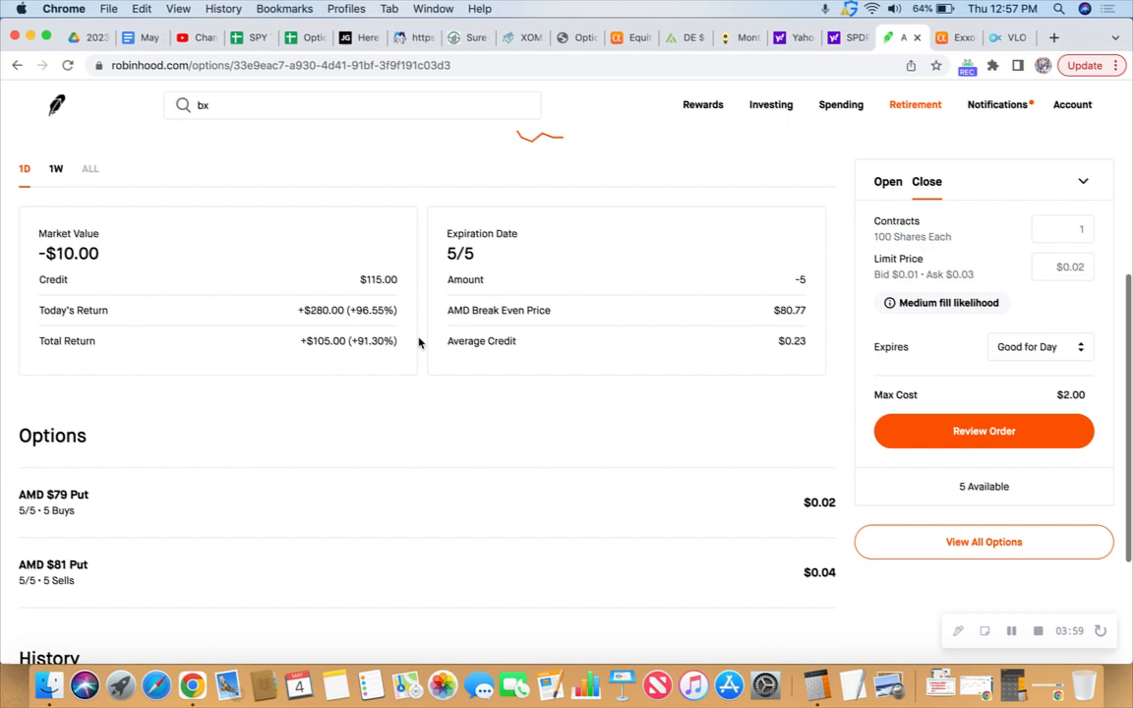
{"action": "scroll", "scroll_direction": "down", "scroll_amount": 3}
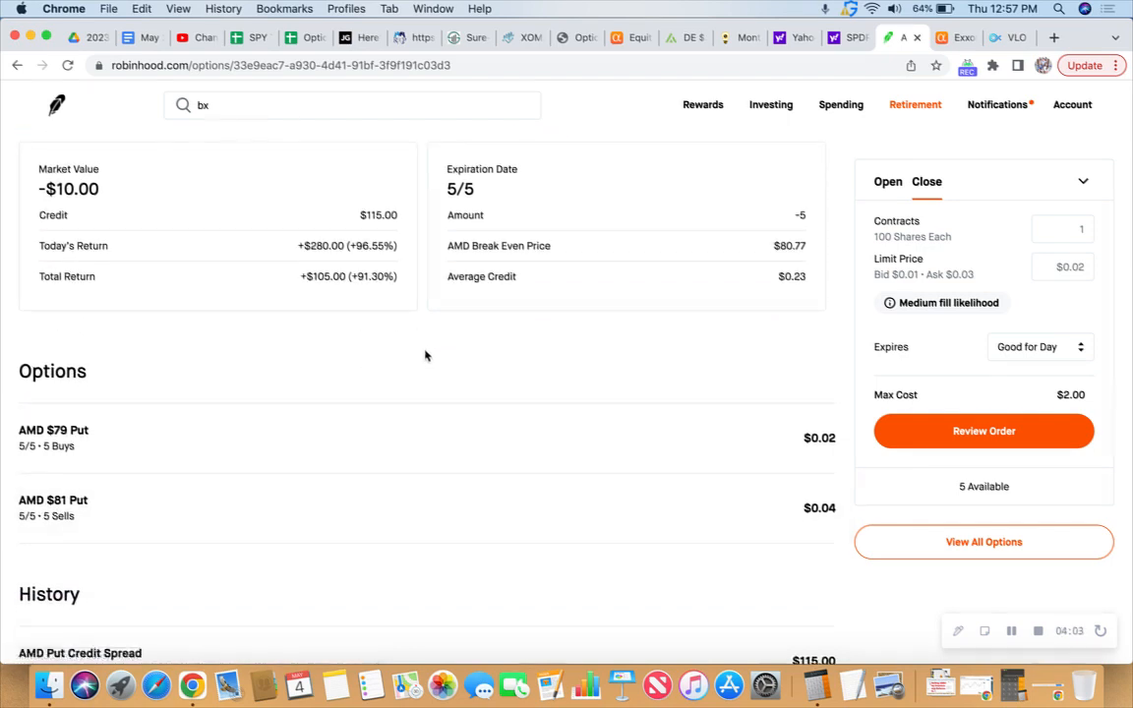
{"action": "scroll", "scroll_direction": "up", "scroll_amount": 3}
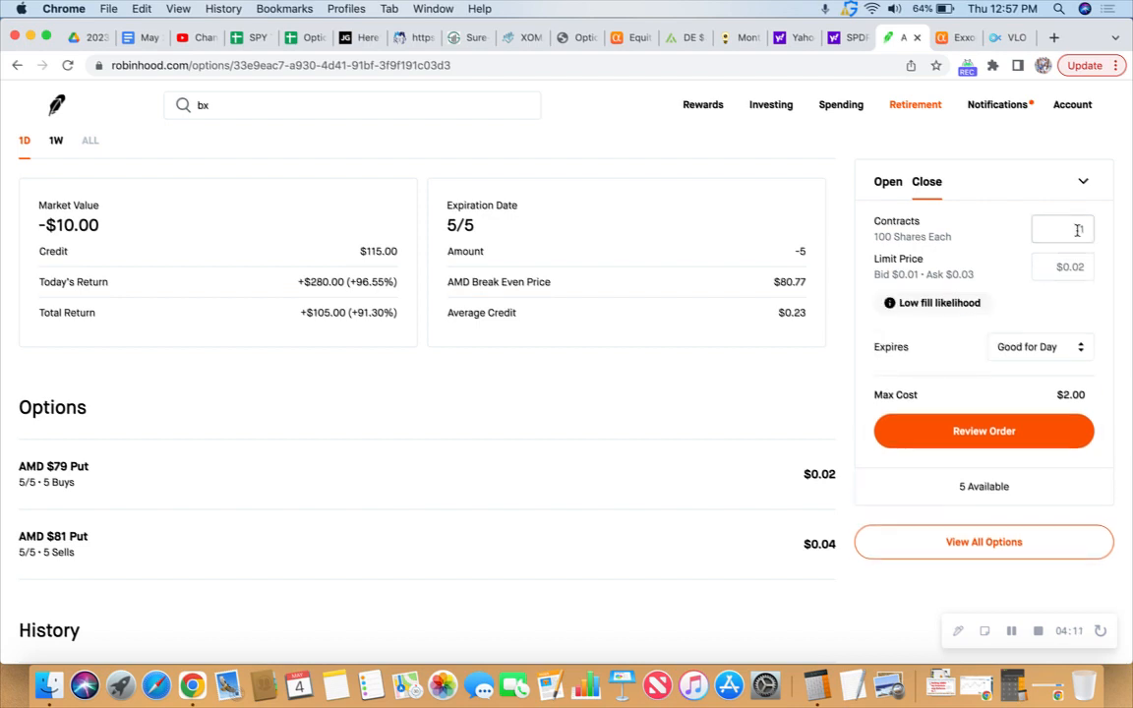
Step: Set the AMD closing order to 5 contracts at a $0.03 limit, then return to the portfolio overview
{"action": "left_click", "coordinate": [1062, 267]}
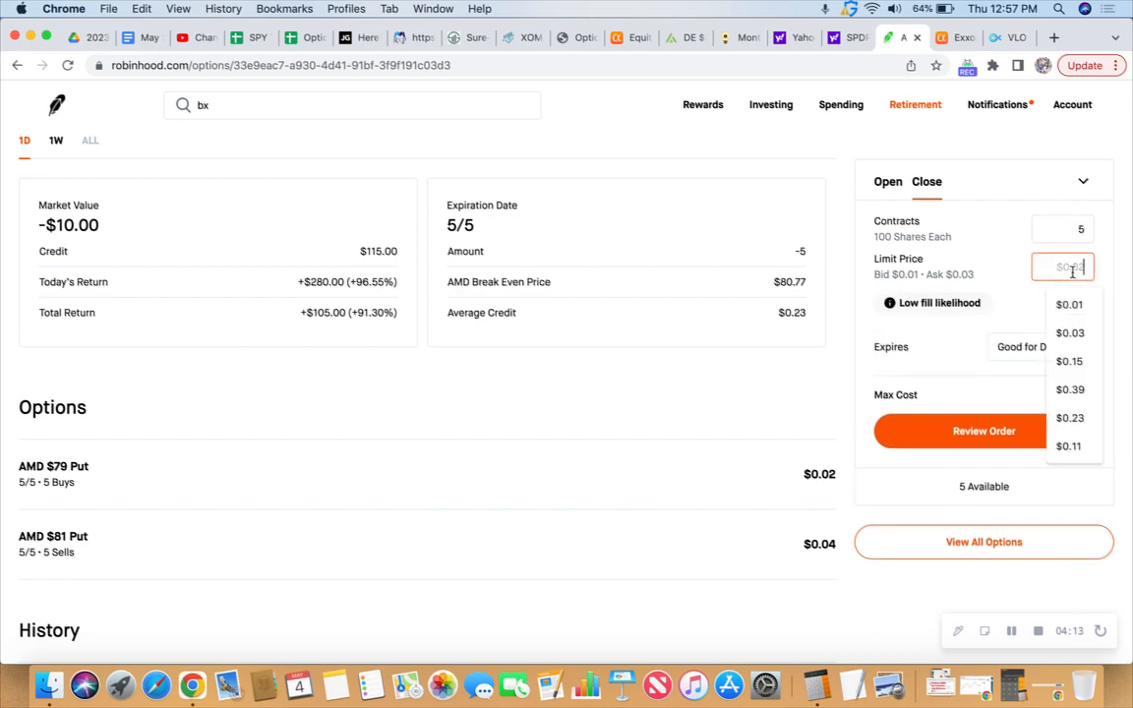
{"action": "left_click", "coordinate": [1069, 333]}
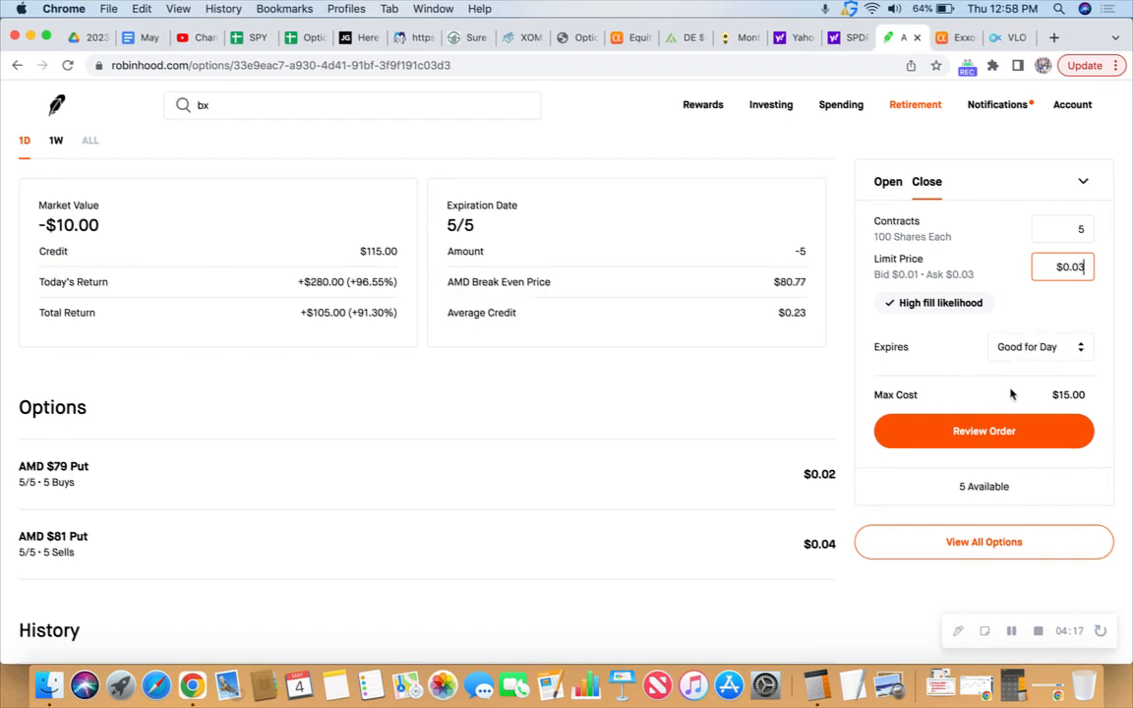
{"action": "scroll", "scroll_direction": "down", "scroll_amount": 3}
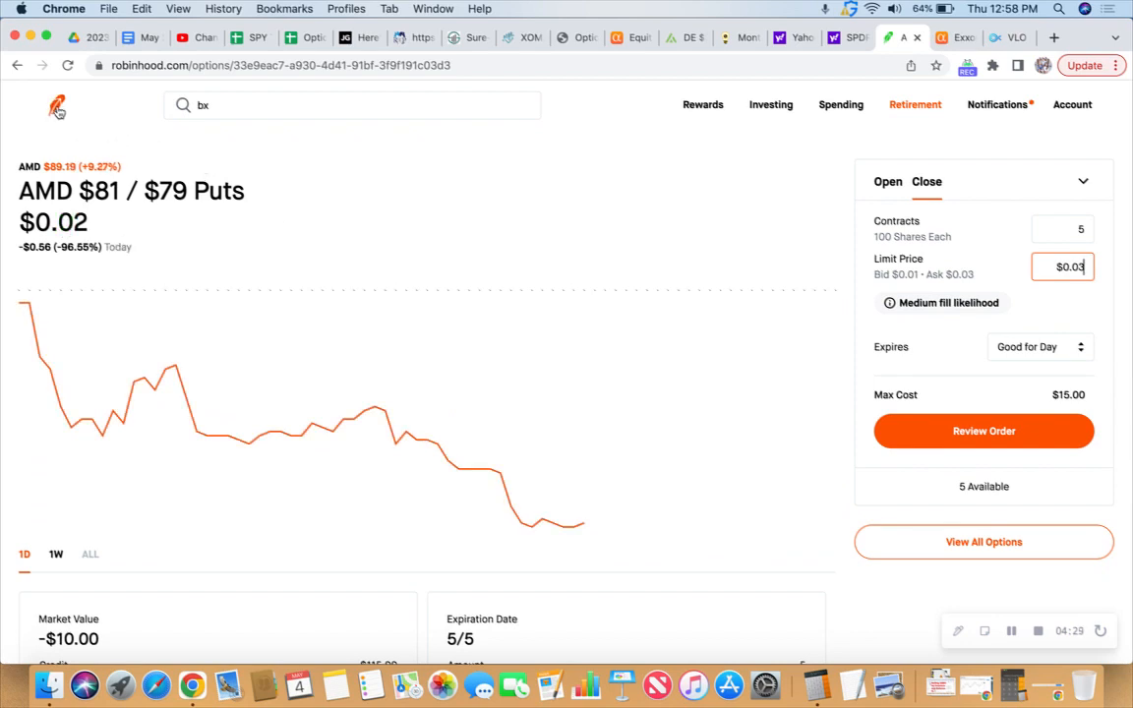
{"action": "left_click", "coordinate": [55, 106]}
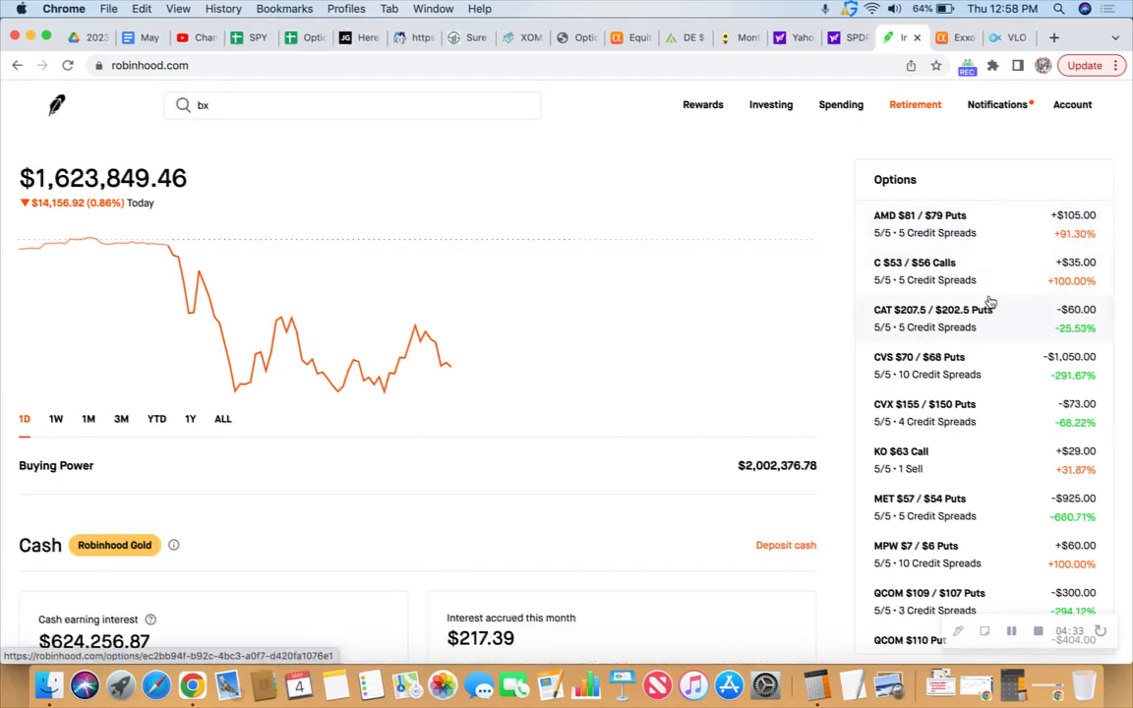
Step: Open the CVS $70/$68 put spread details and set the closing order to 10 contracts
{"action": "scroll", "scroll_direction": "down", "scroll_amount": 3}
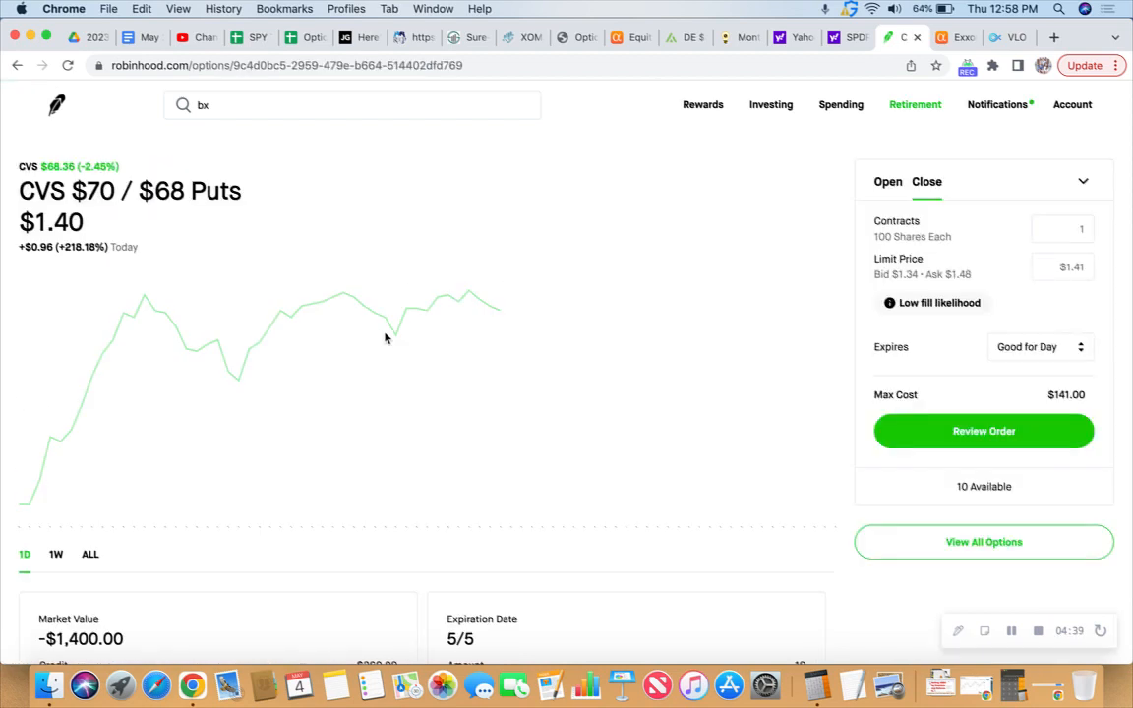
{"action": "scroll", "scroll_direction": "down", "scroll_amount": 3}
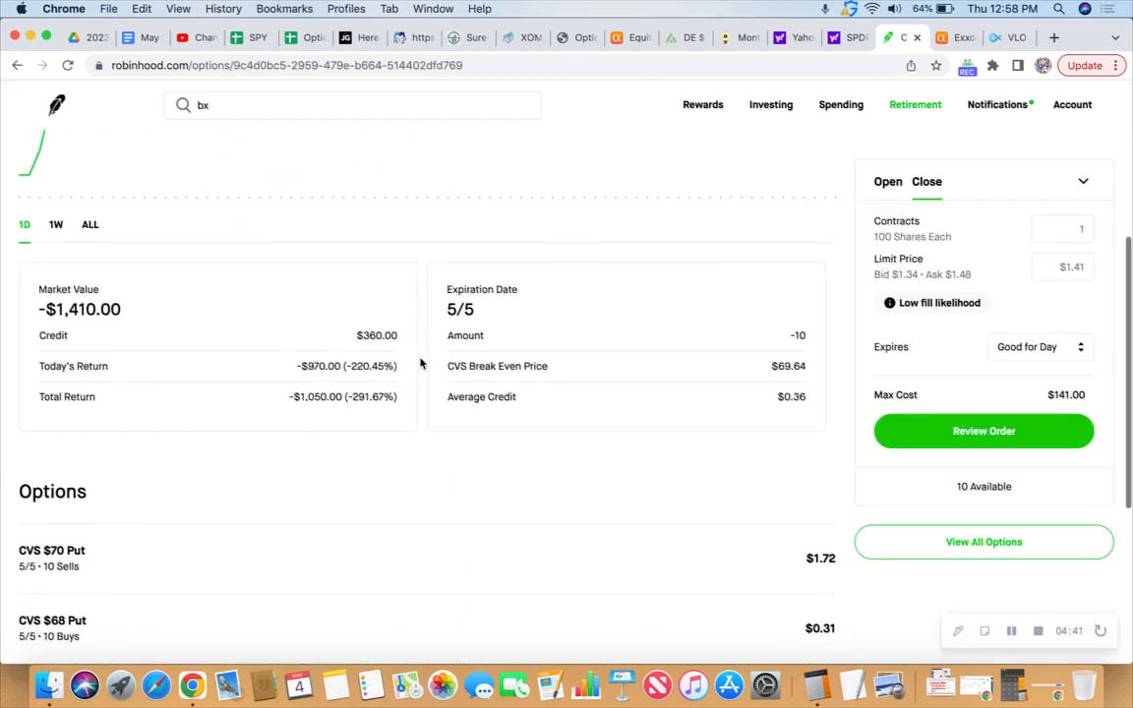
{"action": "scroll", "scroll_direction": "down", "scroll_amount": 3}
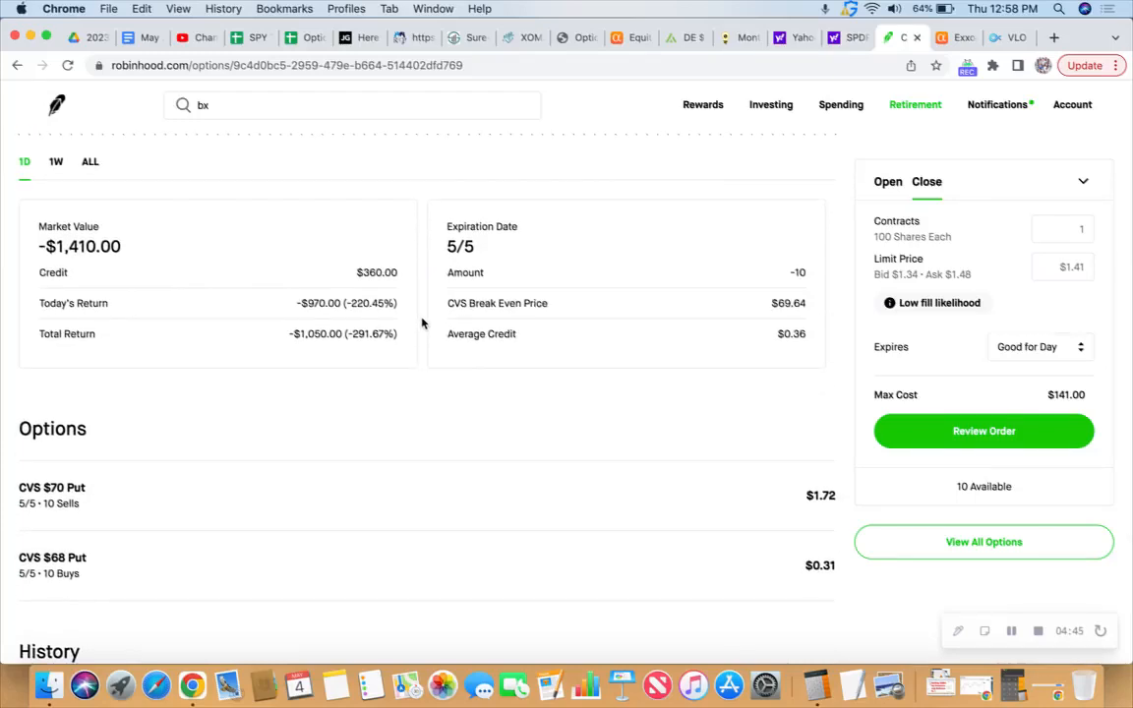
{"action": "scroll", "scroll_direction": "down", "scroll_amount": 3}
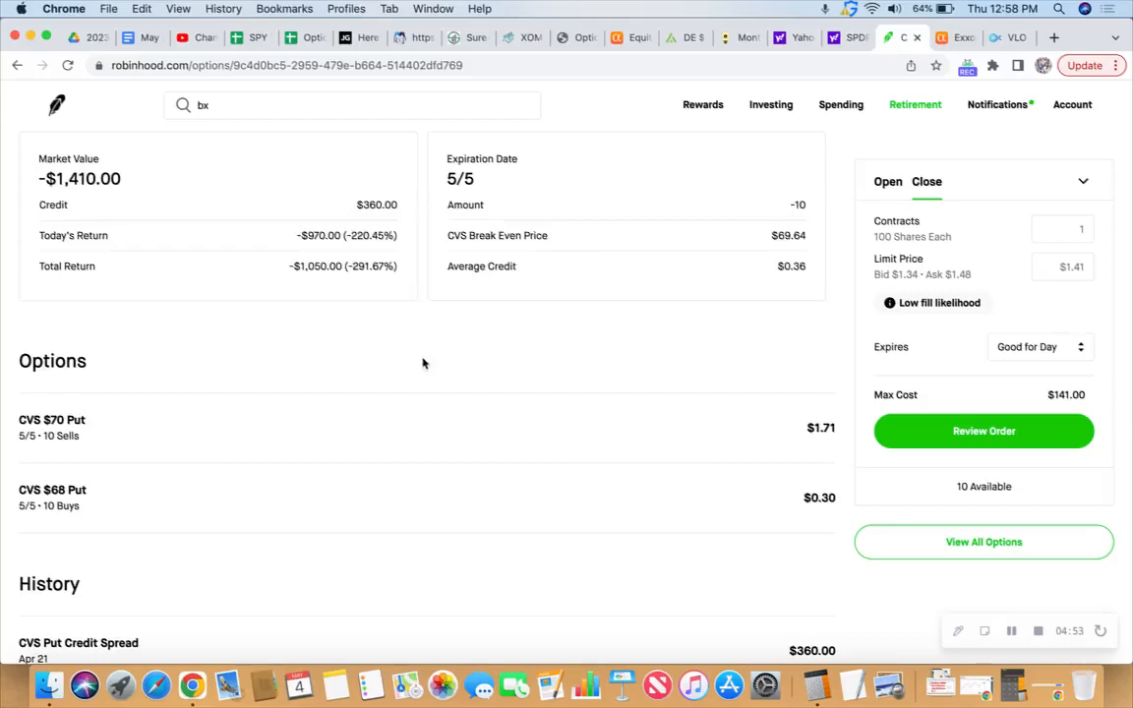
{"action": "scroll", "scroll_direction": "down", "scroll_amount": 3}
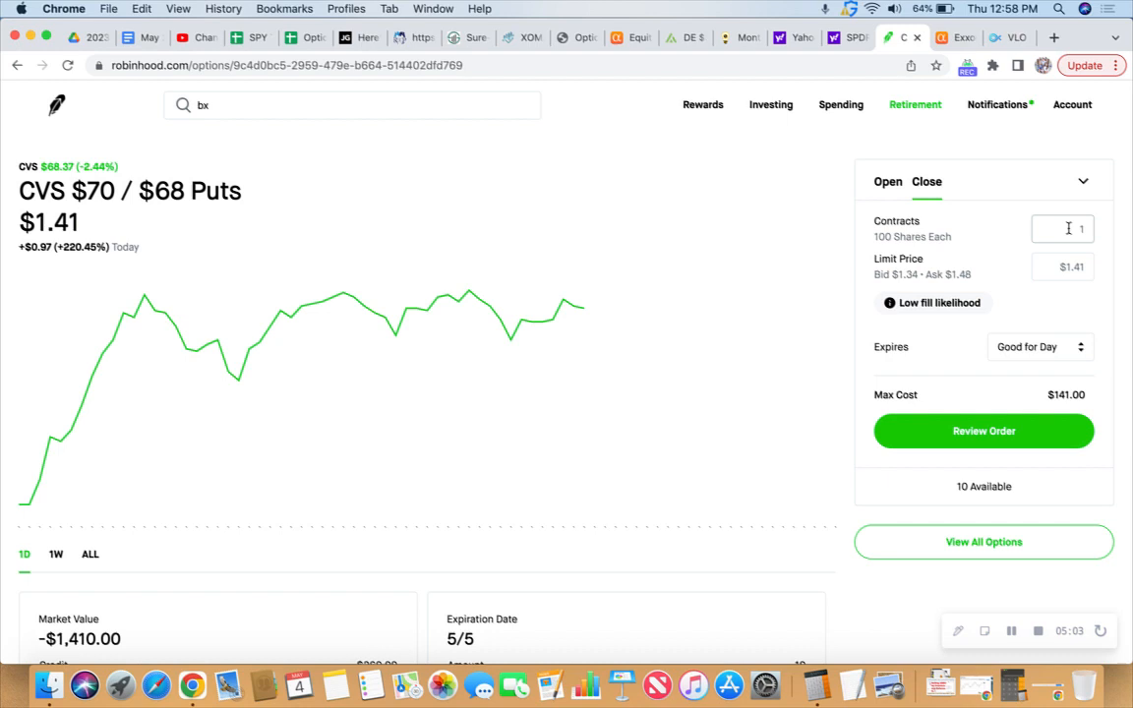
{"action": "type", "text": "0"}
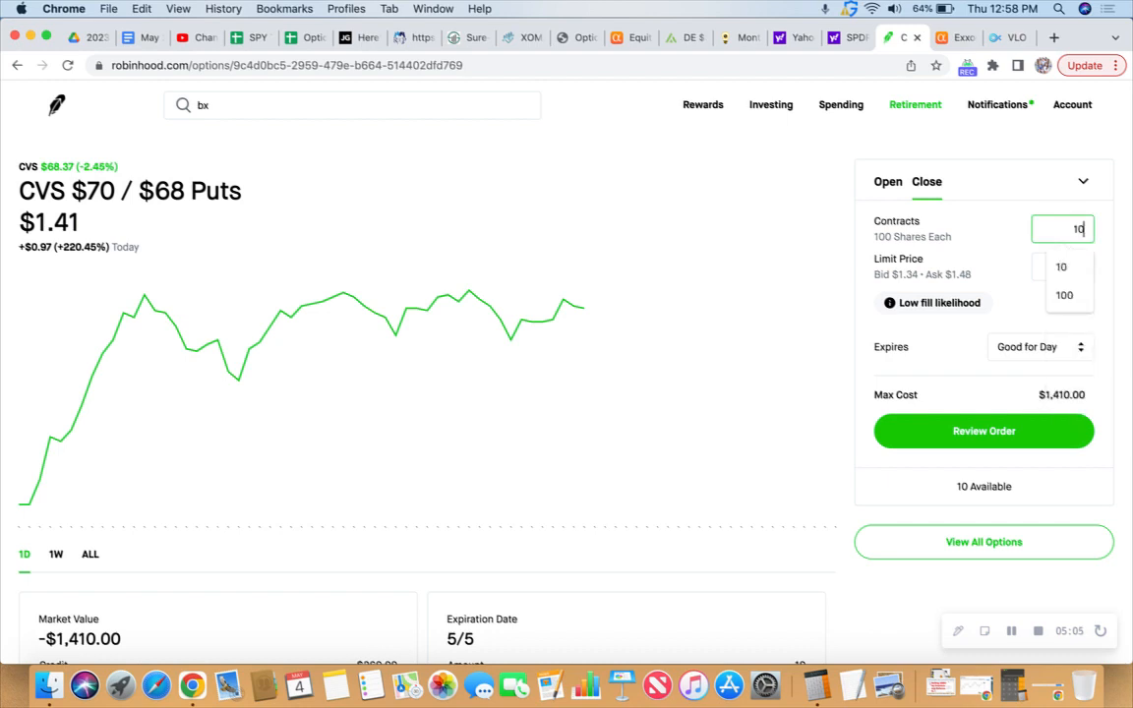
{"action": "left_click", "coordinate": [1058, 267]}
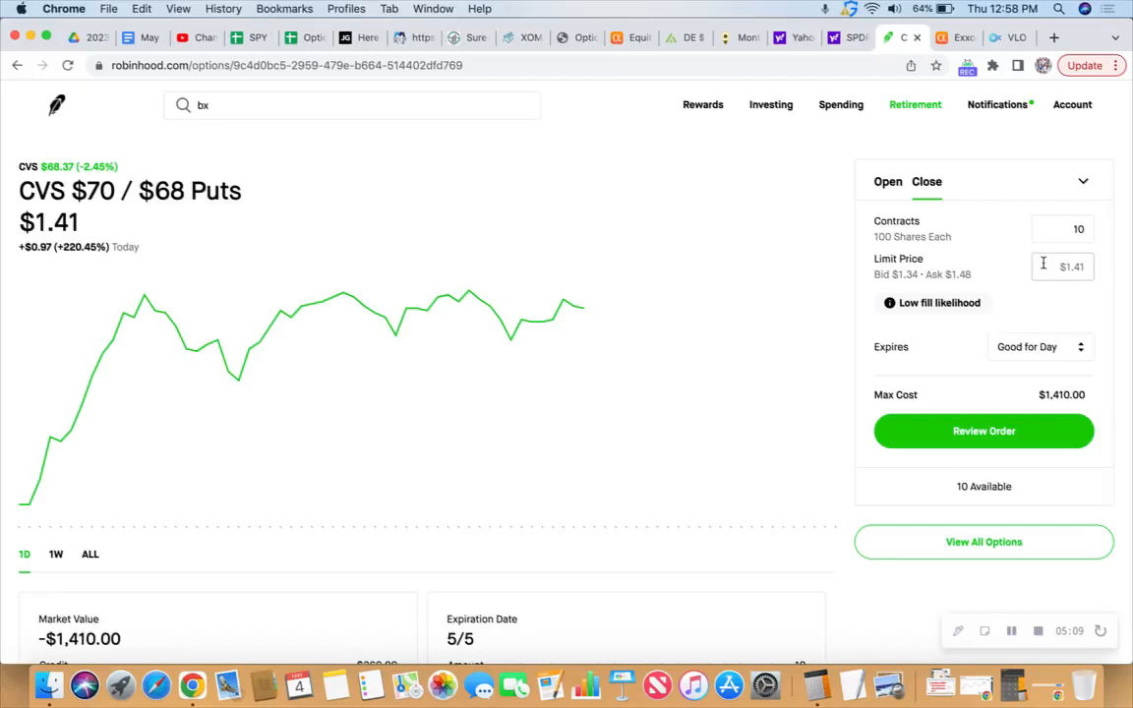
Step: Set the closing limit price to $1.45 and review the spread's order details
{"action": "left_click", "coordinate": [1064, 268]}
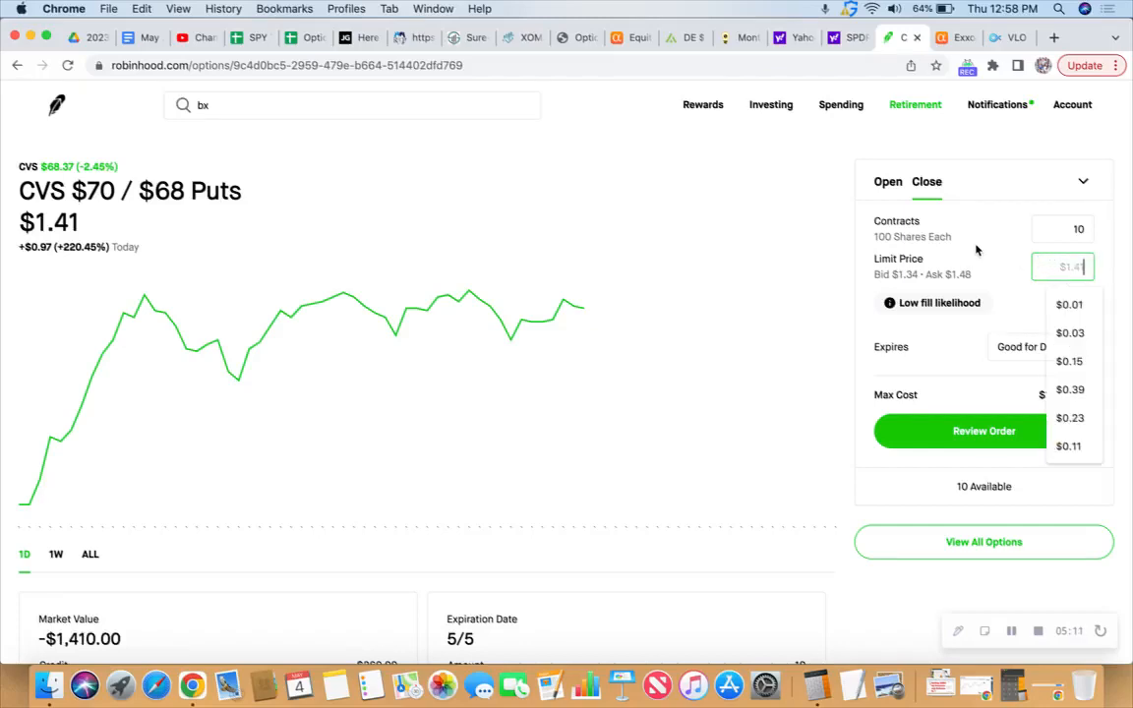
{"action": "type", "text": "1.45"}
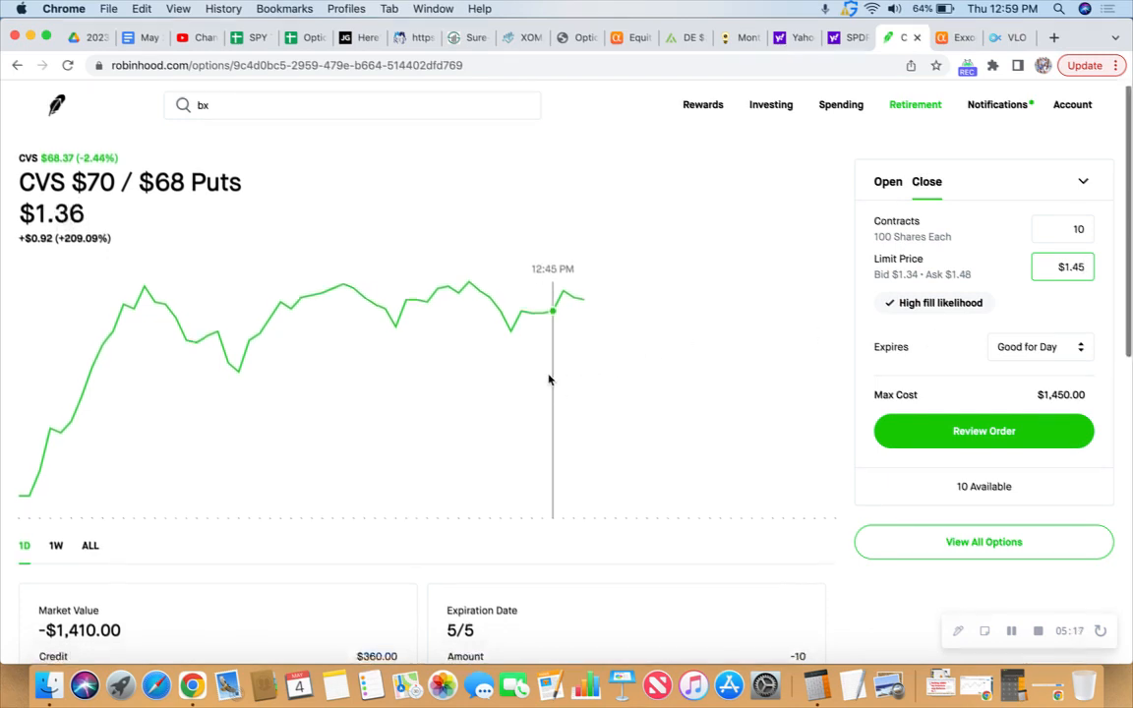
{"action": "scroll", "scroll_direction": "down", "scroll_amount": 3}
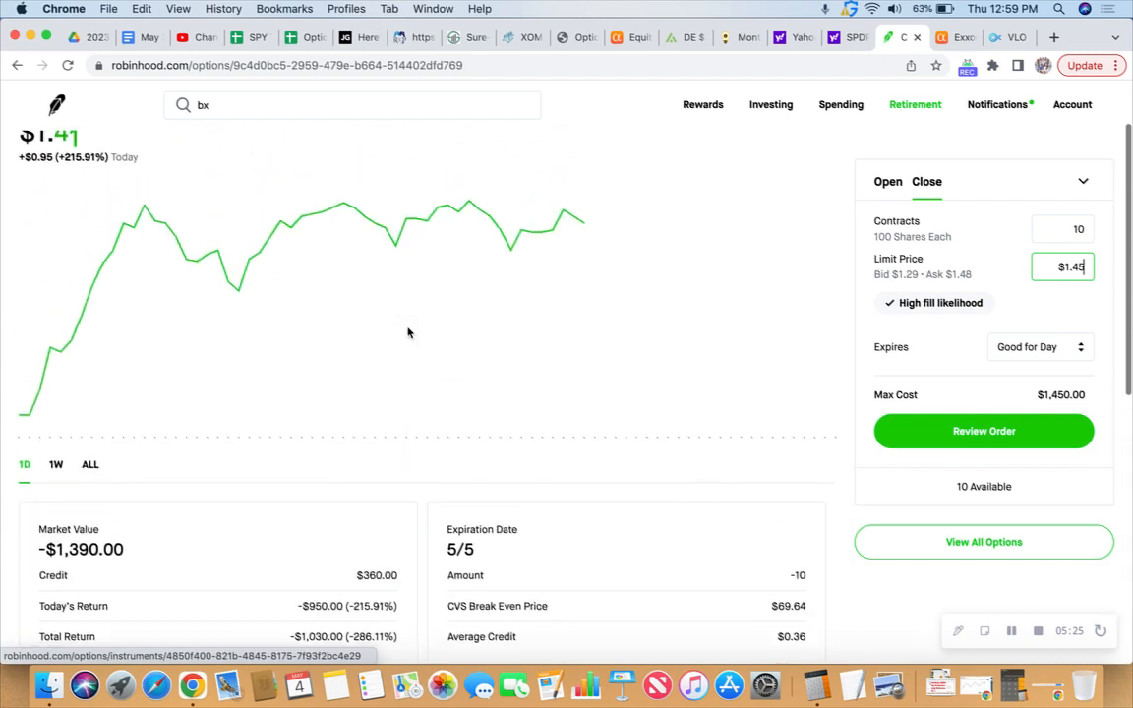
{"action": "scroll", "scroll_direction": "down", "scroll_amount": 3}
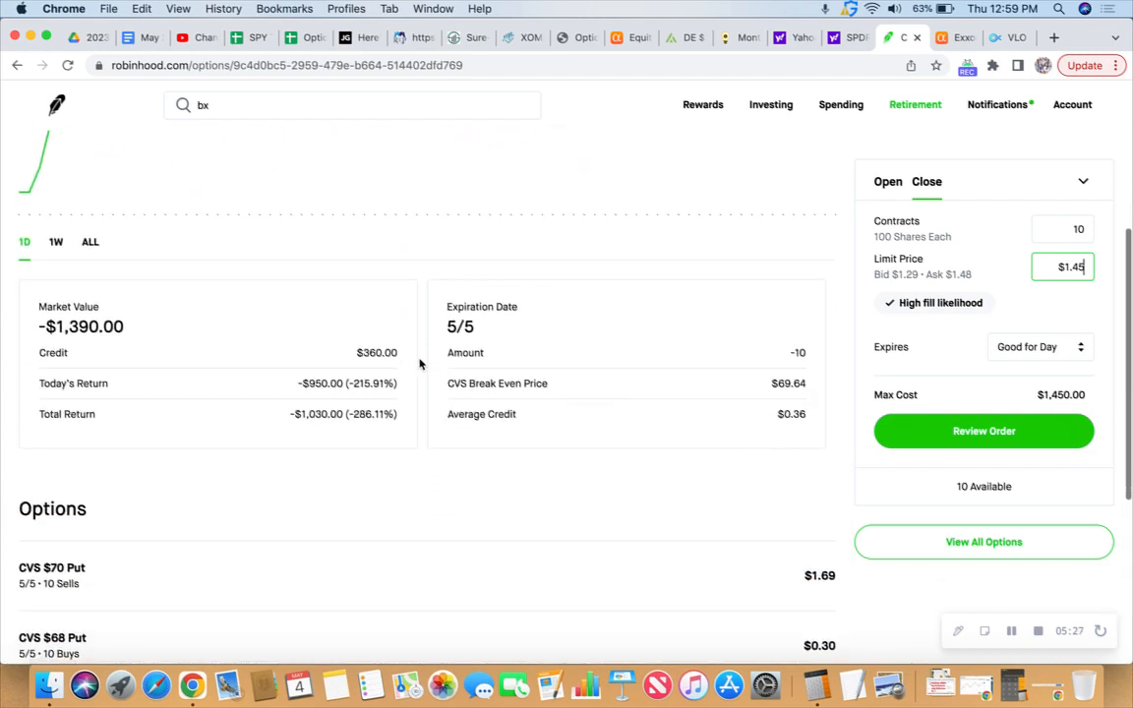
{"action": "scroll", "scroll_direction": "down", "scroll_amount": 3}
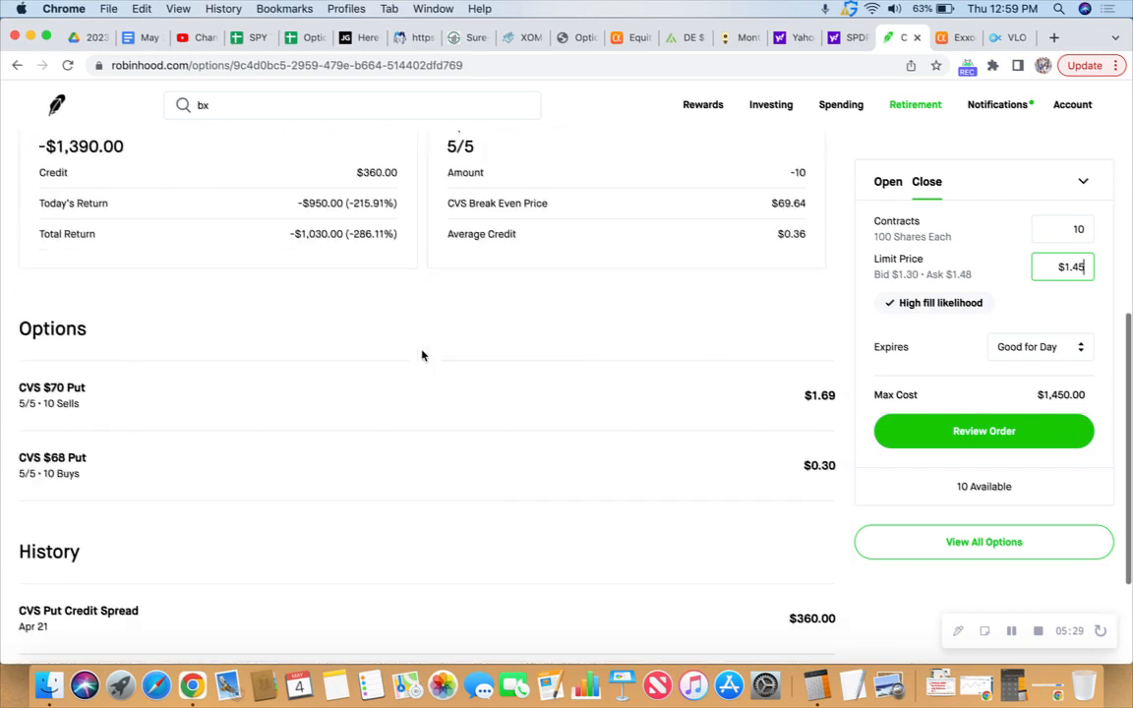
{"action": "mouse_move", "coordinate": [165, 456]}
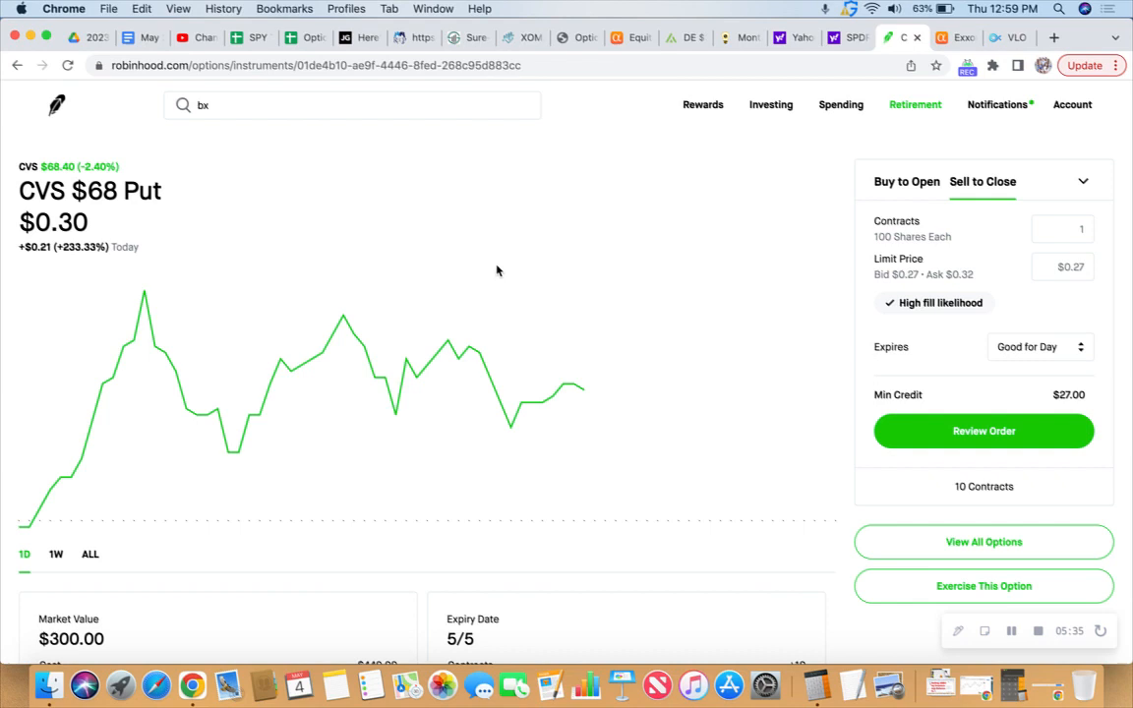
{"action": "mouse_move", "coordinate": [433, 321]}
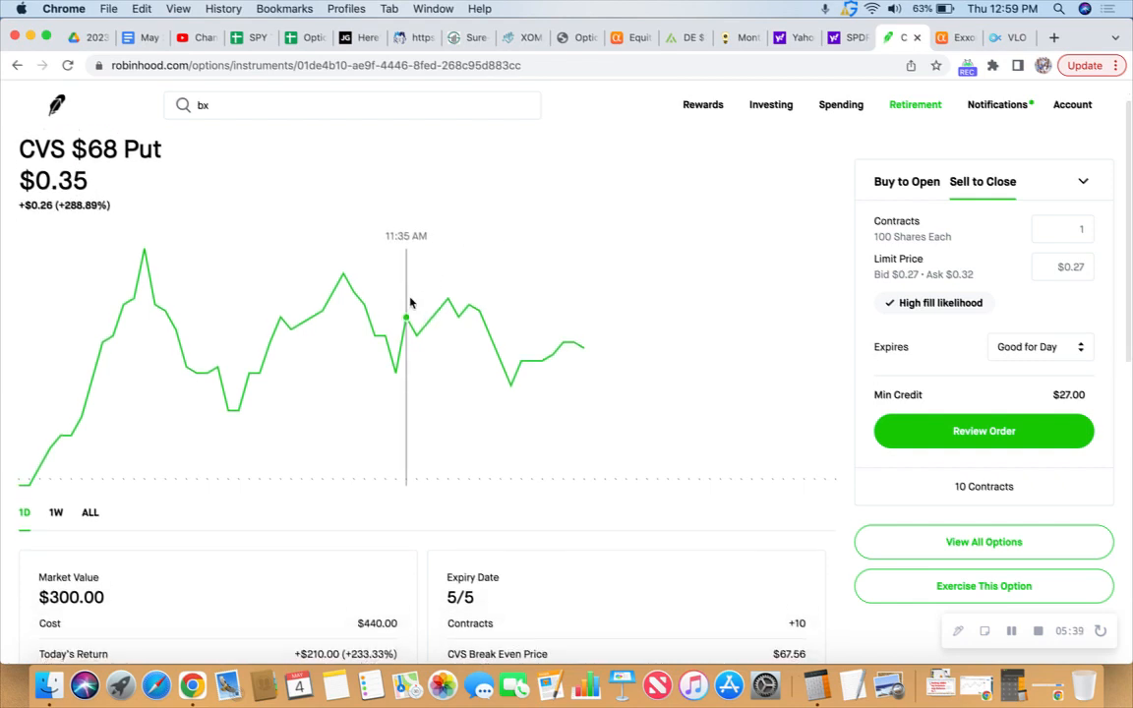
Step: Set the CVS $68 put sell-to-close order to 10 contracts at a $0.29 limit
{"action": "left_click", "coordinate": [1061, 267]}
{"action": "type", "text": "9"}
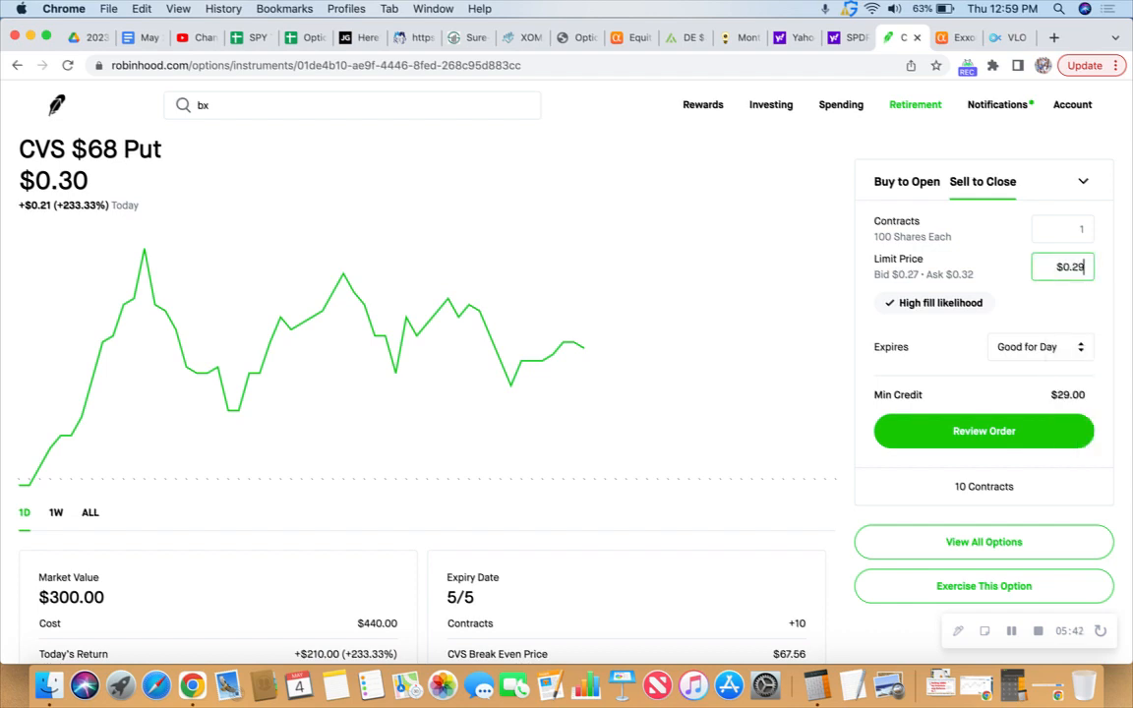
{"action": "left_click", "coordinate": [1062, 228]}
{"action": "type", "text": "0"}
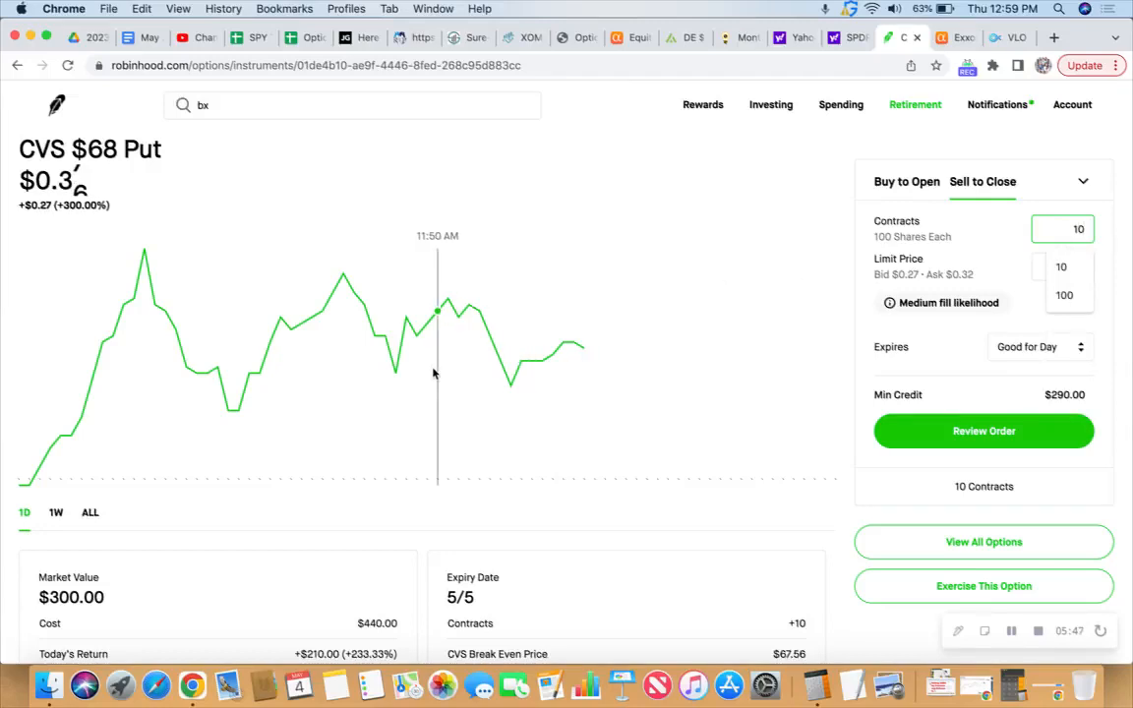
{"action": "scroll", "scroll_direction": "down", "scroll_amount": 3}
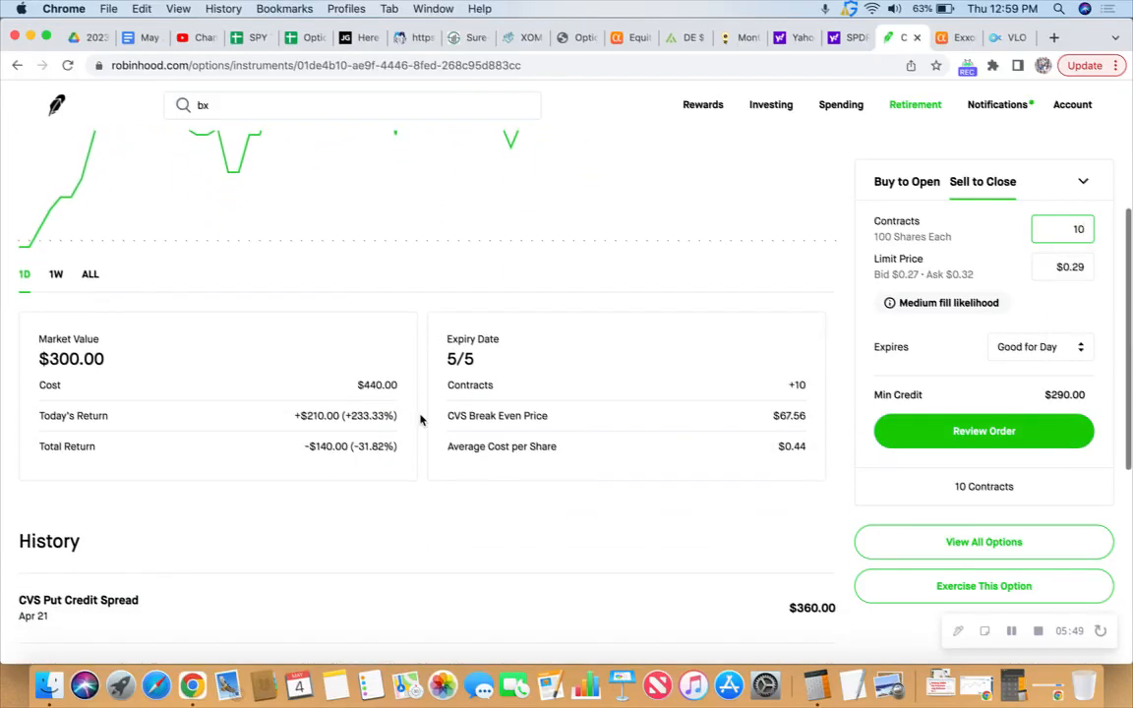
{"action": "scroll", "scroll_direction": "down", "scroll_amount": 3}
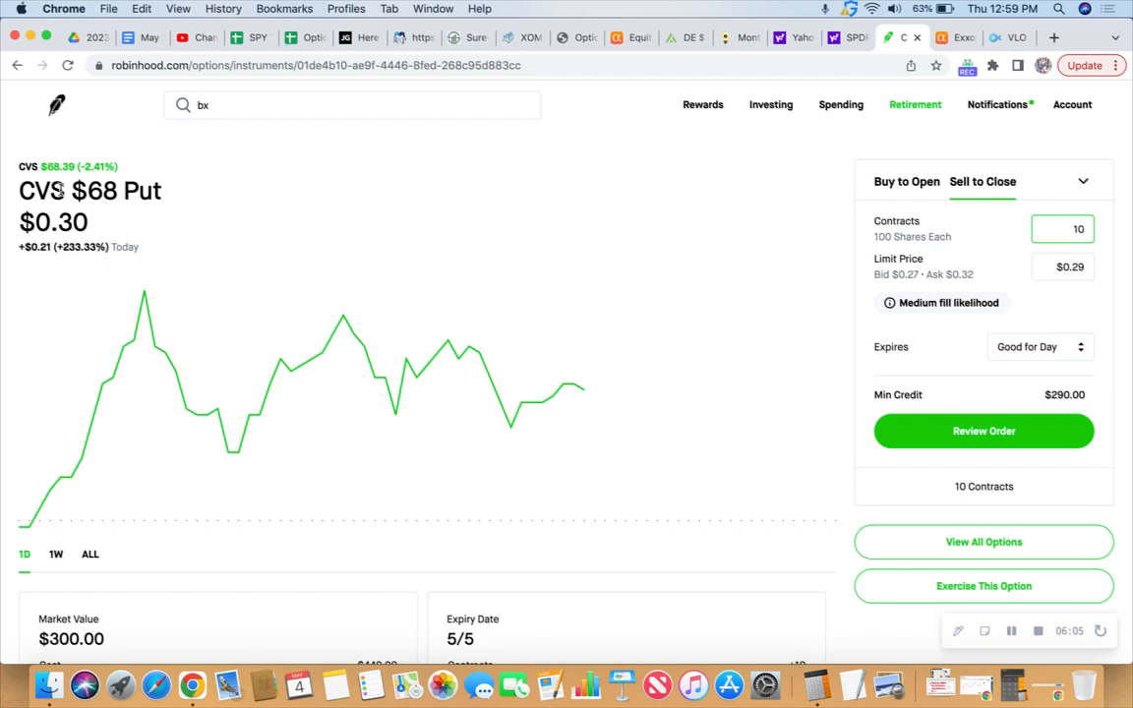
{"action": "mouse_move", "coordinate": [747, 38]}
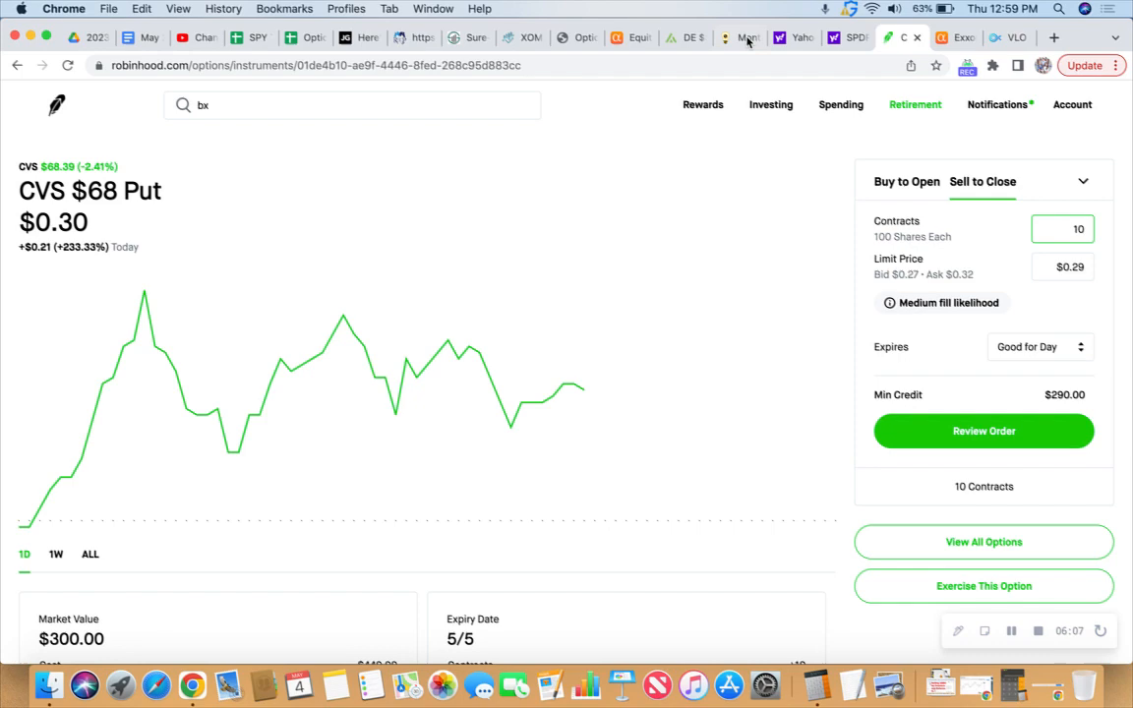
{"action": "left_click", "coordinate": [794, 38]}
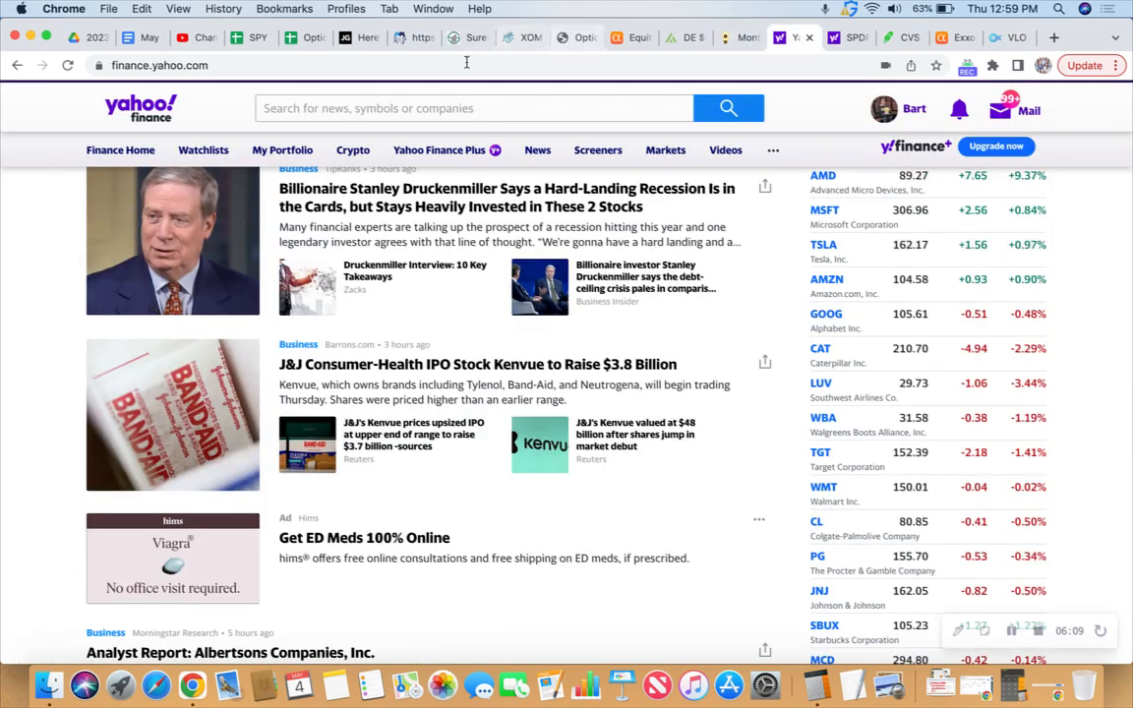
{"action": "type", "text": "cvs"}
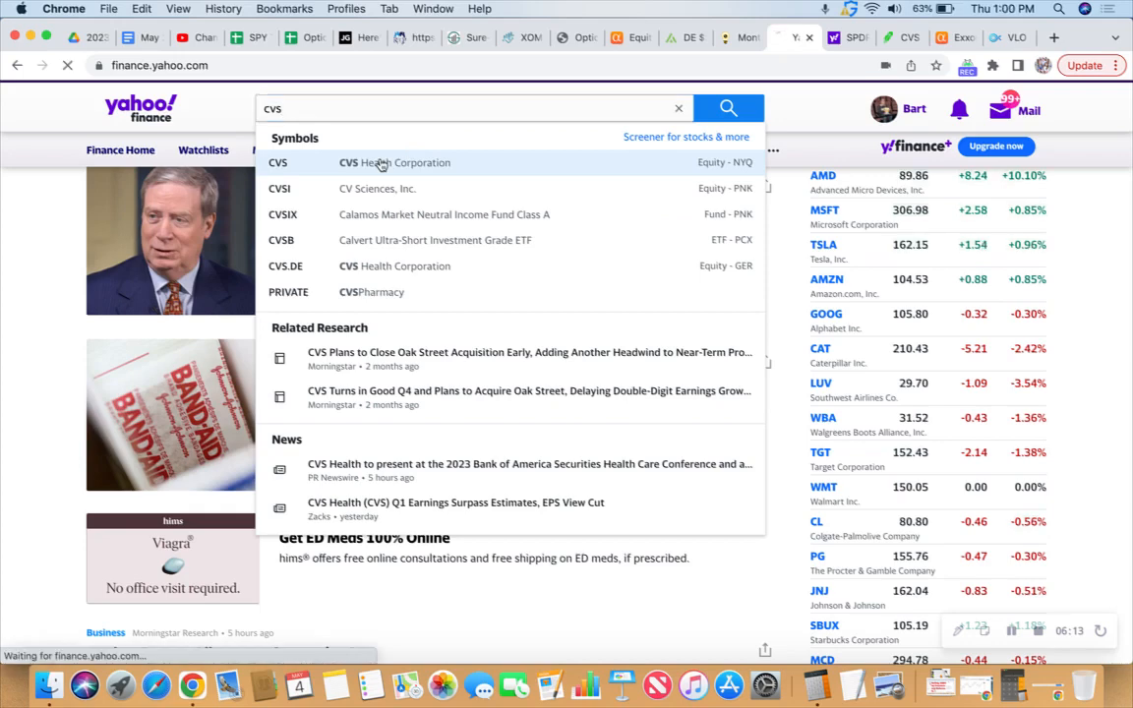
{"action": "left_click", "coordinate": [394, 161]}
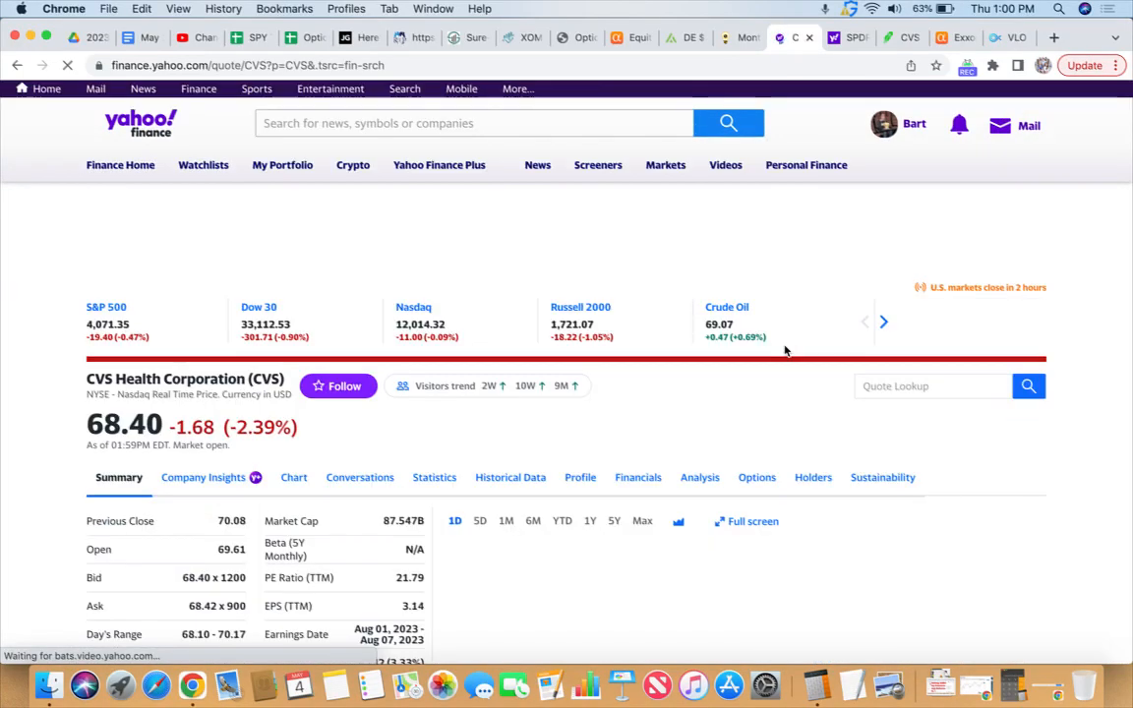
{"action": "scroll", "scroll_direction": "down", "scroll_amount": 3}
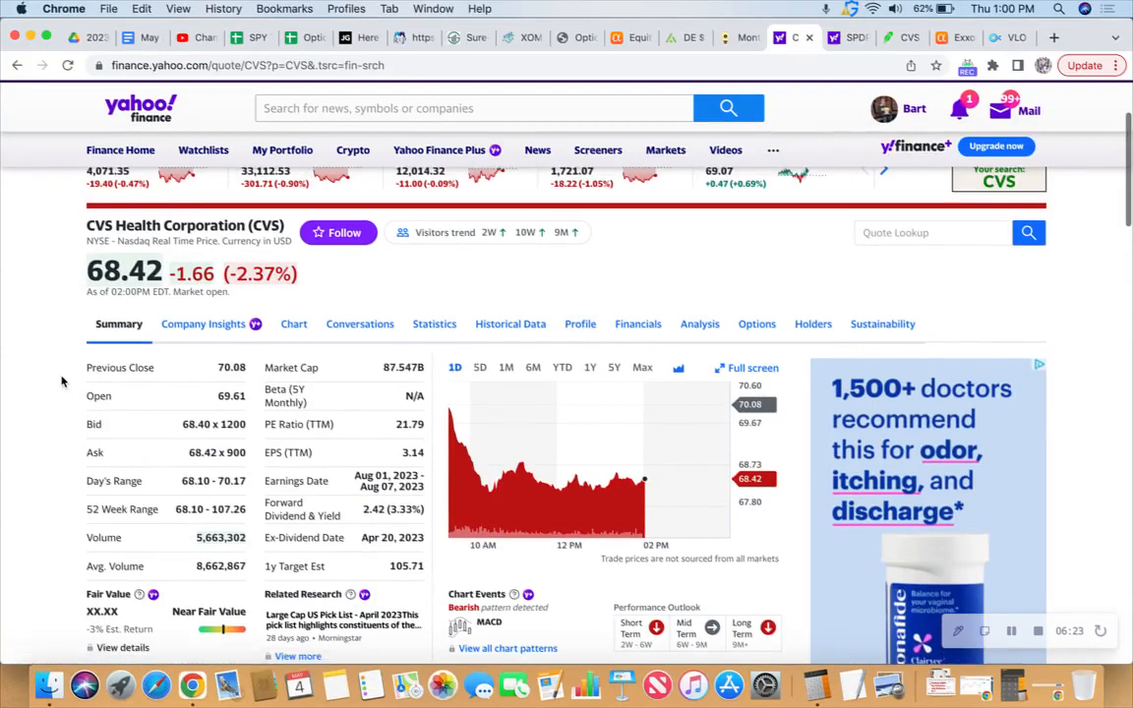
{"action": "scroll", "scroll_direction": "down", "scroll_amount": 3}
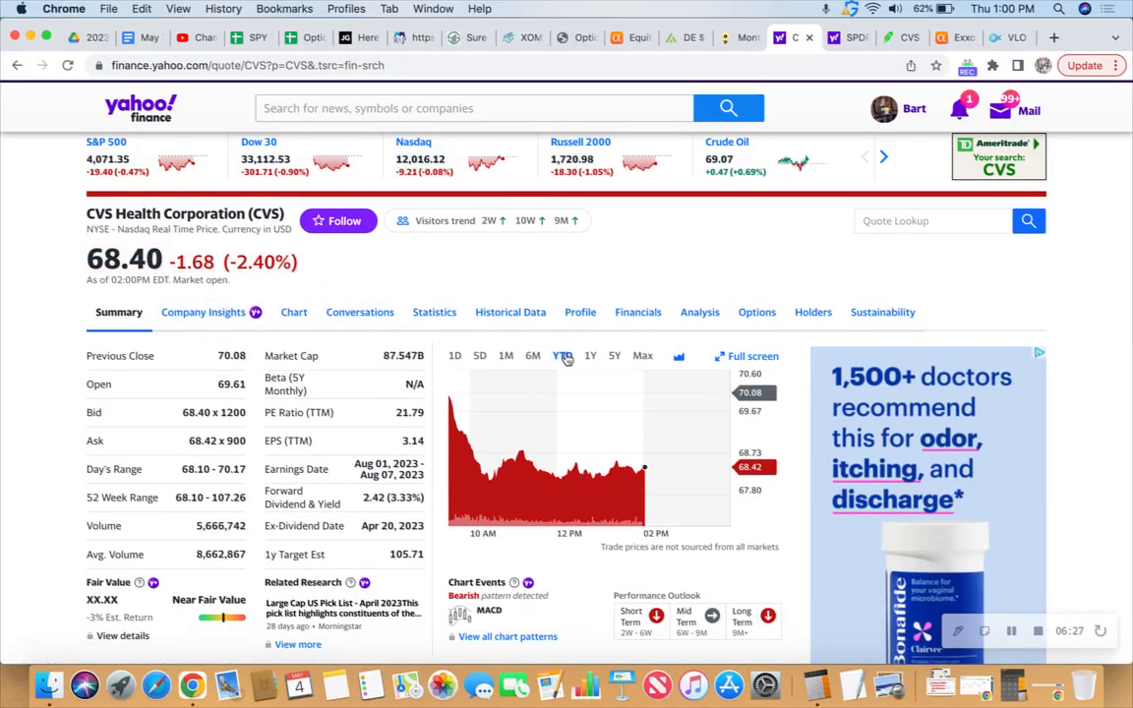
{"action": "left_click", "coordinate": [562, 354]}
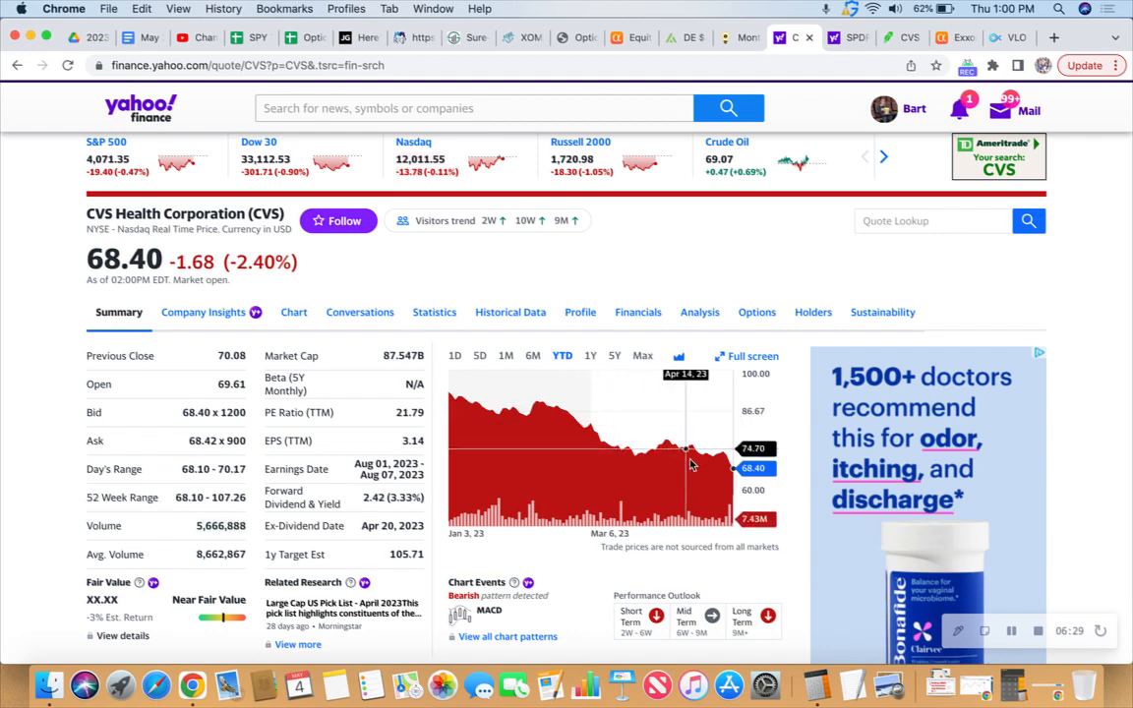
{"action": "mouse_move", "coordinate": [541, 445]}
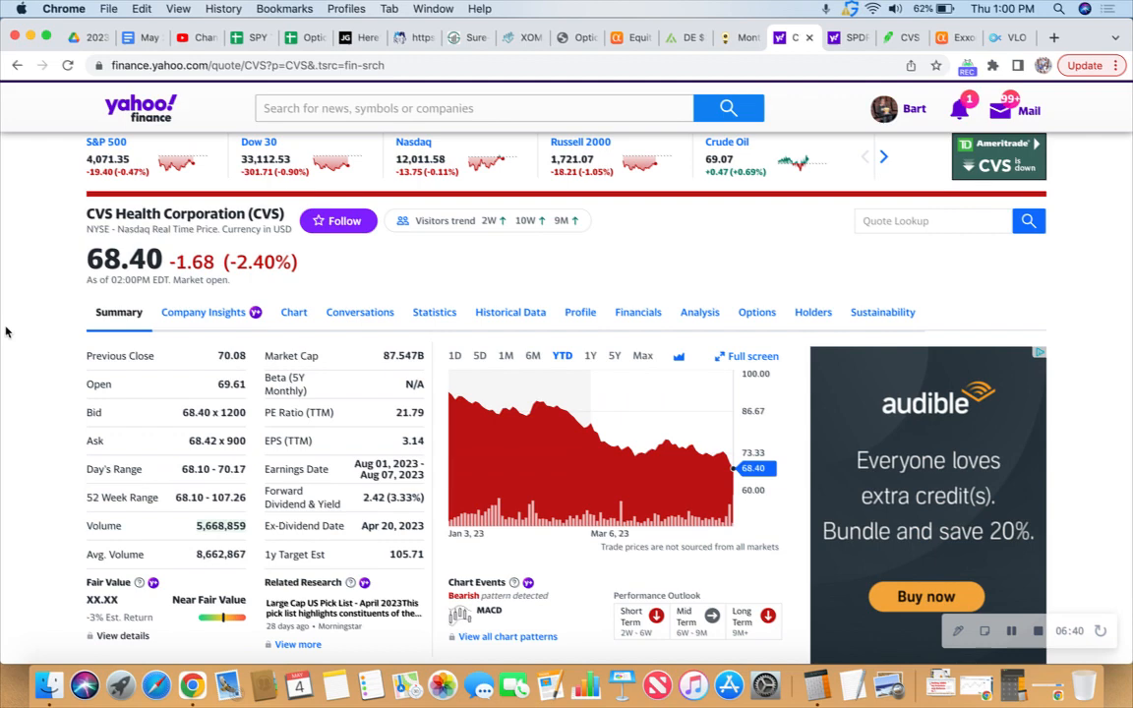
{"action": "scroll", "scroll_direction": "down", "scroll_amount": 3}
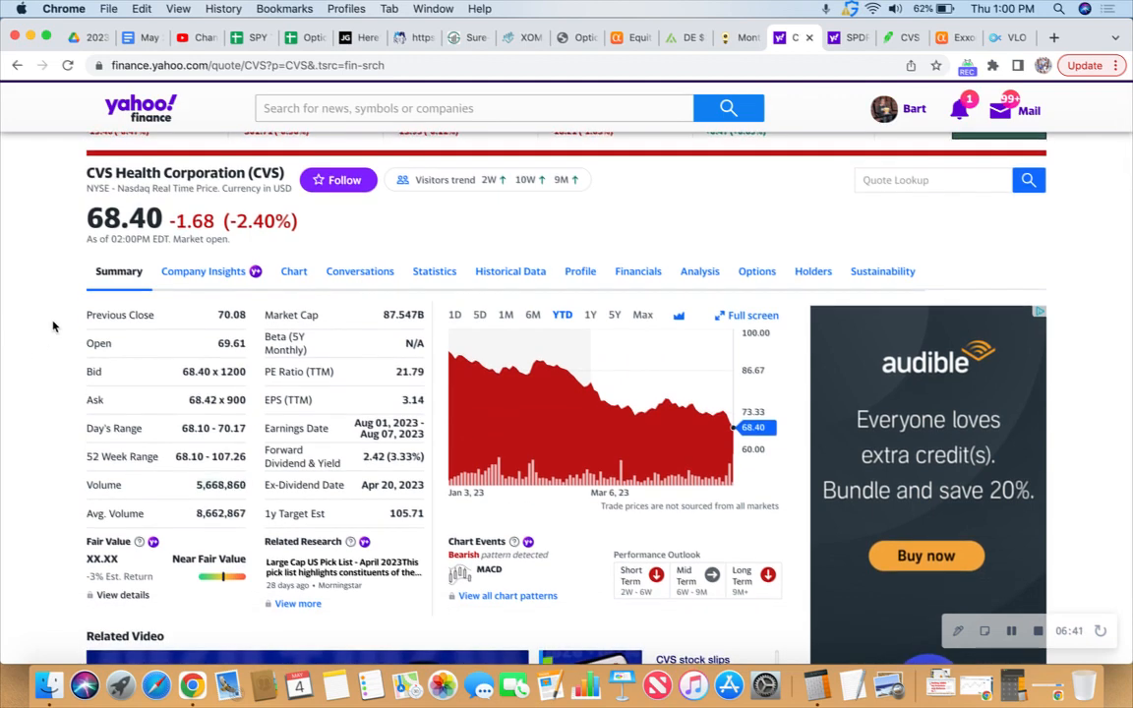
{"action": "scroll", "scroll_direction": "up", "scroll_amount": 3}
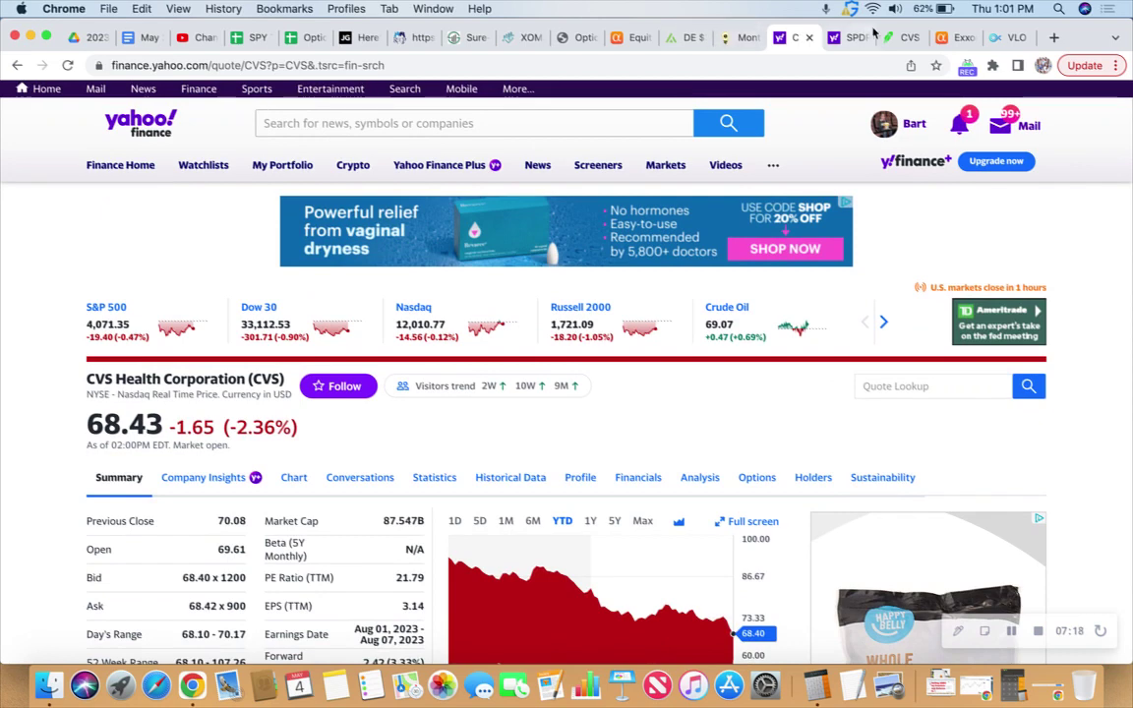
Step: Submit the sell-to-close order for 10 CVS $68 puts at $0.27, collecting $270 credit
{"action": "left_click", "coordinate": [901, 37]}
{"action": "type", "text": "$0.2"}
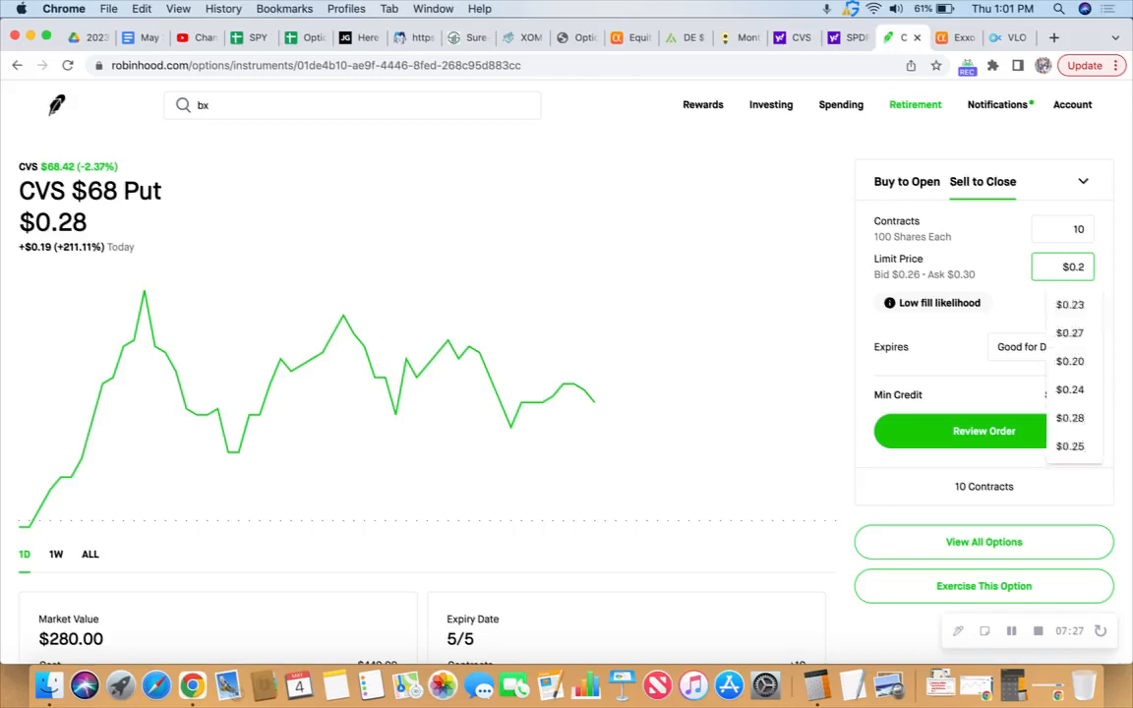
{"action": "left_click", "coordinate": [1073, 333]}
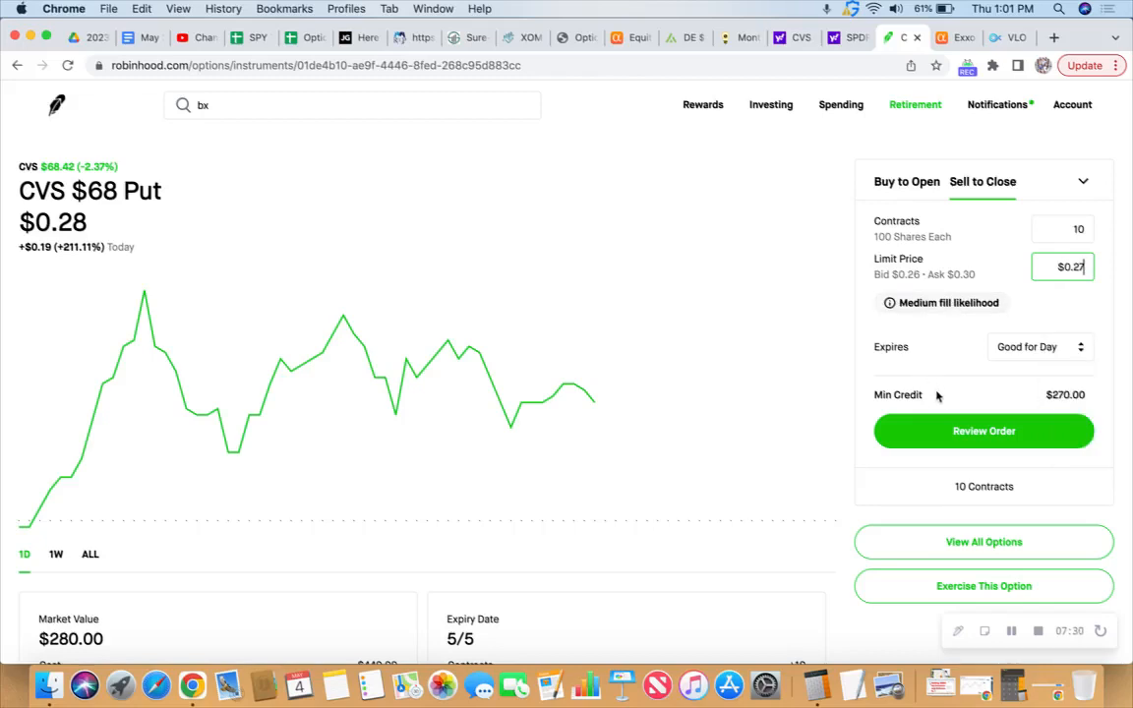
{"action": "left_click", "coordinate": [983, 431]}
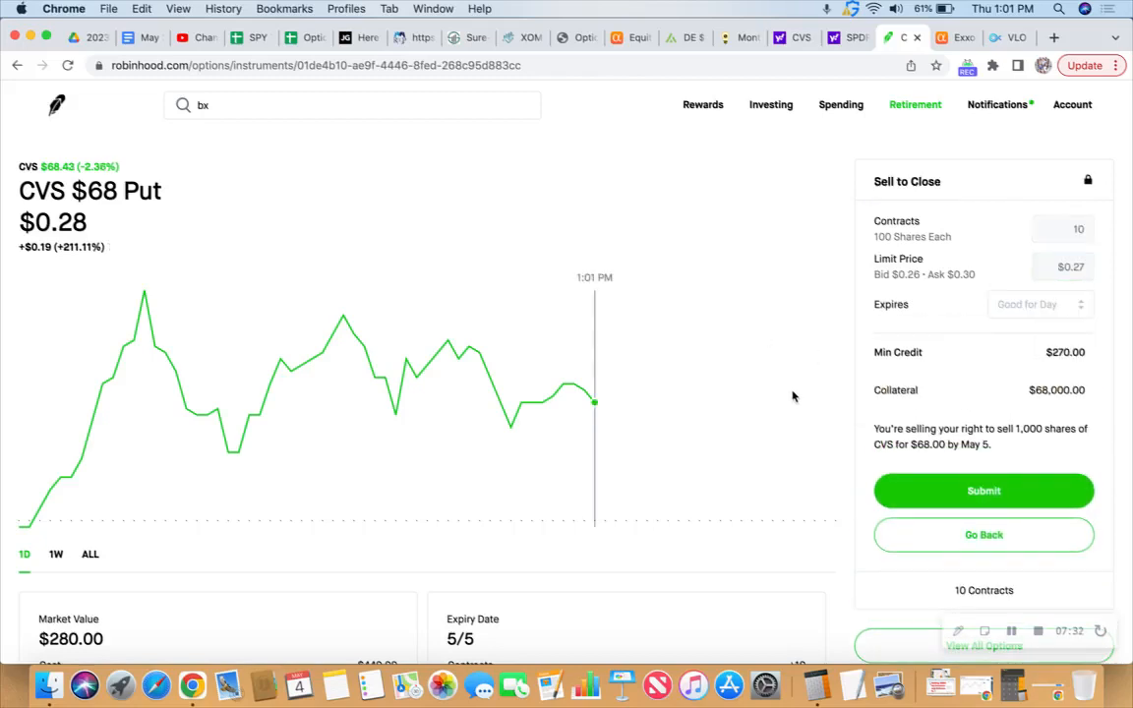
{"action": "left_click", "coordinate": [983, 491]}
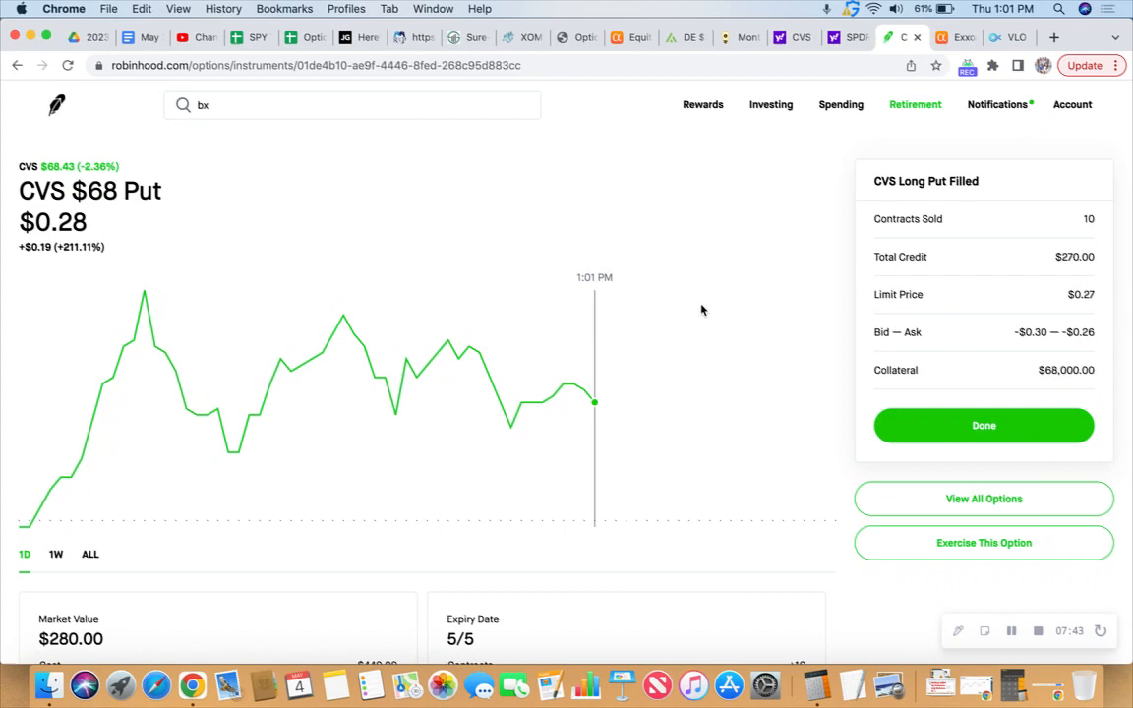
{"action": "mouse_move", "coordinate": [1020, 283]}
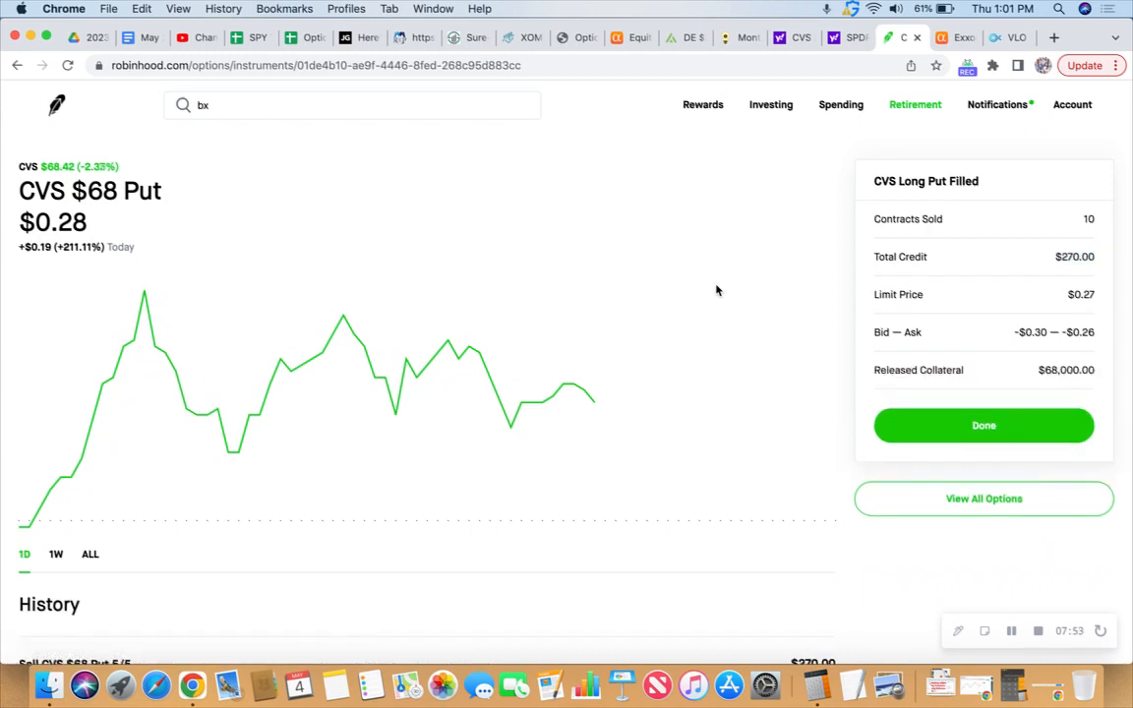
{"action": "mouse_move", "coordinate": [474, 259]}
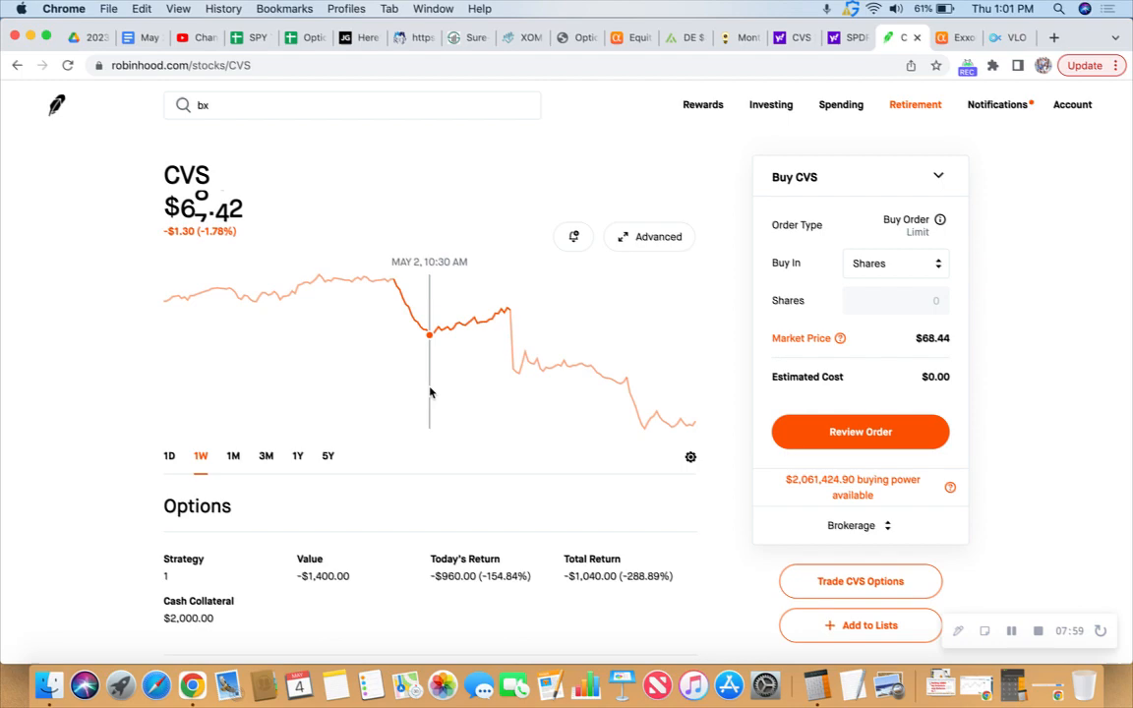
Step: Open the CVS $70/$68 put spread, then the standalone CVS $70 put leg quoted at $1.64
{"action": "scroll", "scroll_direction": "down", "scroll_amount": 3}
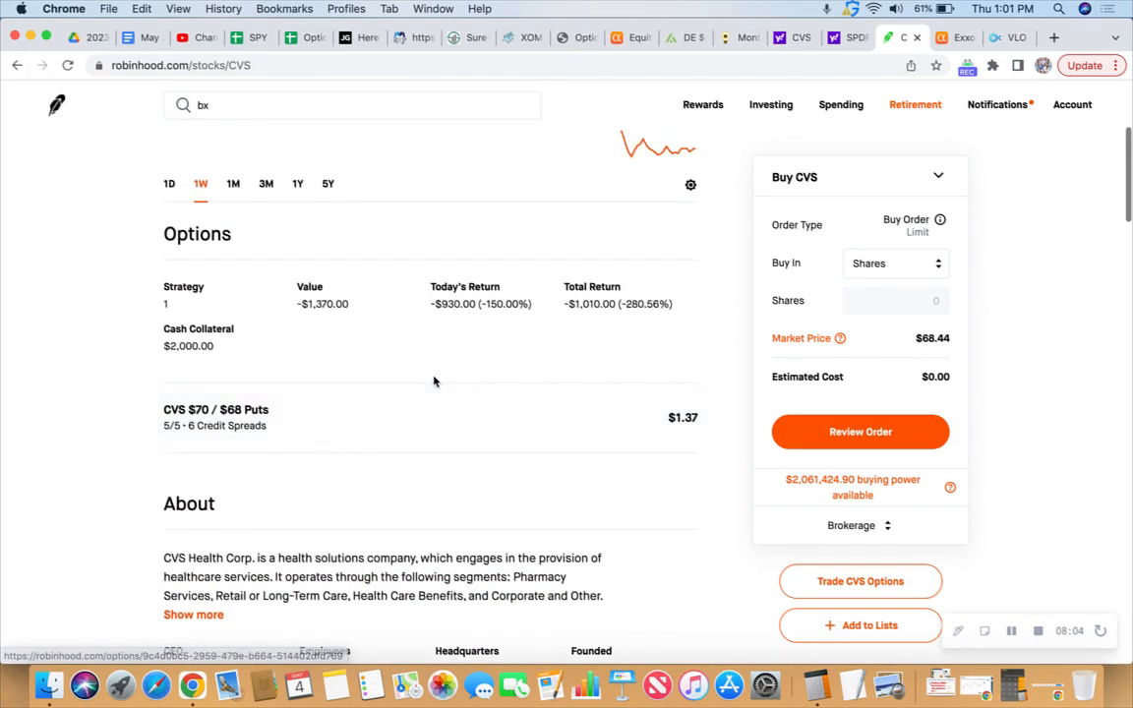
{"action": "mouse_move", "coordinate": [345, 425]}
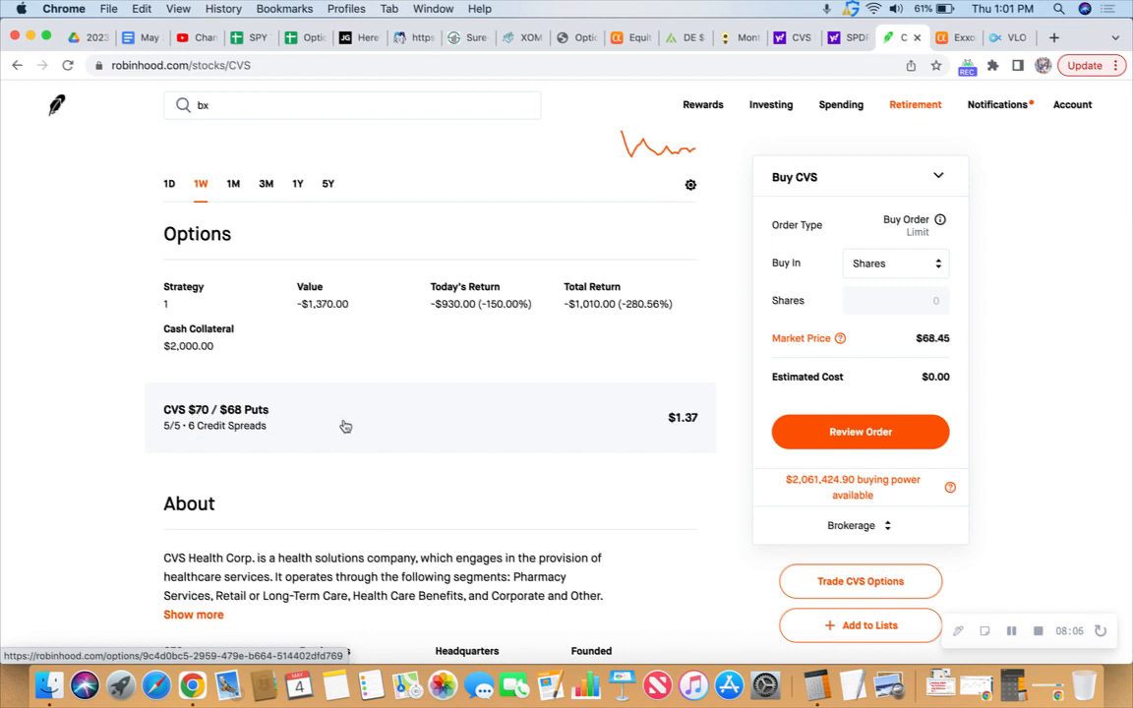
{"action": "left_click", "coordinate": [342, 425]}
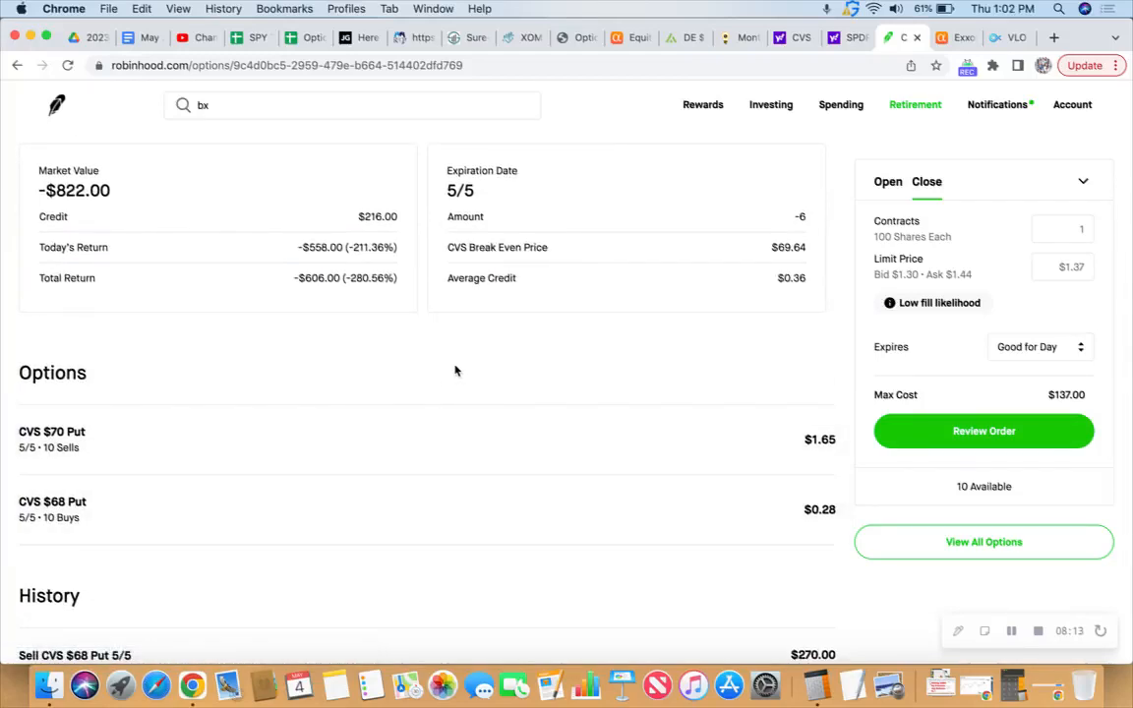
{"action": "scroll", "scroll_direction": "down", "scroll_amount": 3}
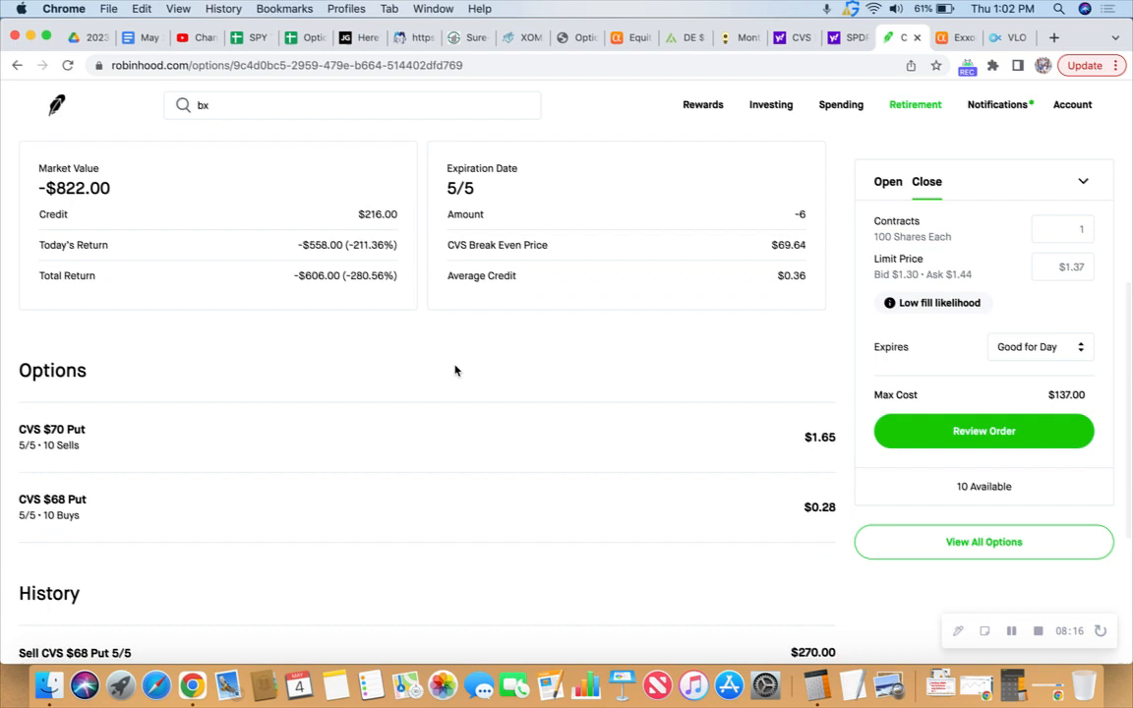
{"action": "mouse_move", "coordinate": [436, 346]}
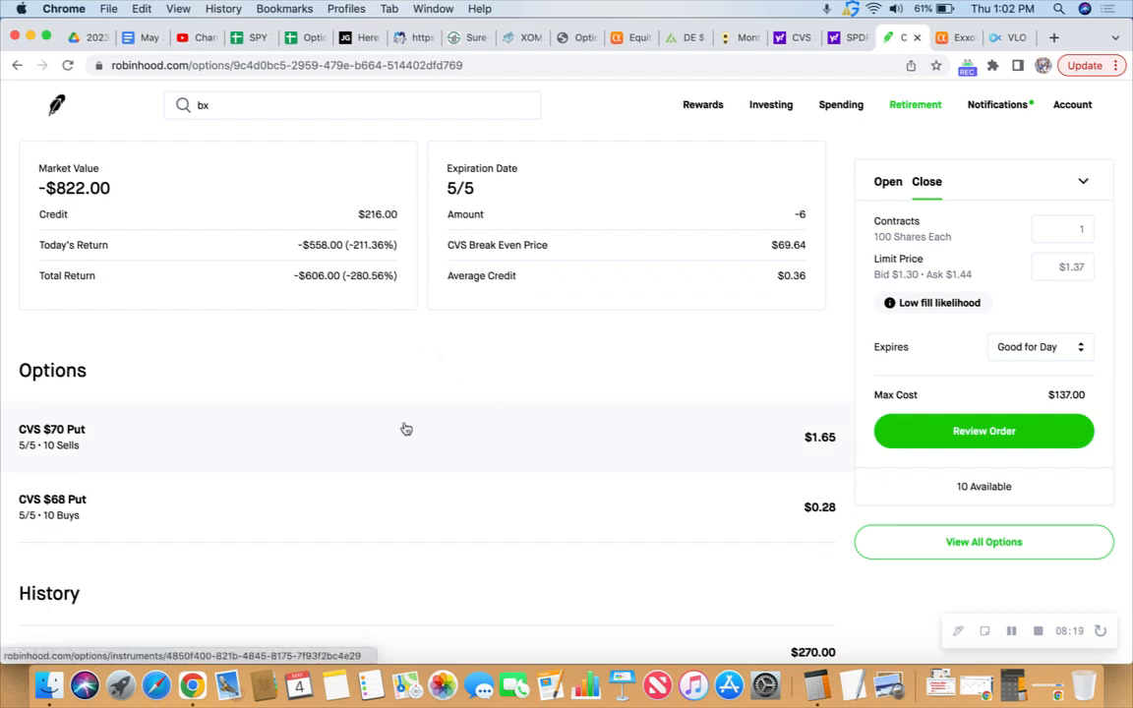
{"action": "scroll", "scroll_direction": "down", "scroll_amount": 3}
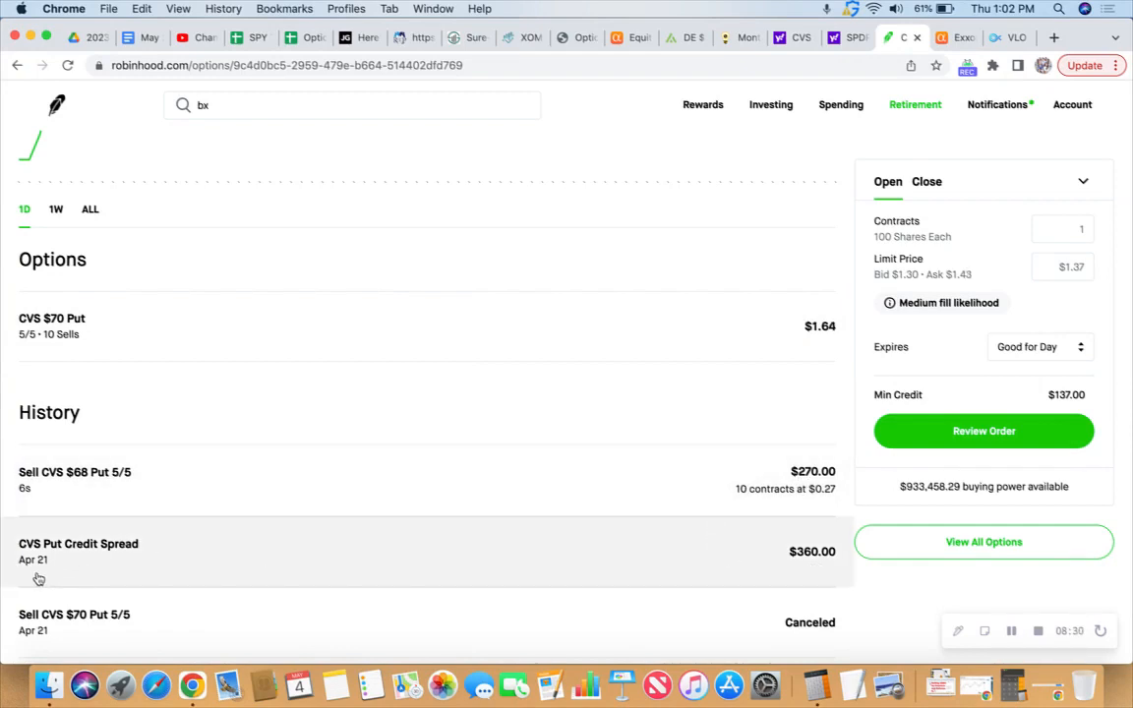
{"action": "mouse_move", "coordinate": [33, 578]}
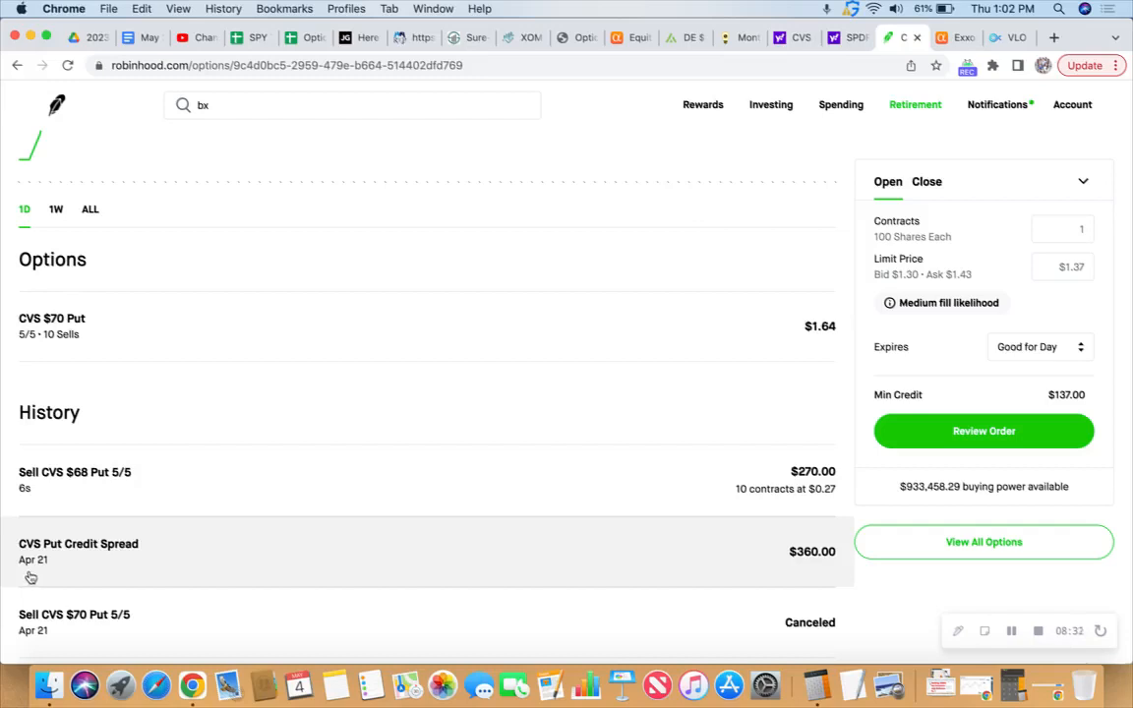
{"action": "mouse_move", "coordinate": [47, 575]}
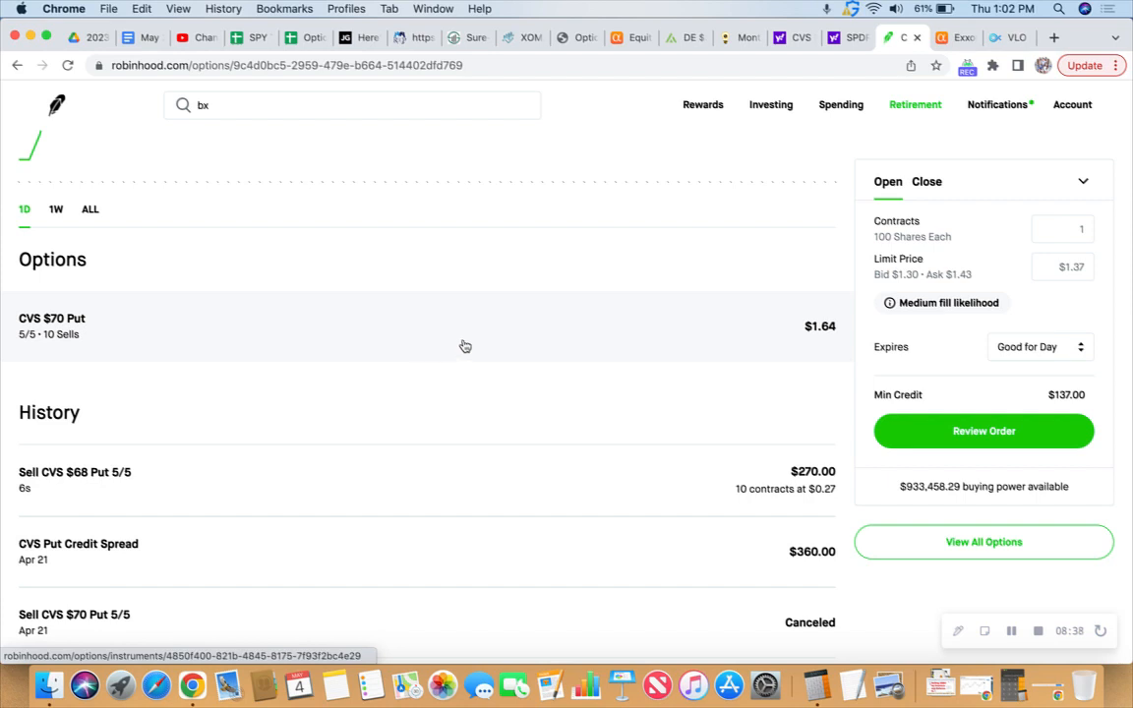
{"action": "mouse_move", "coordinate": [401, 330]}
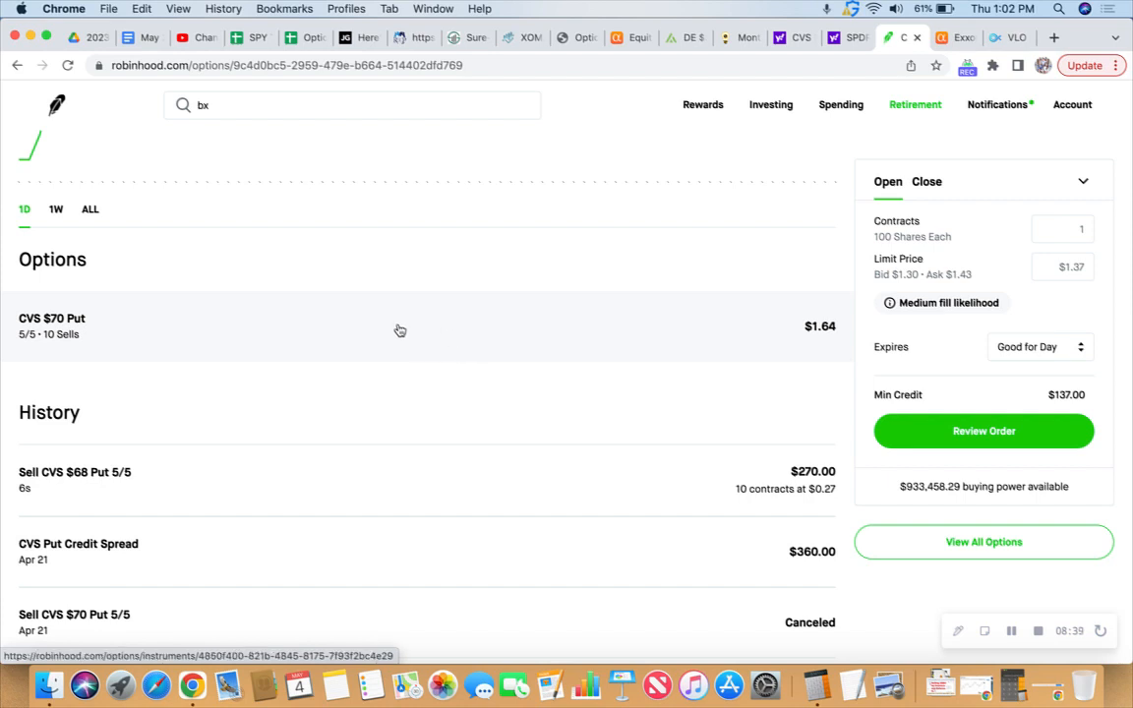
{"action": "left_click", "coordinate": [401, 331]}
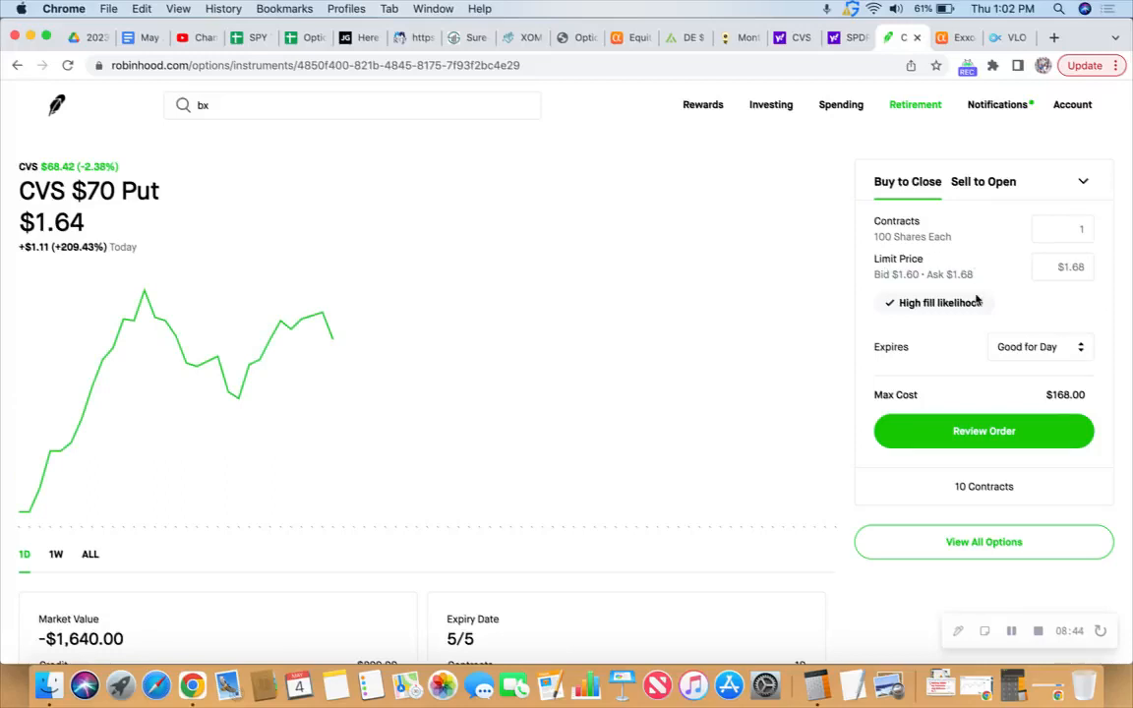
{"action": "mouse_move", "coordinate": [951, 346]}
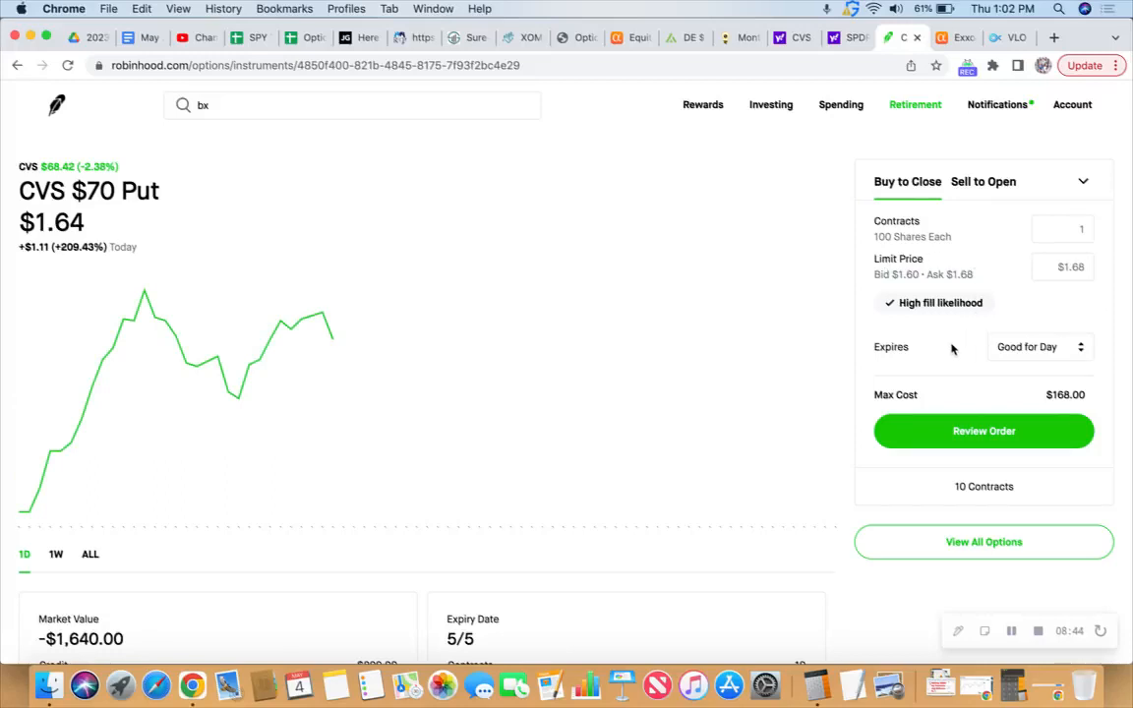
{"action": "mouse_move", "coordinate": [943, 539]}
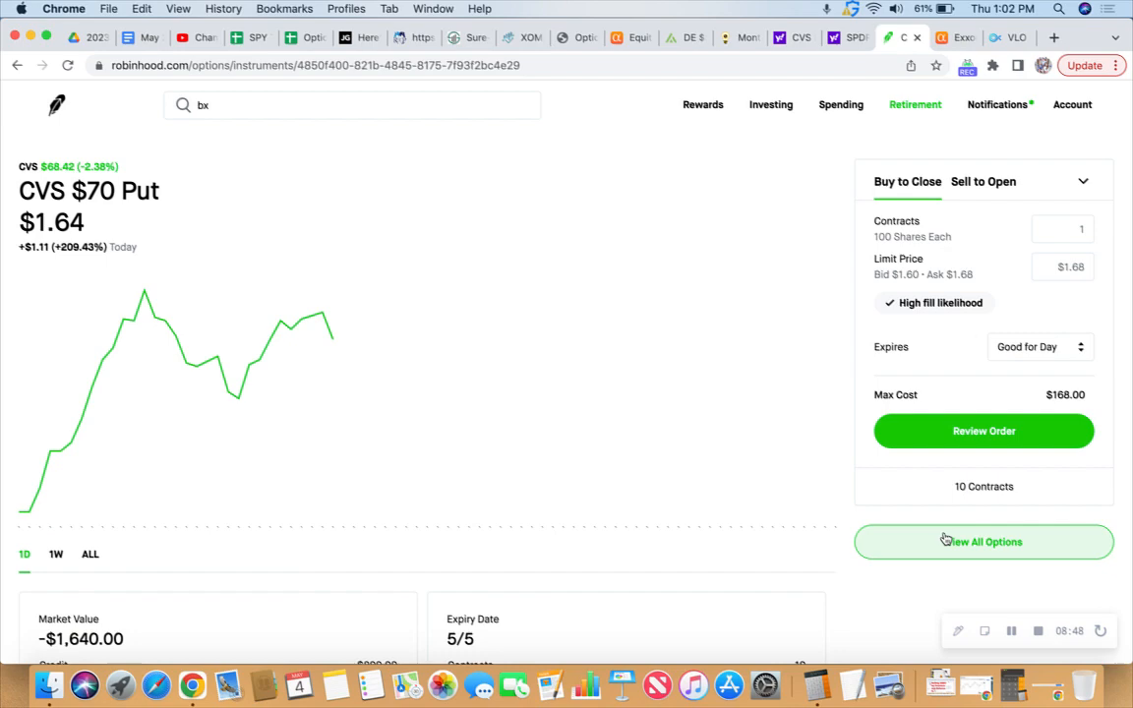
Step: Browse the full CVS options chain for May 5, then reopen the CVS $70 put from the portfolio
{"action": "left_click", "coordinate": [983, 542]}
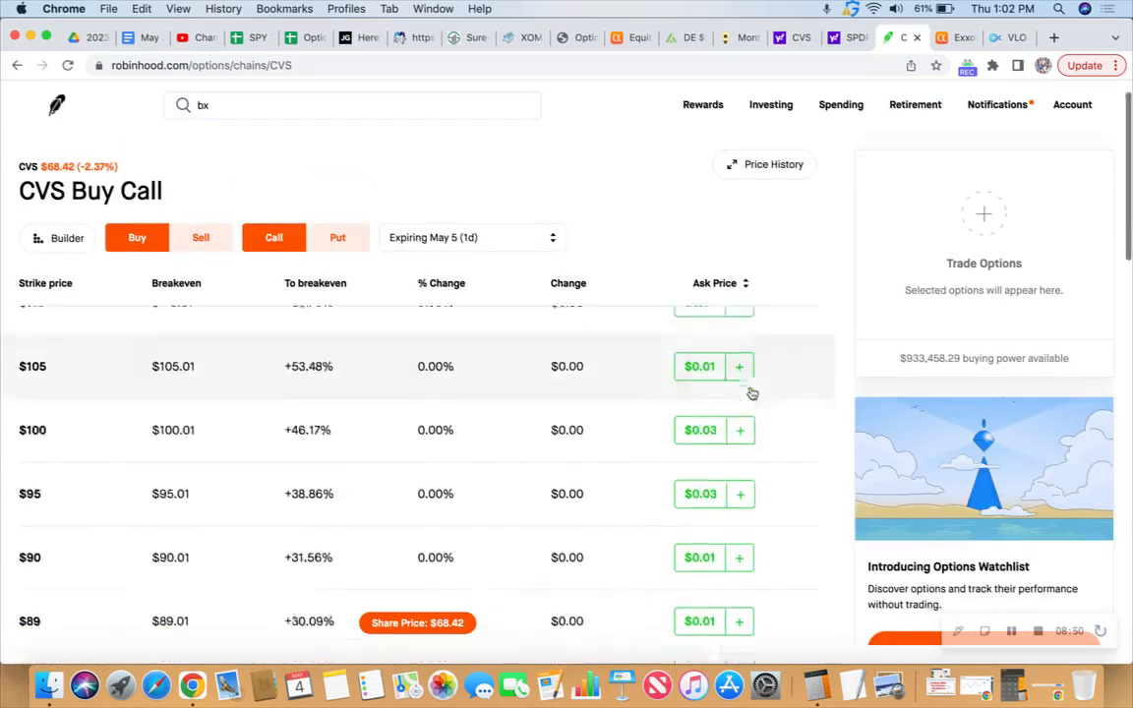
{"action": "scroll", "scroll_direction": "down", "scroll_amount": 3}
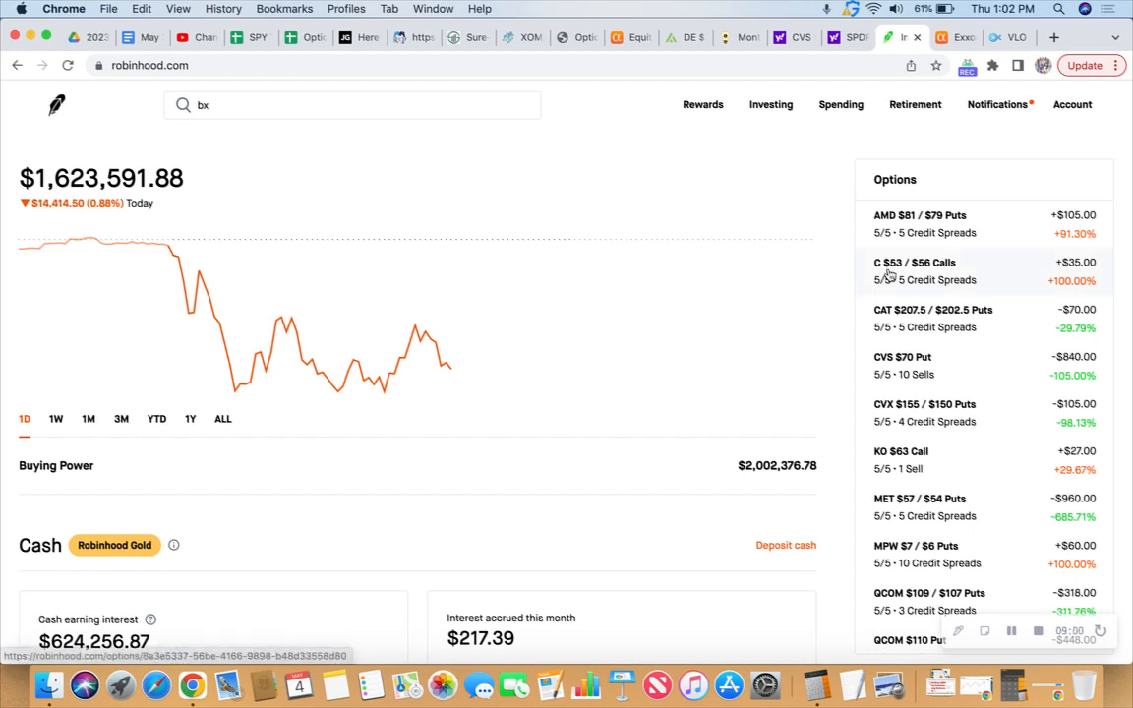
{"action": "left_click", "coordinate": [901, 358]}
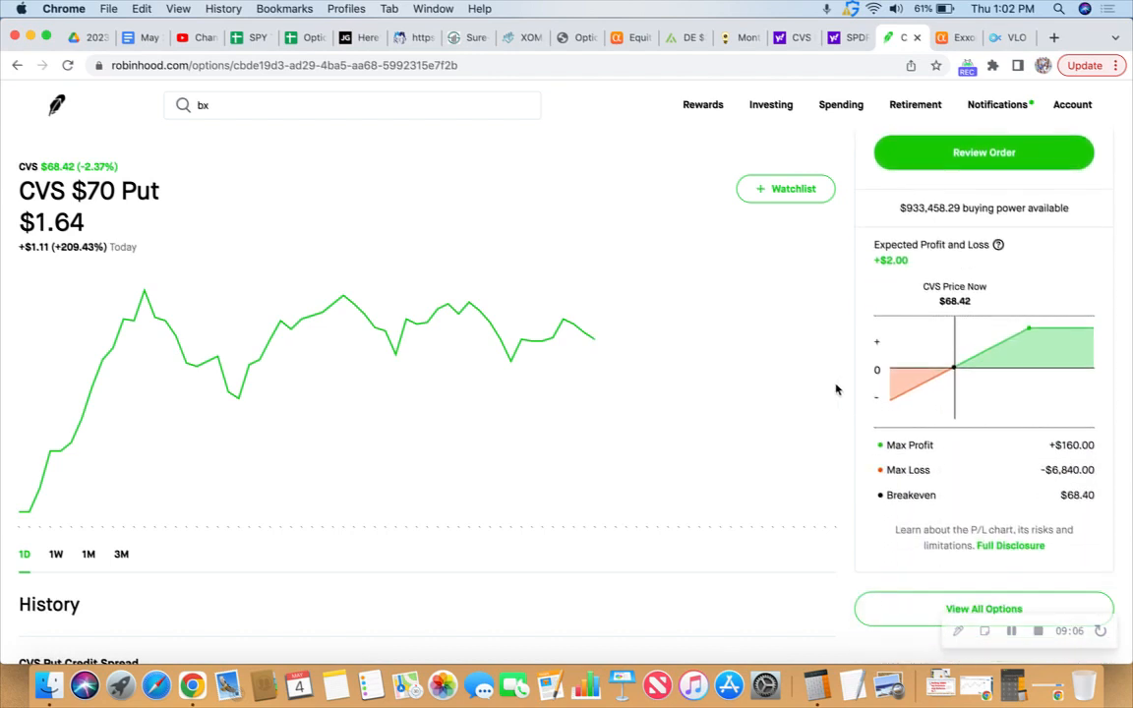
{"action": "scroll", "scroll_direction": "down", "scroll_amount": 3}
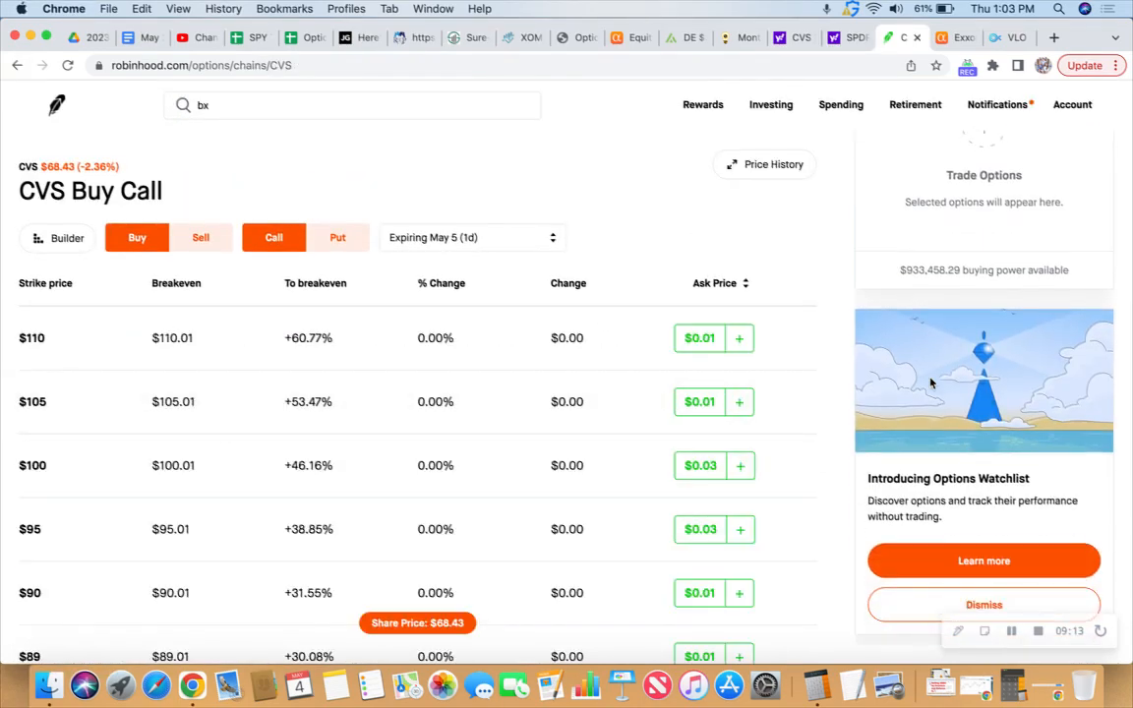
{"action": "scroll", "scroll_direction": "down", "scroll_amount": 3}
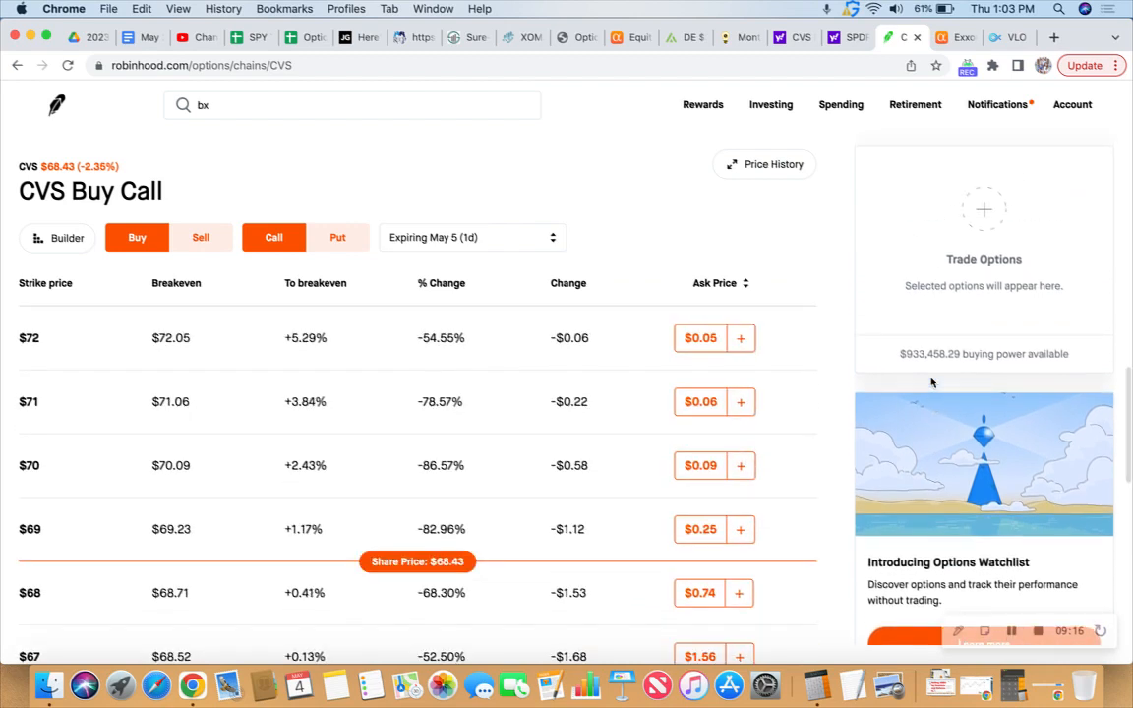
{"action": "scroll", "scroll_direction": "down", "scroll_amount": 3}
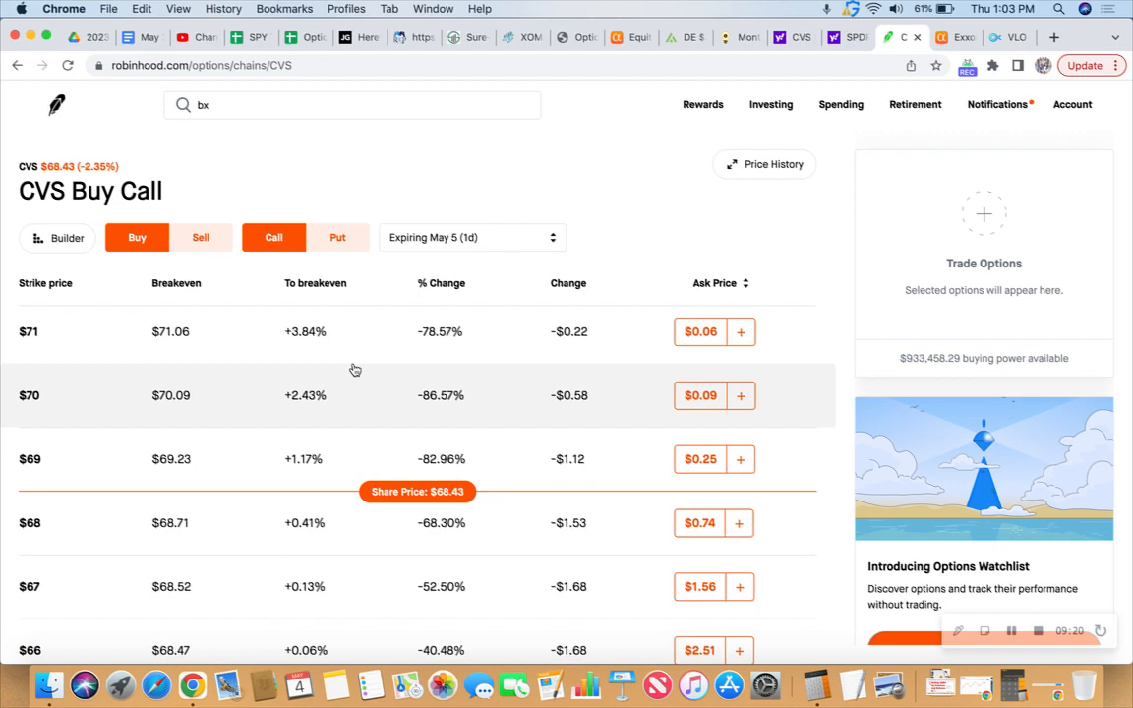
{"action": "mouse_move", "coordinate": [55, 106]}
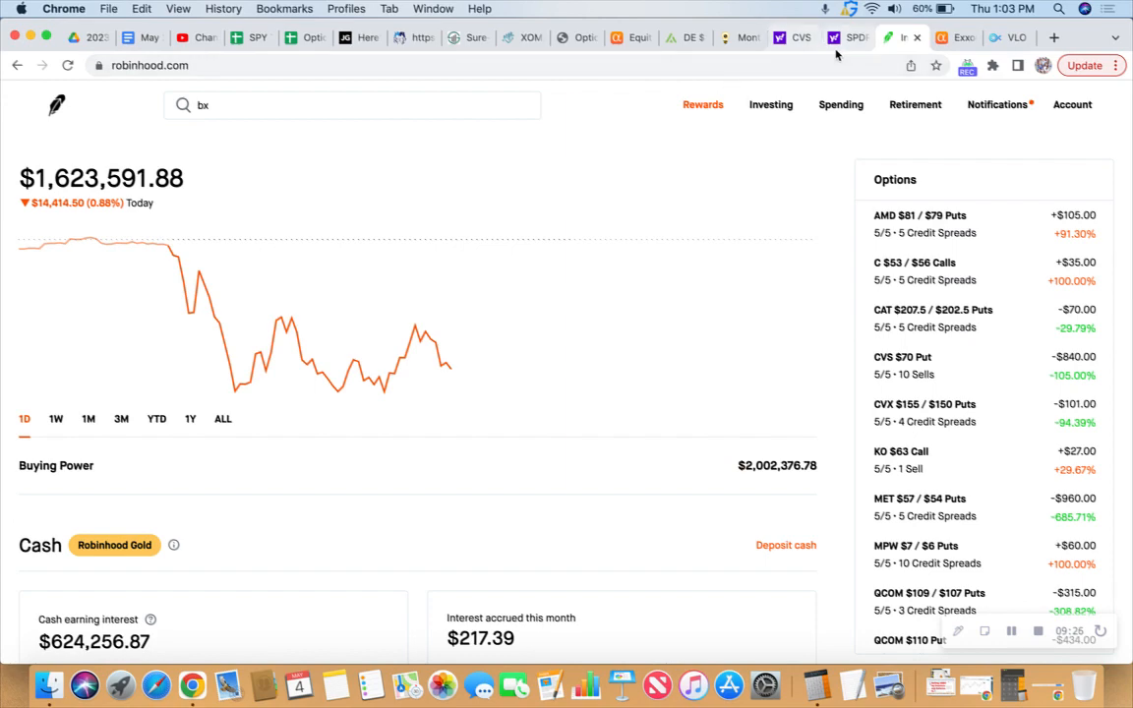
Step: Open the CVS $70 put page showing $1.61, a $155 minimum credit and payoff estimate
{"action": "left_click", "coordinate": [841, 39]}
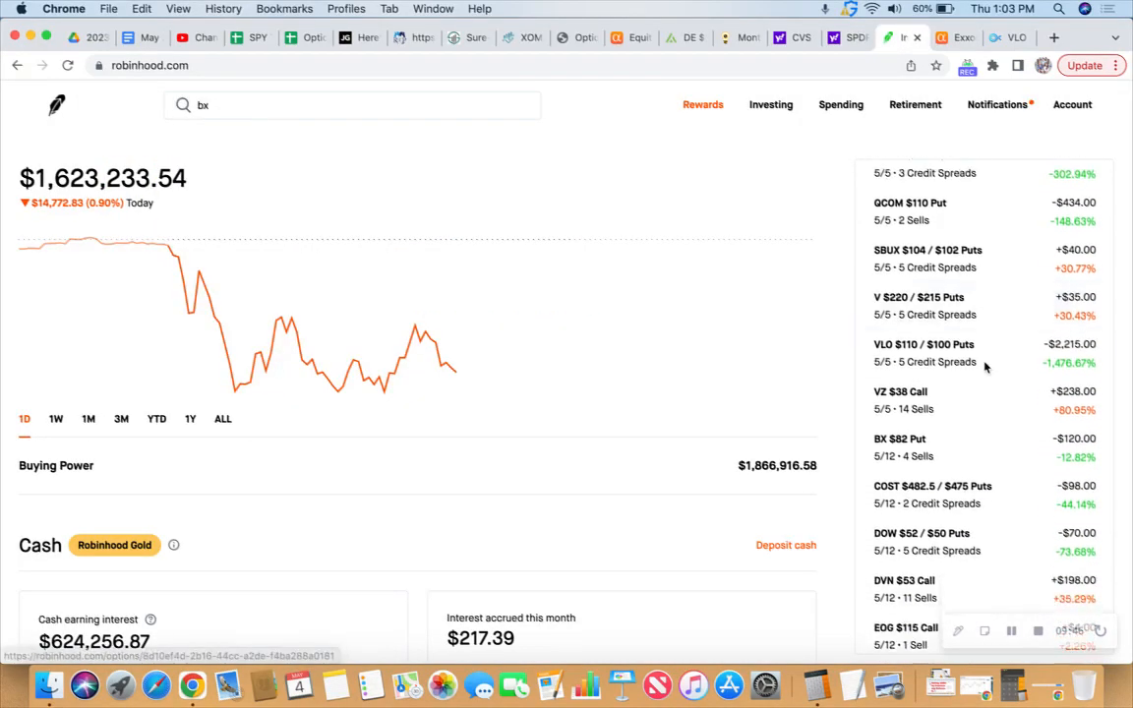
{"action": "scroll", "scroll_direction": "down", "scroll_amount": 3}
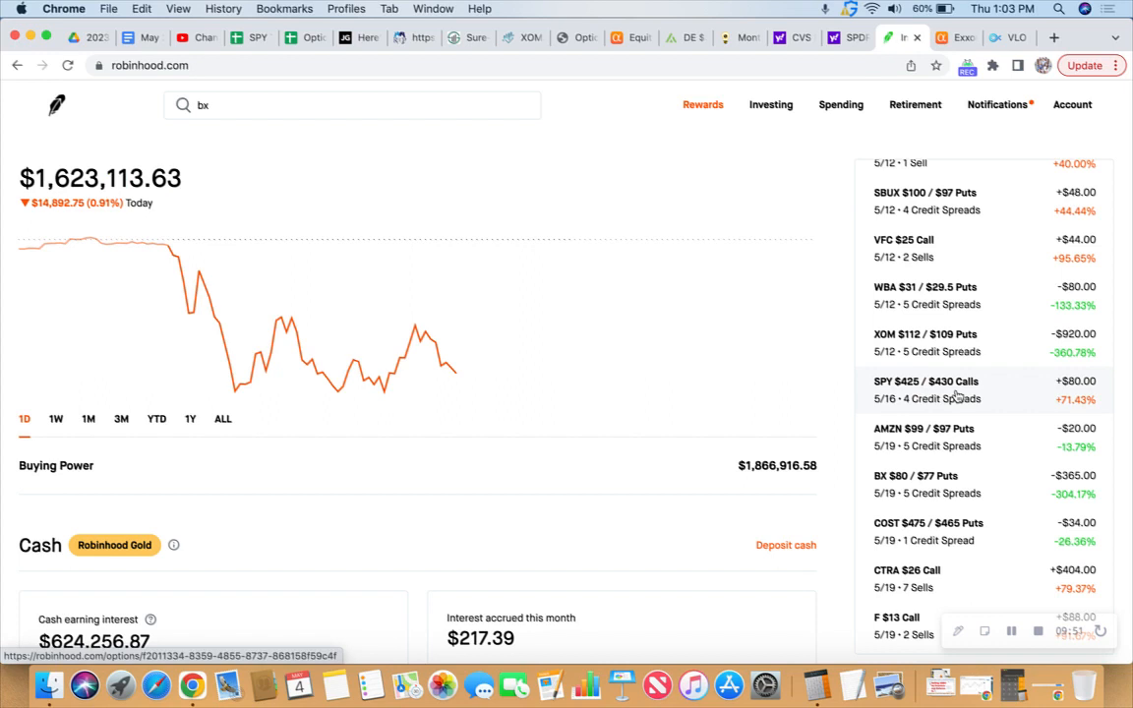
{"action": "mouse_move", "coordinate": [1058, 411]}
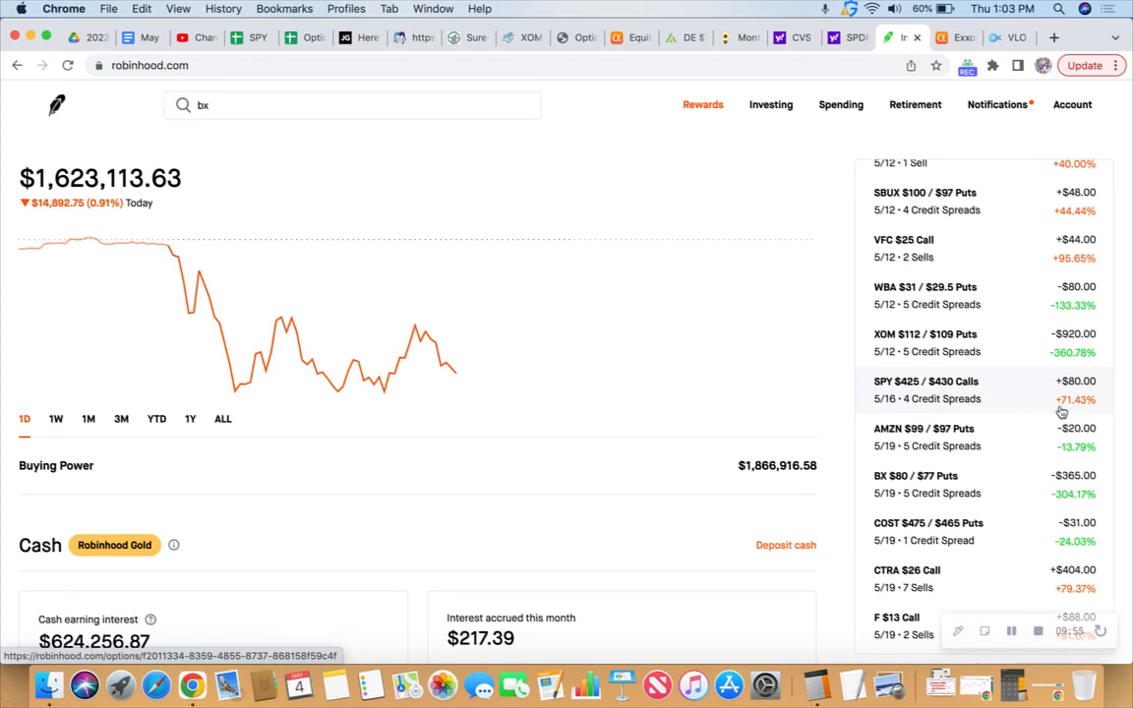
{"action": "mouse_move", "coordinate": [1031, 397]}
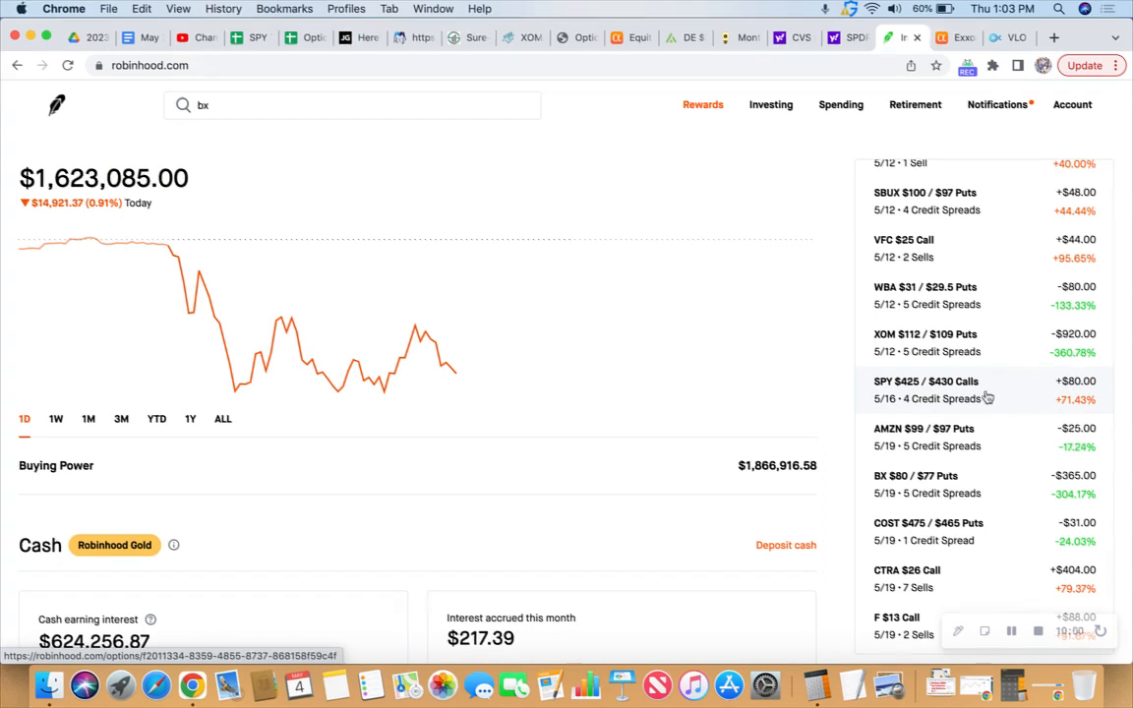
{"action": "mouse_move", "coordinate": [912, 397]}
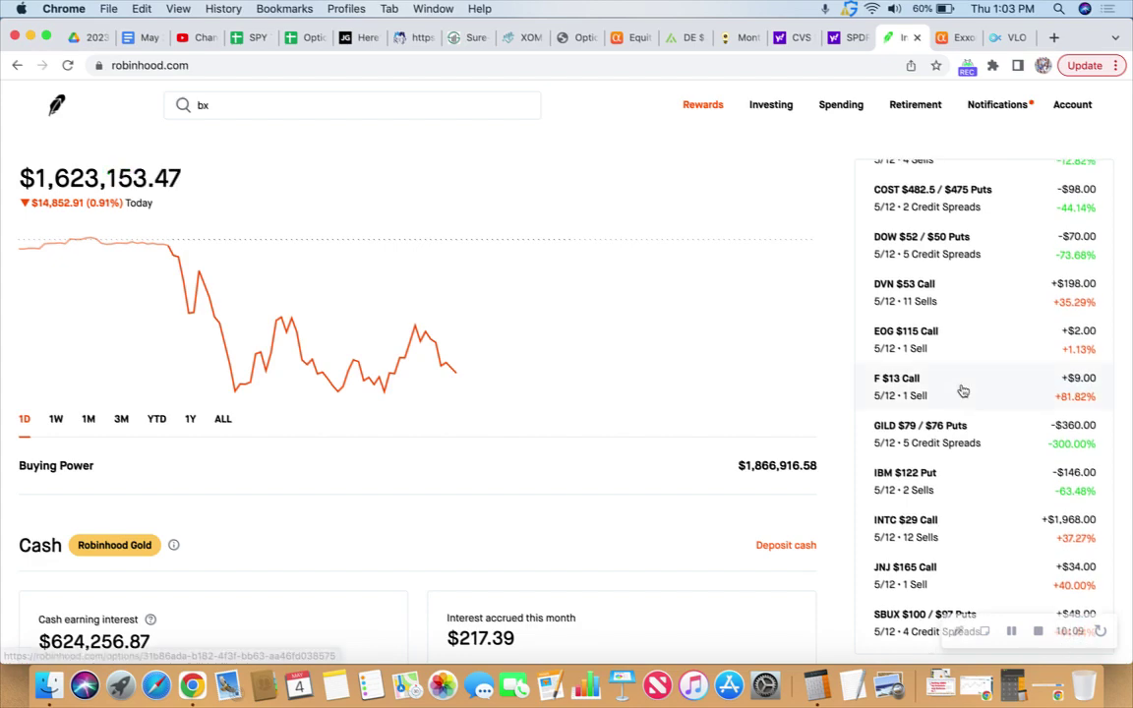
{"action": "scroll", "scroll_direction": "down", "scroll_amount": 3}
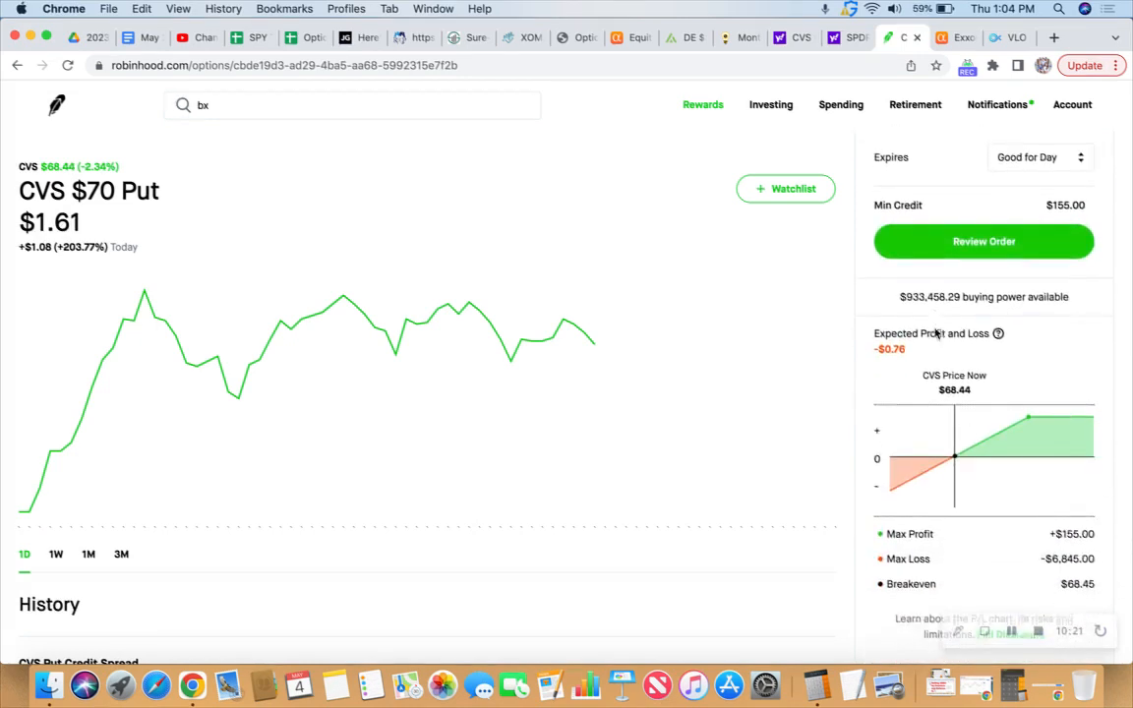
Step: Start Roll Position on the CVS $70 put, listing May 12 strikes to roll into
{"action": "scroll", "scroll_direction": "down", "scroll_amount": 3}
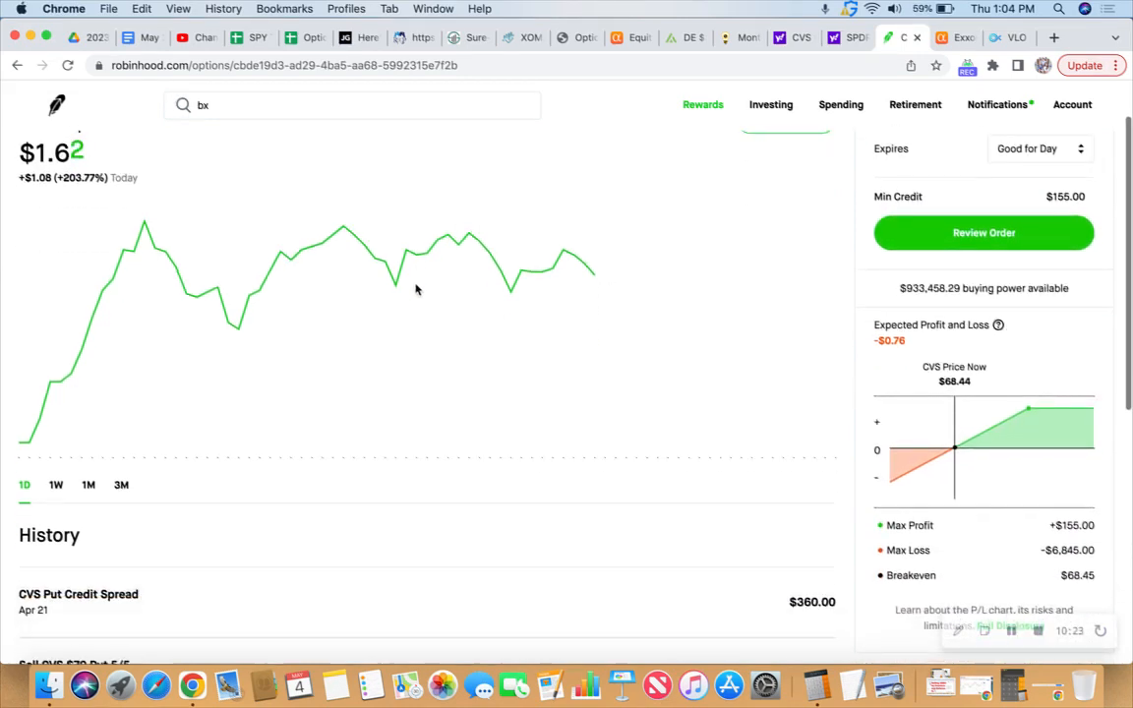
{"action": "scroll", "scroll_direction": "down", "scroll_amount": 3}
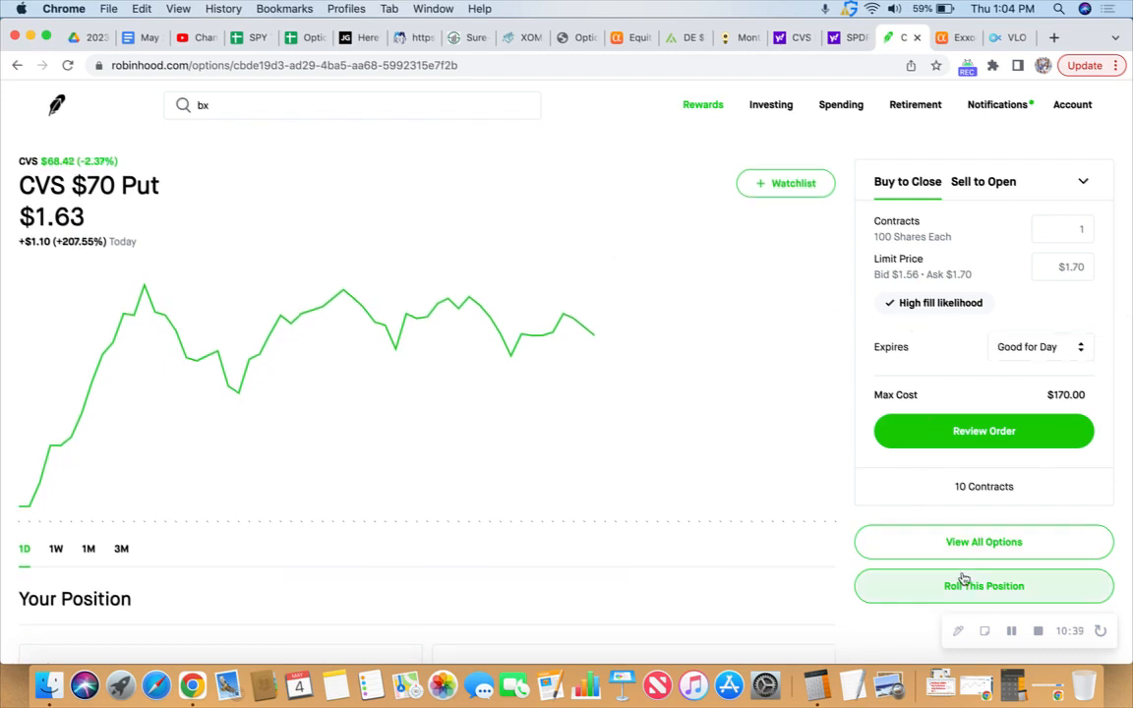
{"action": "left_click", "coordinate": [983, 586]}
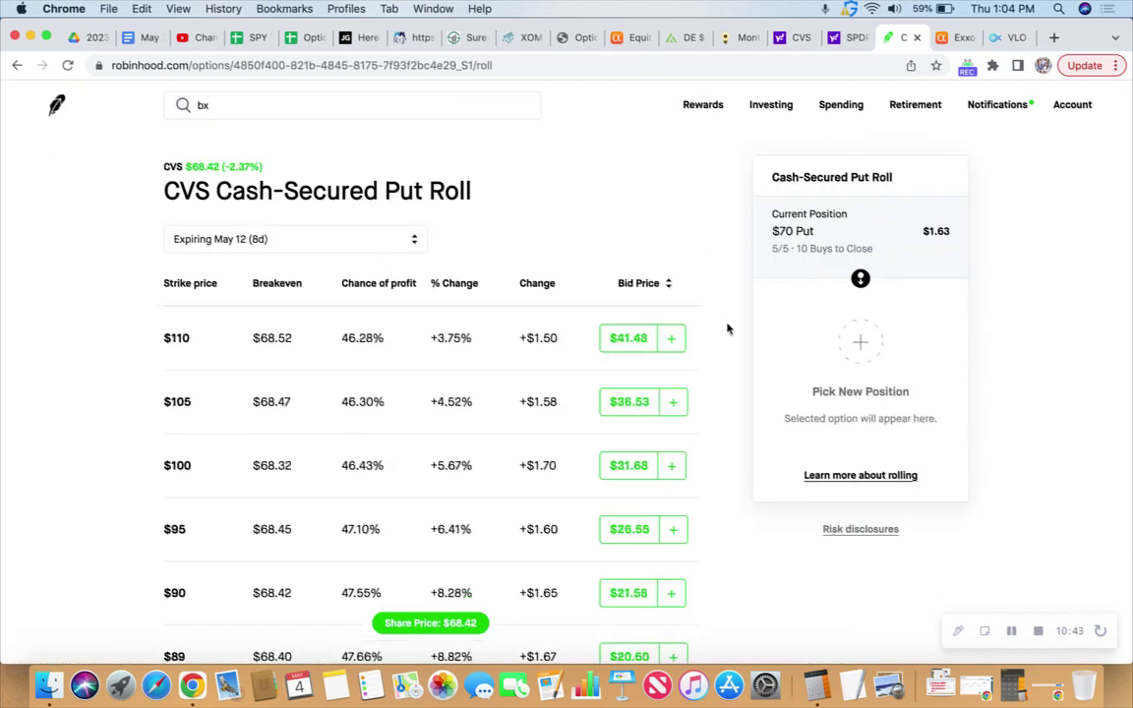
Step: Select the May 12 $70 put at the $1.99 bid as the new position for a $0.35 net credit
{"action": "scroll", "scroll_direction": "down", "scroll_amount": 3}
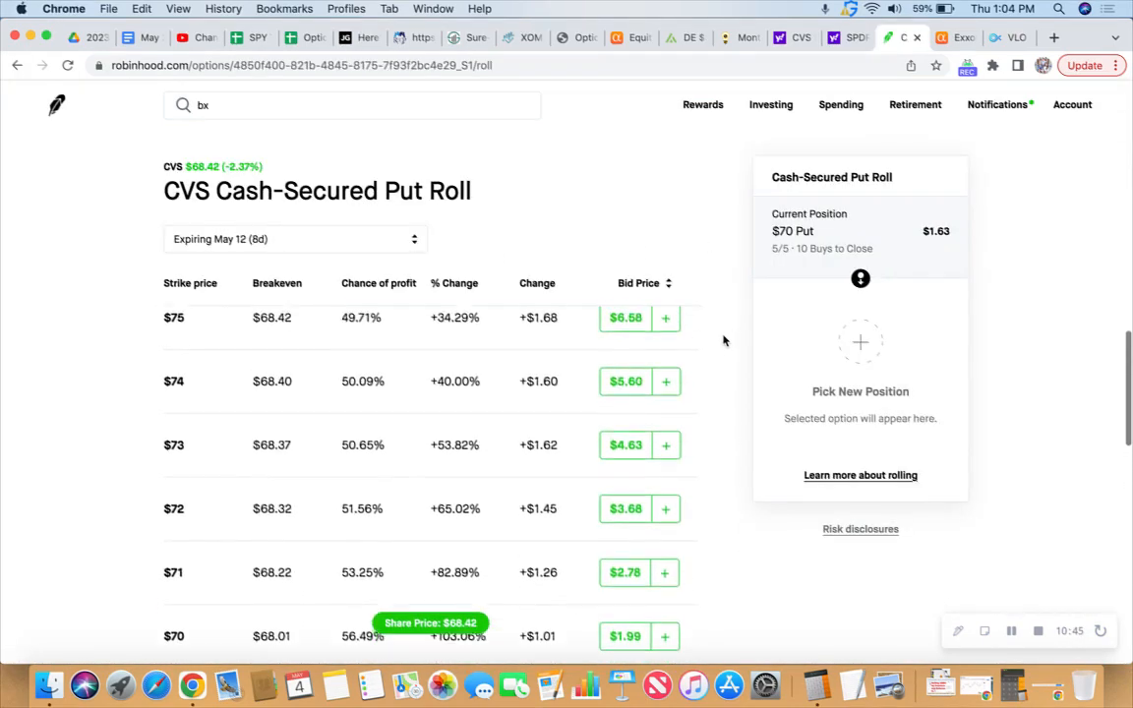
{"action": "scroll", "scroll_direction": "down", "scroll_amount": 3}
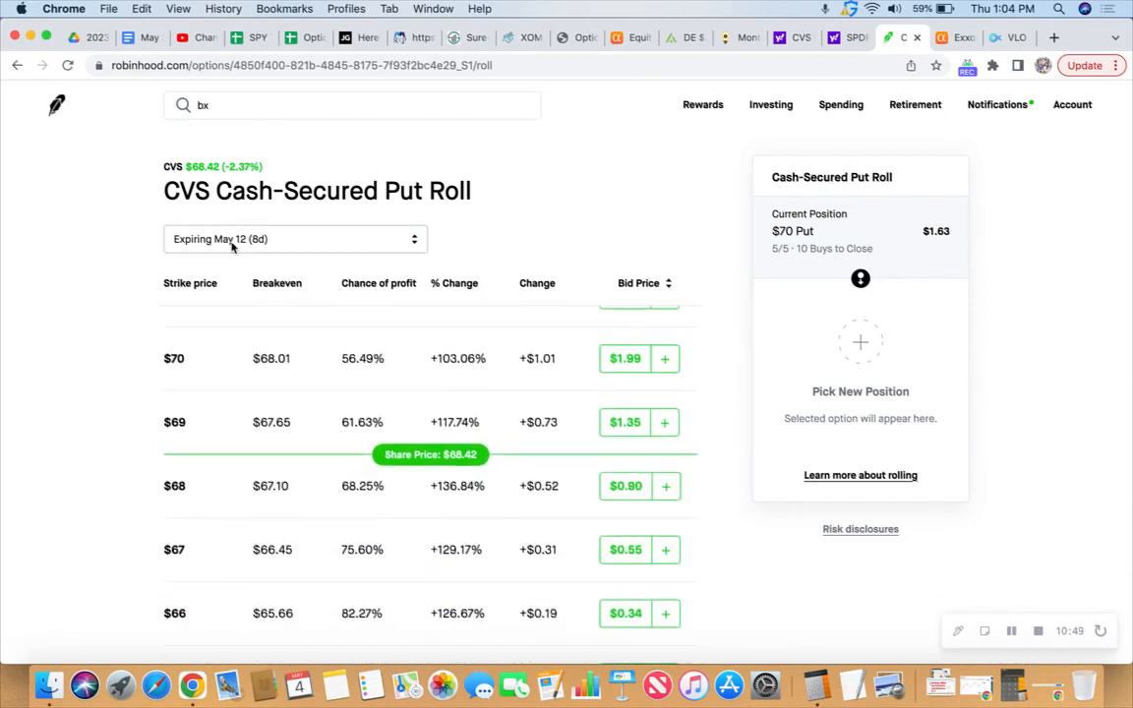
{"action": "mouse_move", "coordinate": [259, 254]}
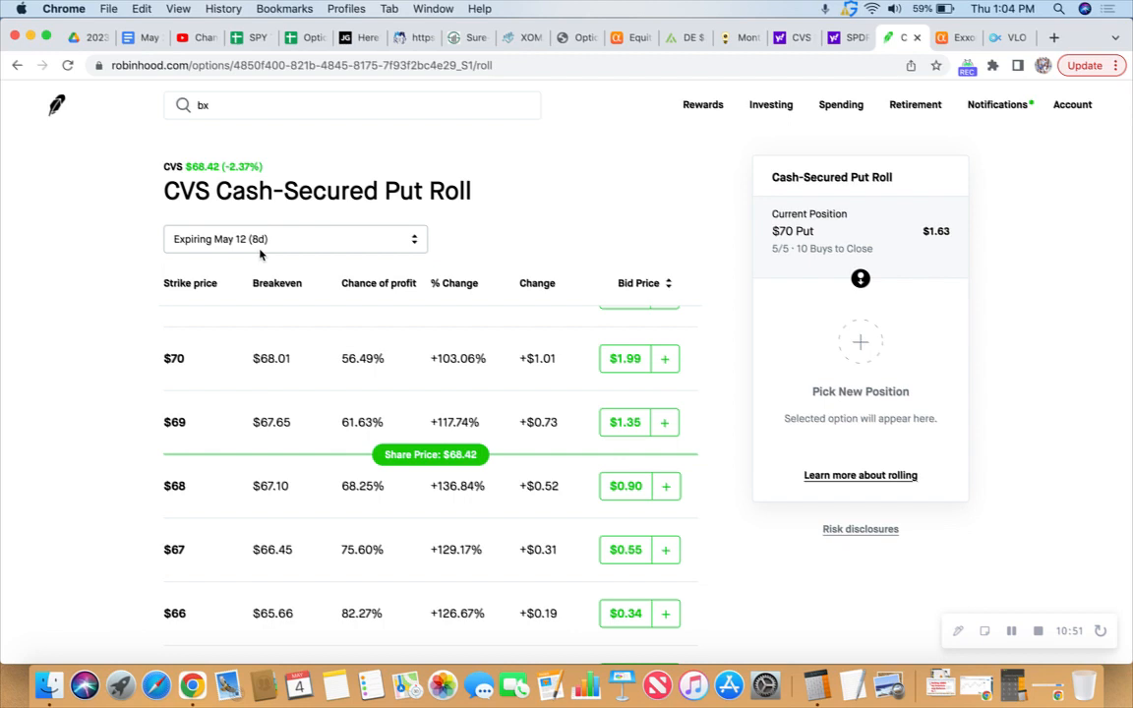
{"action": "mouse_move", "coordinate": [246, 252]}
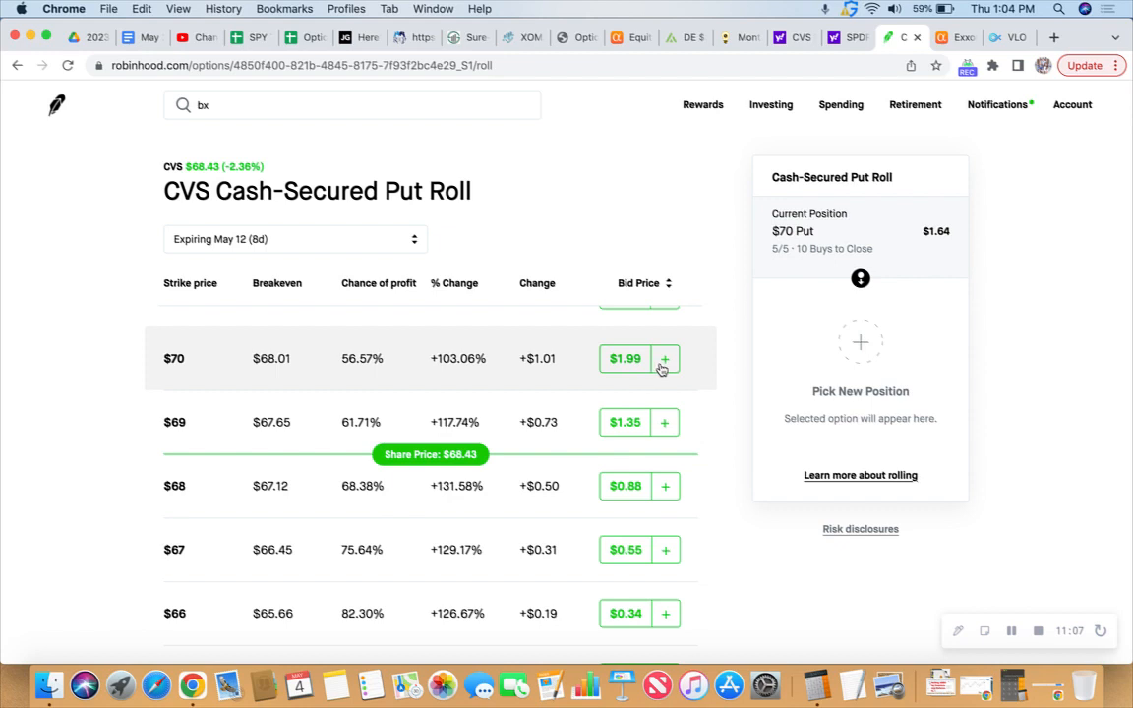
{"action": "left_click", "coordinate": [664, 358]}
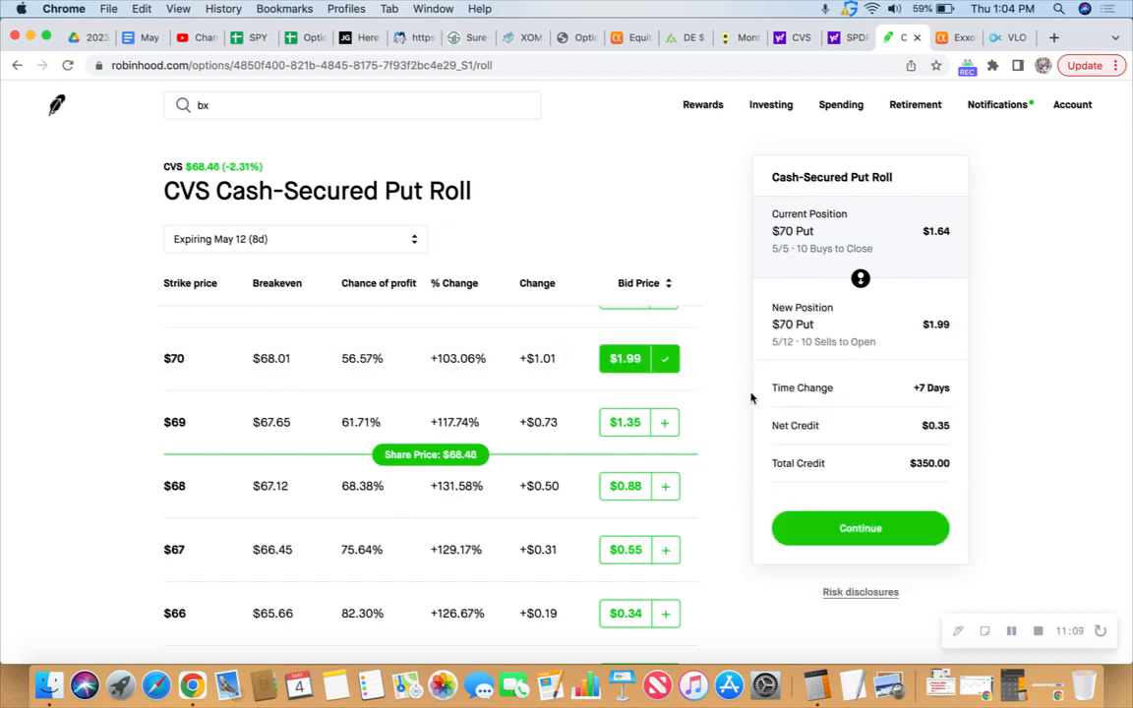
Step: Submit the 10-contract CVS put roll at a $0.35 limit credit, leaving it pending 0 of 10 filled
{"action": "left_click", "coordinate": [860, 527]}
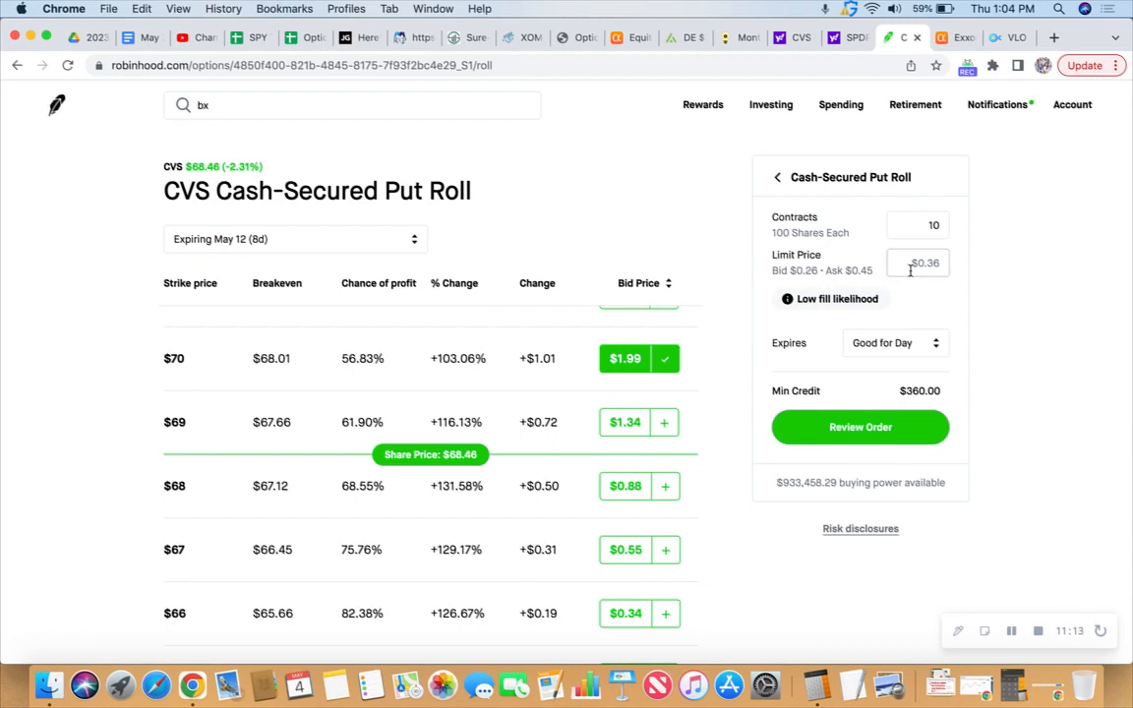
{"action": "left_click", "coordinate": [916, 263]}
{"action": "type", "text": "$0.35"}
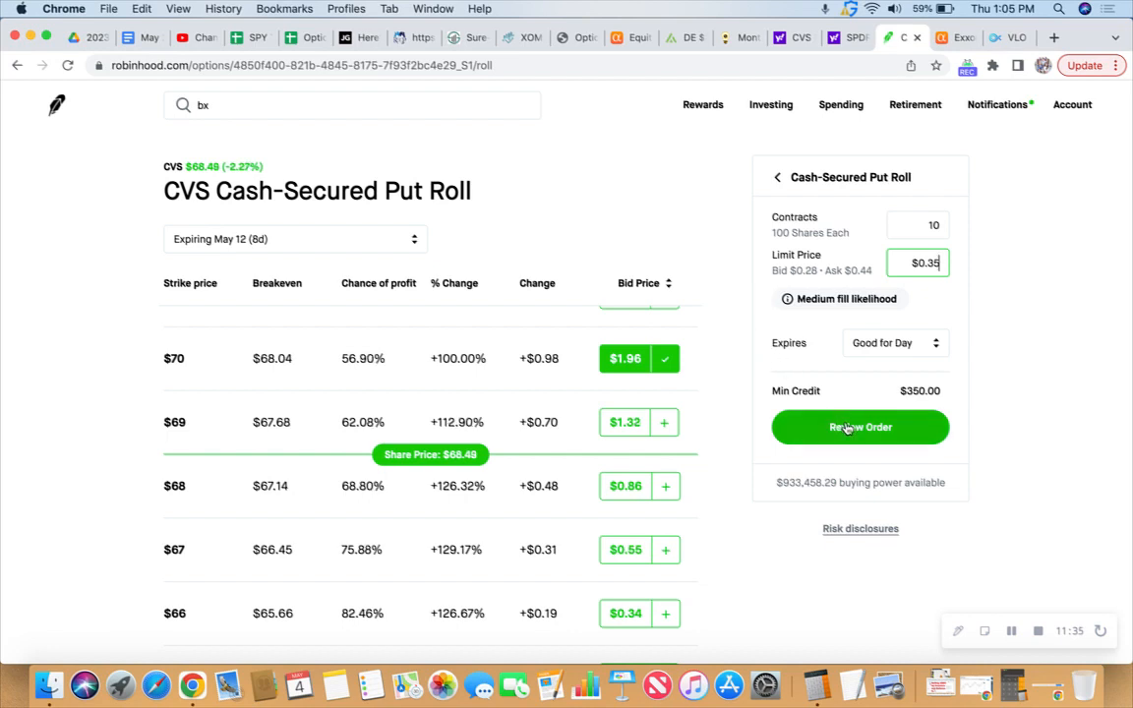
{"action": "left_click", "coordinate": [859, 427]}
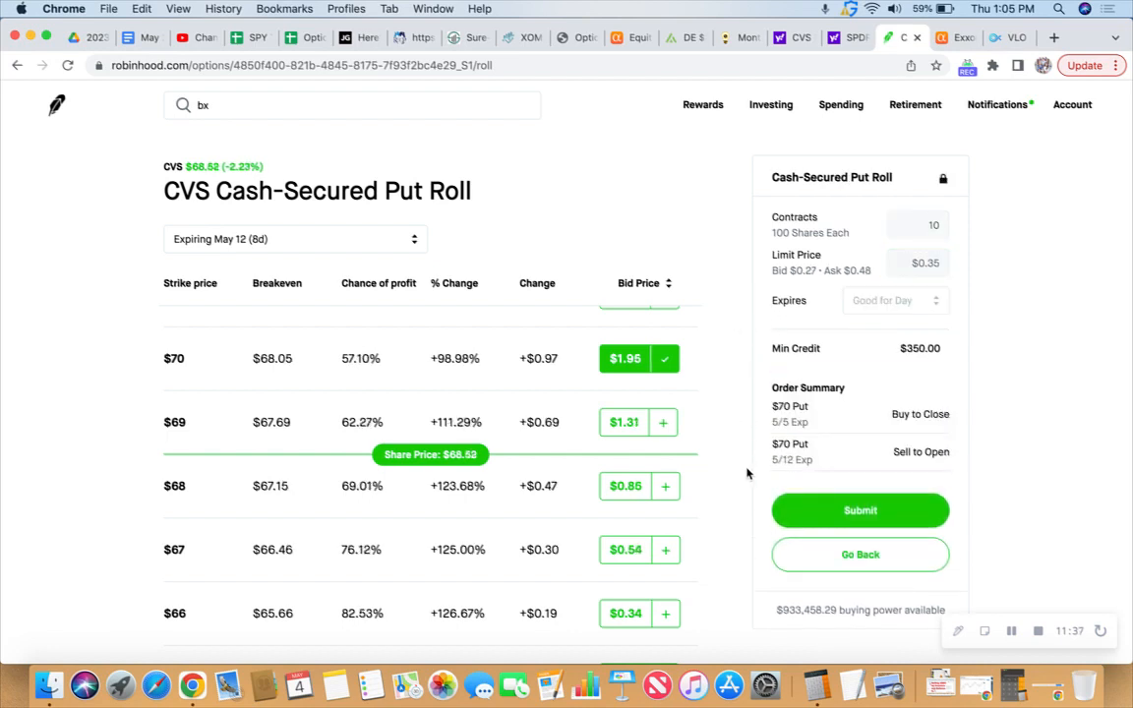
{"action": "left_click", "coordinate": [860, 511]}
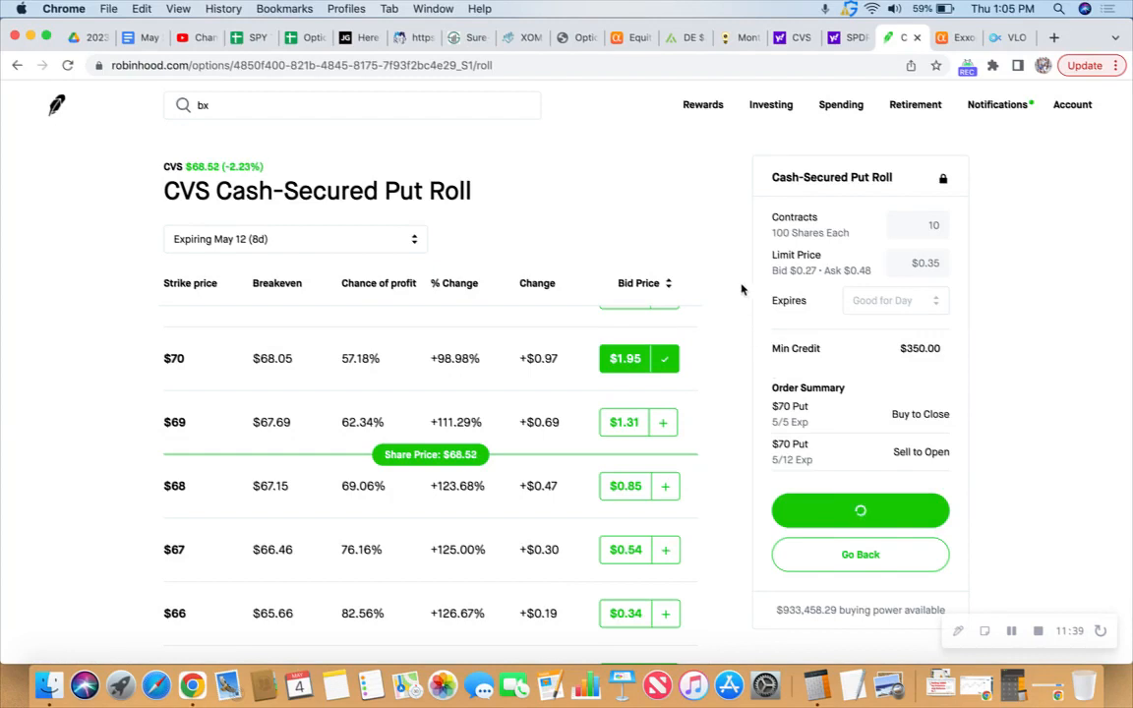
{"action": "left_click", "coordinate": [859, 511]}
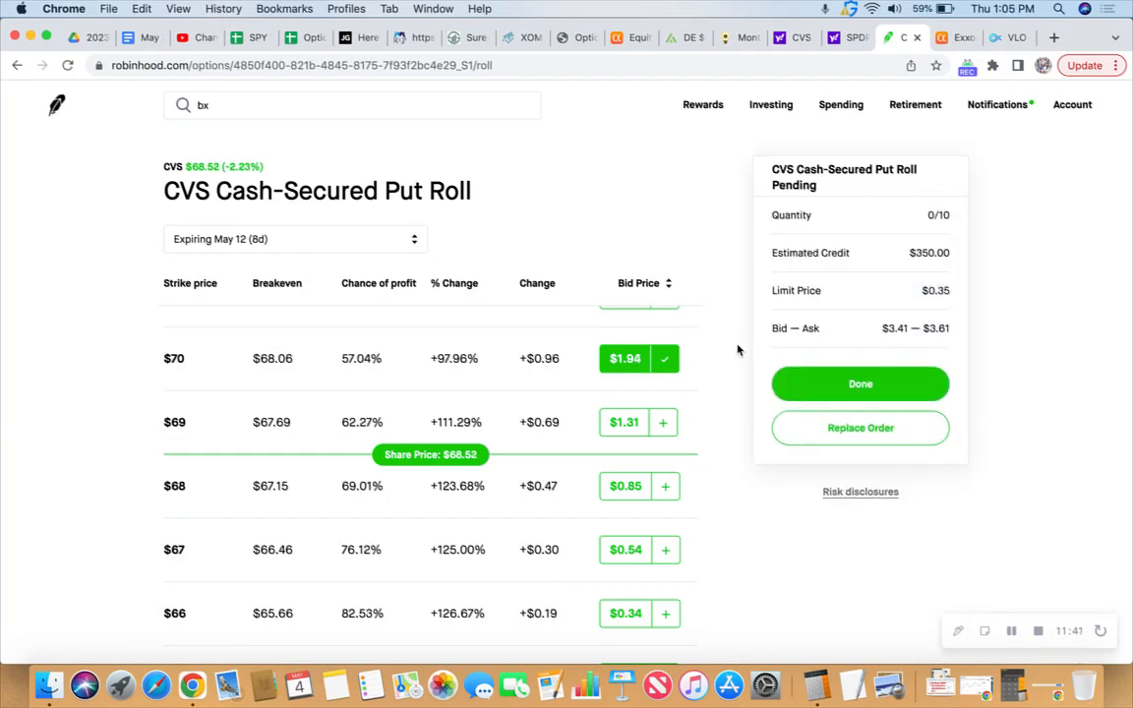
Step: Dismiss the pending roll panel with Done, returning to the Robinhood home page
{"action": "left_click", "coordinate": [859, 383]}
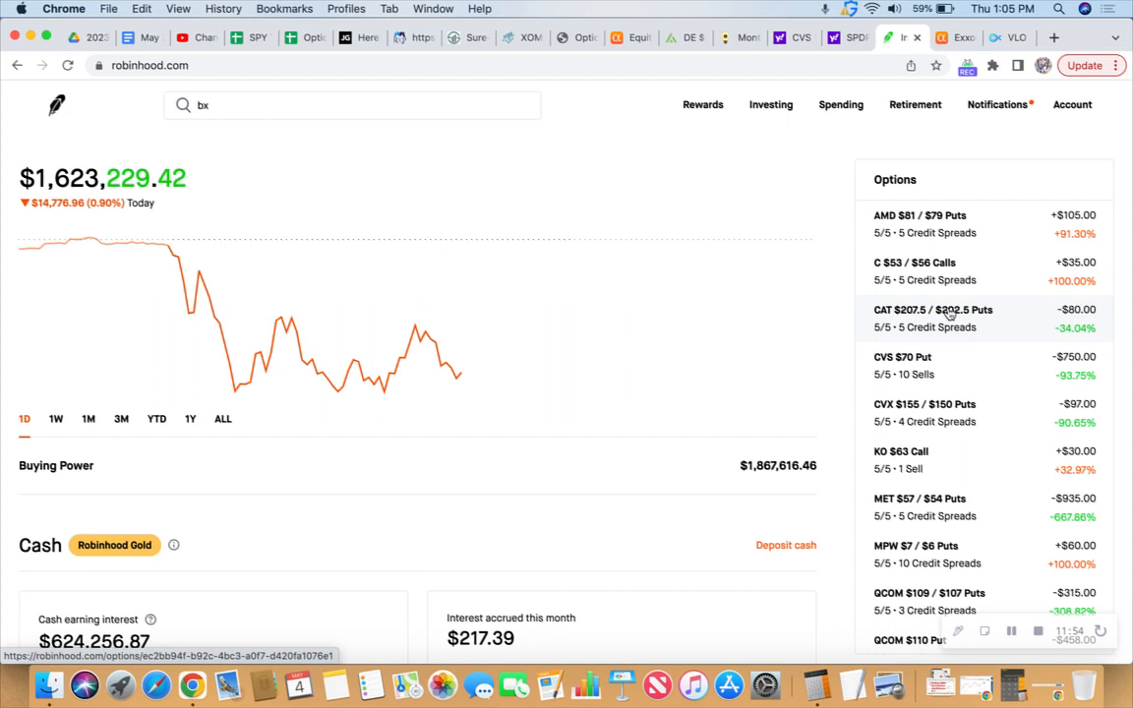
{"action": "mouse_move", "coordinate": [838, 309]}
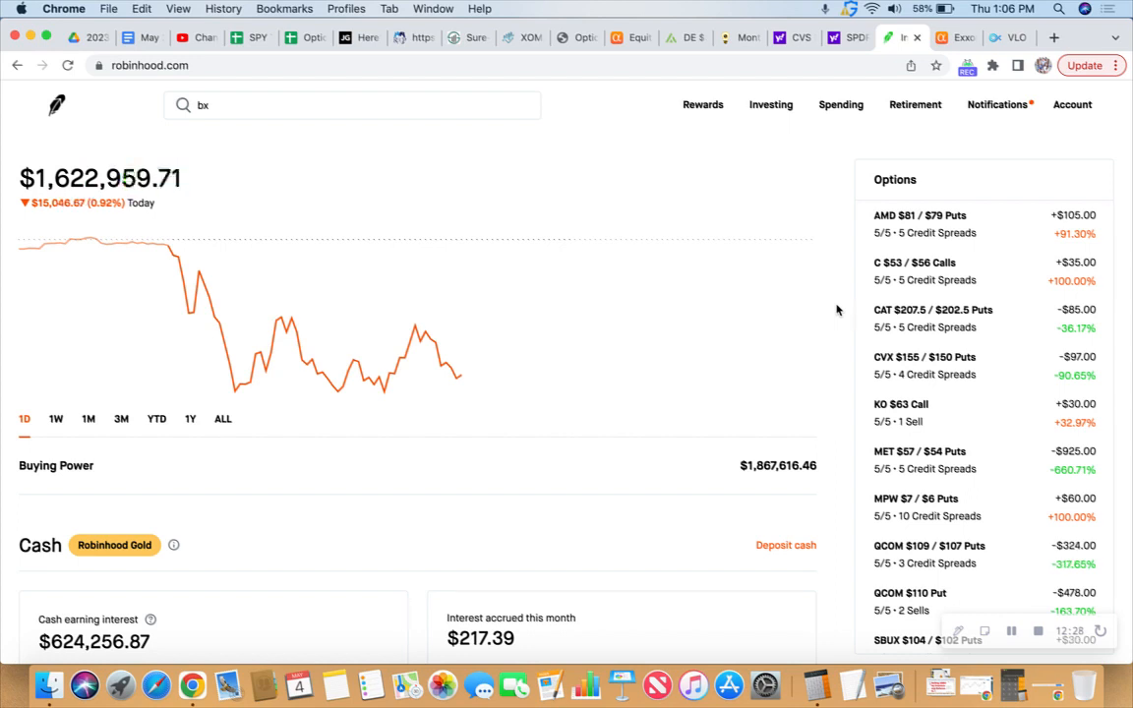
{"action": "mouse_move", "coordinate": [657, 485]}
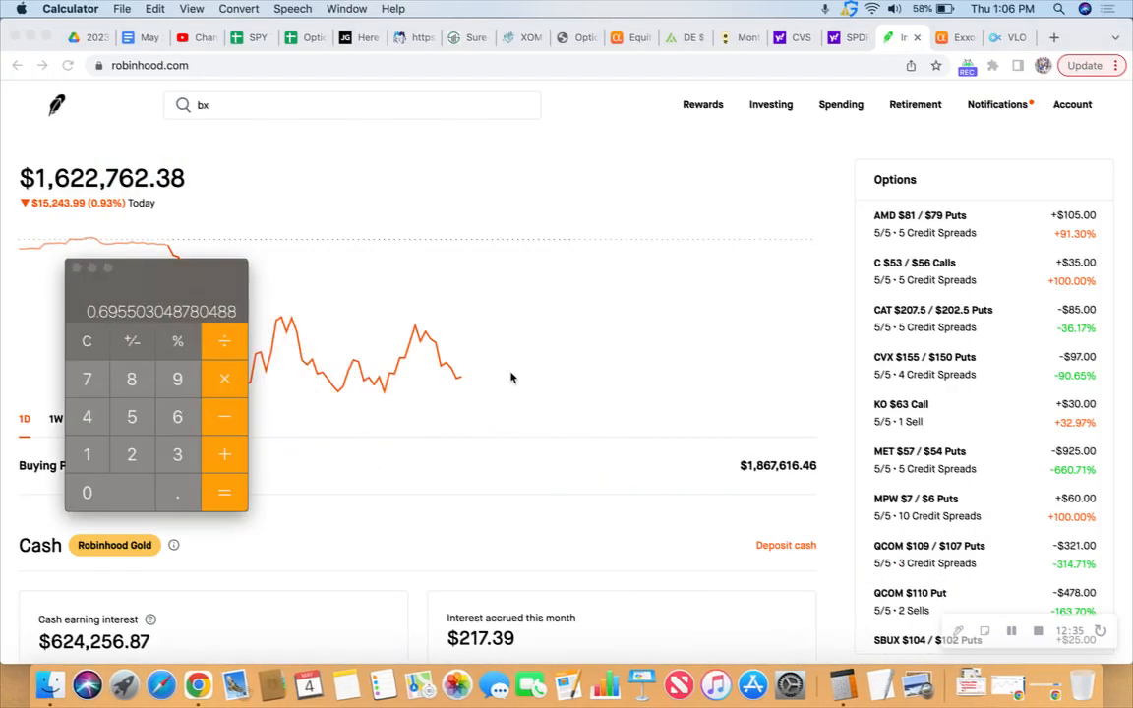
Step: Leave the Calculator result near 0.6955 and return to the CVS stock page at $68.45
{"action": "scroll", "scroll_direction": "down", "scroll_amount": 3}
{"action": "type", "text": "cvs"}
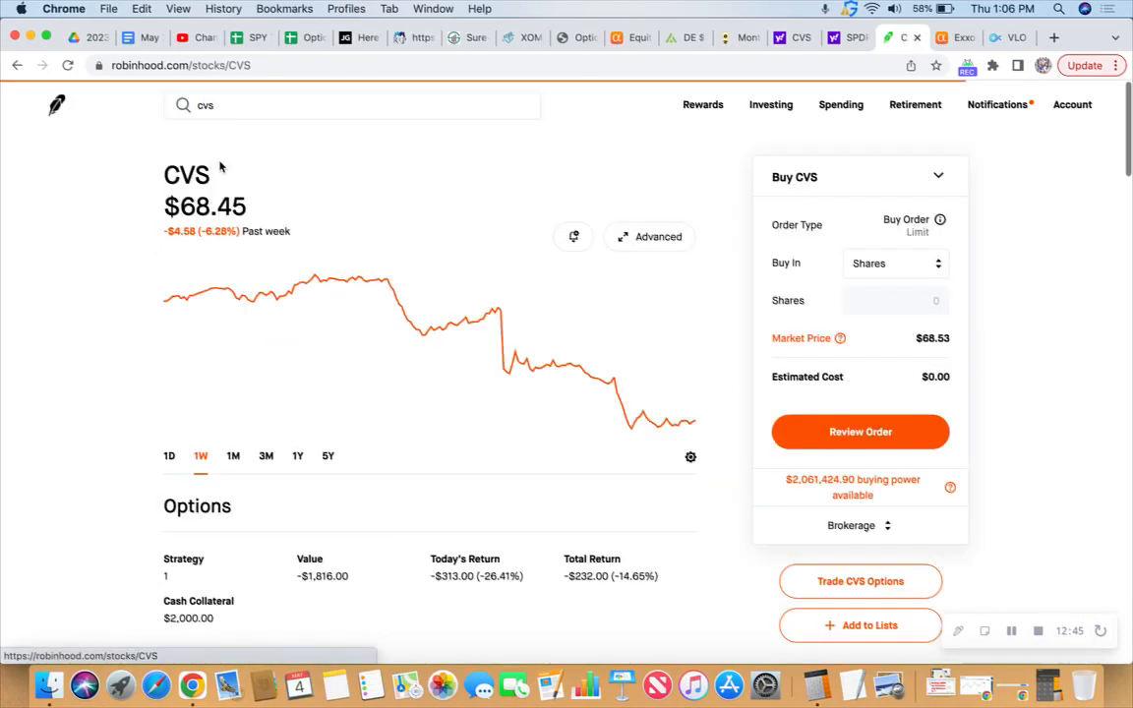
Step: Scroll the CVS page to History, showing the $350 put roll credit and $270 $68 put sale
{"action": "scroll", "scroll_direction": "down", "scroll_amount": 3}
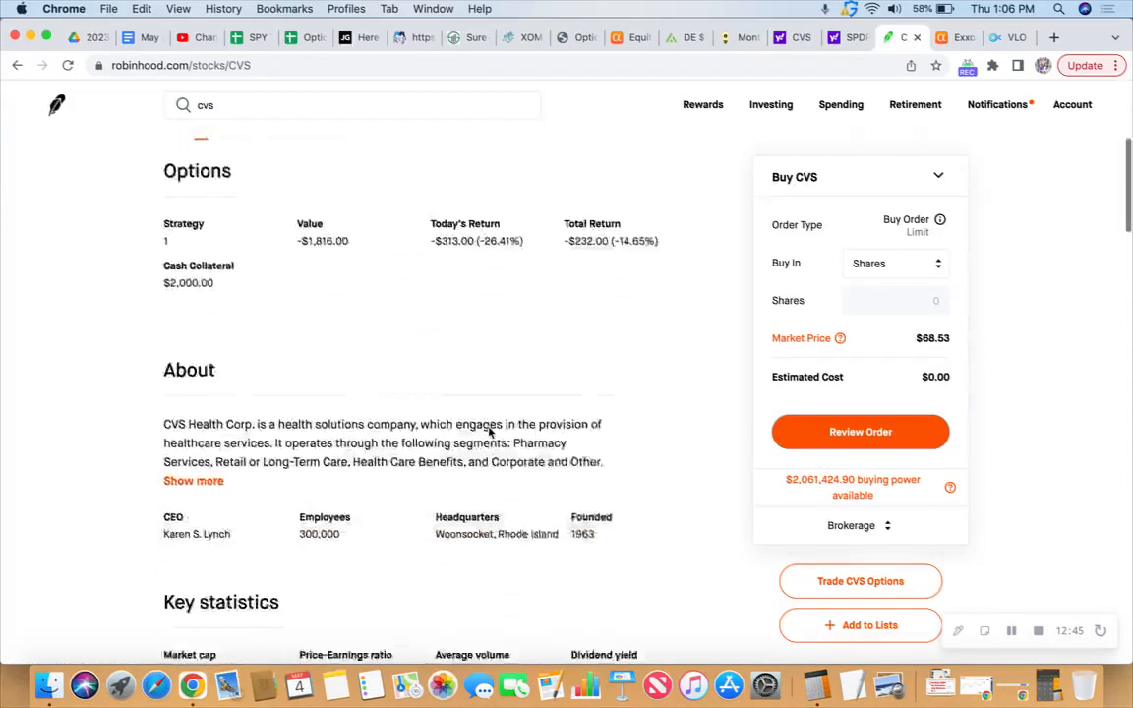
{"action": "scroll", "scroll_direction": "down", "scroll_amount": 3}
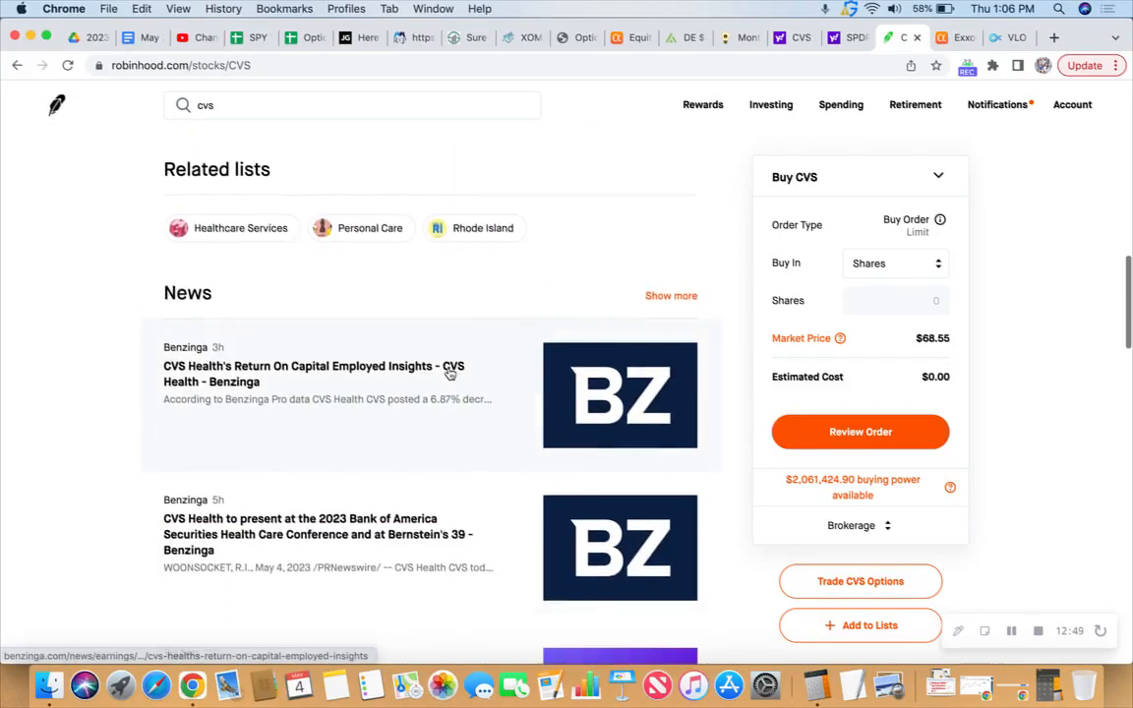
{"action": "scroll", "scroll_direction": "down", "scroll_amount": 3}
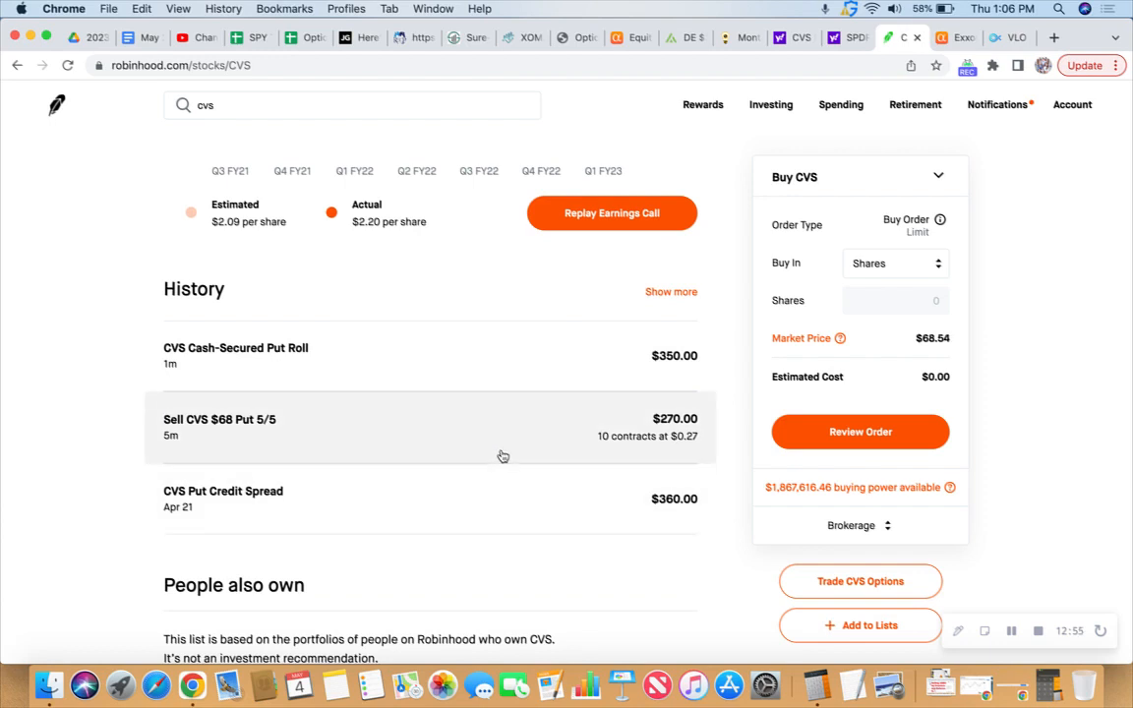
{"action": "mouse_move", "coordinate": [818, 686]}
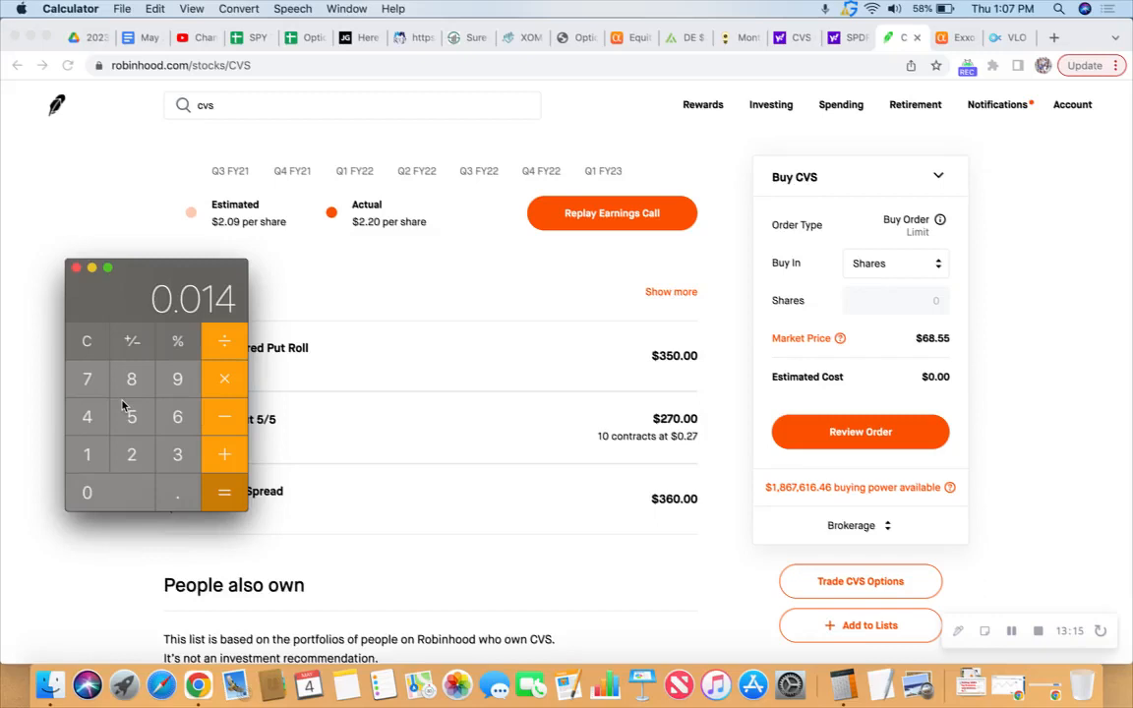
{"action": "mouse_move", "coordinate": [106, 340]}
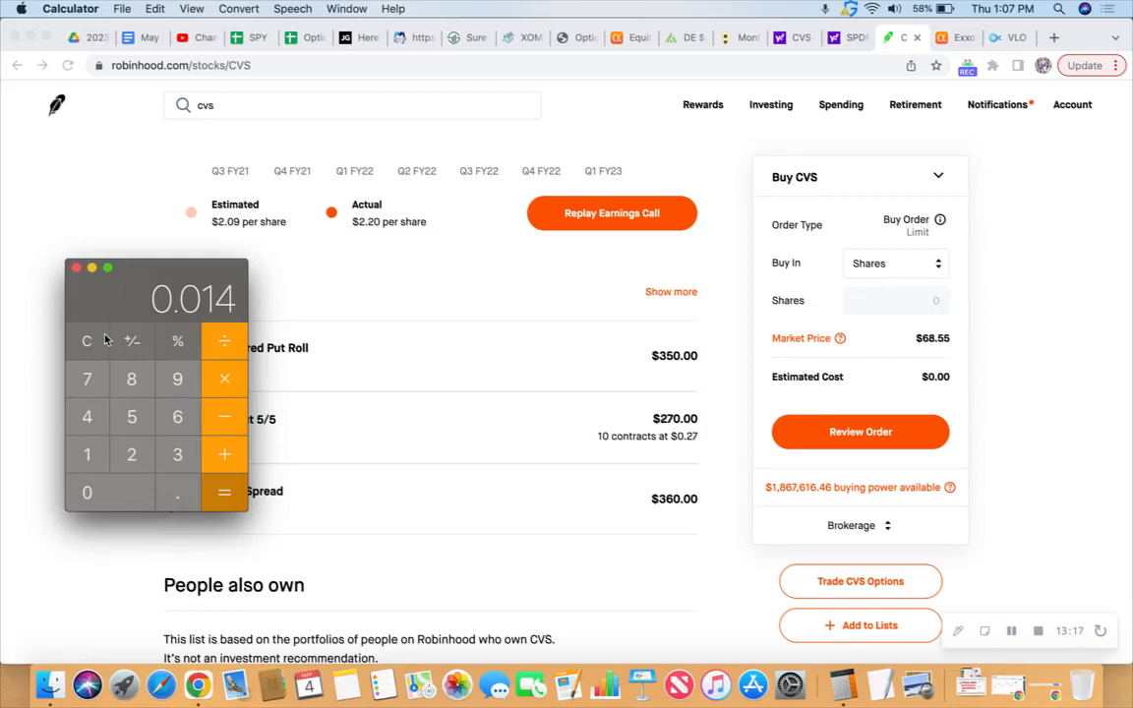
{"action": "mouse_move", "coordinate": [90, 287]}
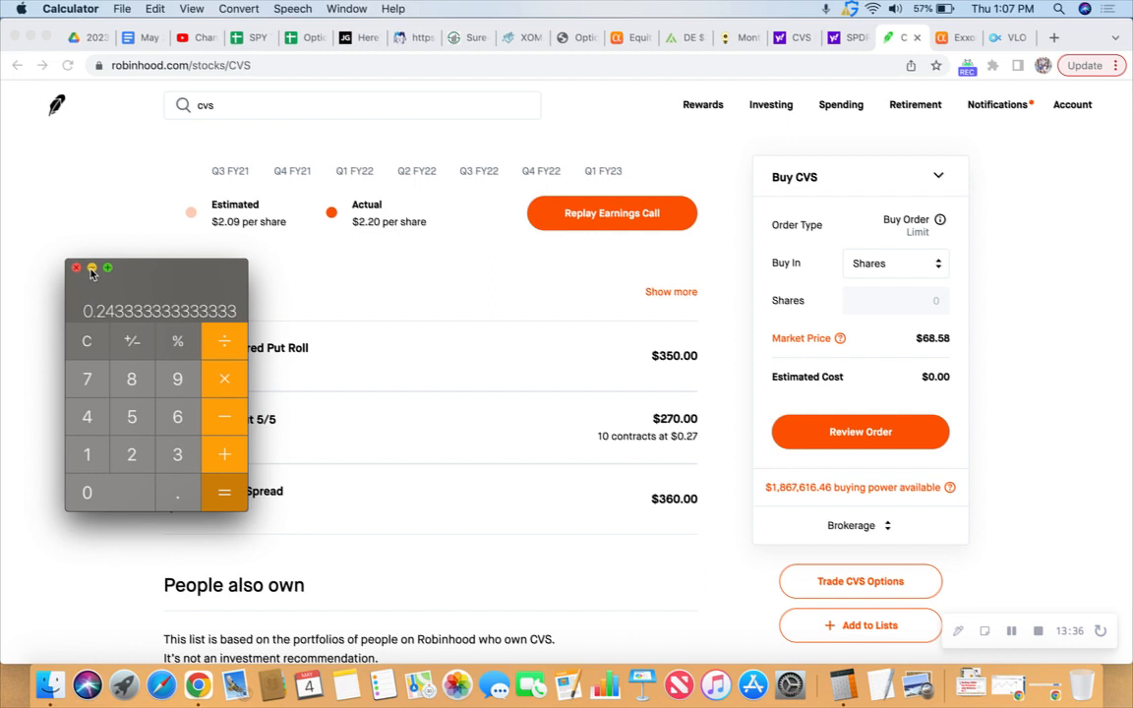
Step: Close the Calculator after reading the annualized return of about 0.2433
{"action": "left_click", "coordinate": [77, 268]}
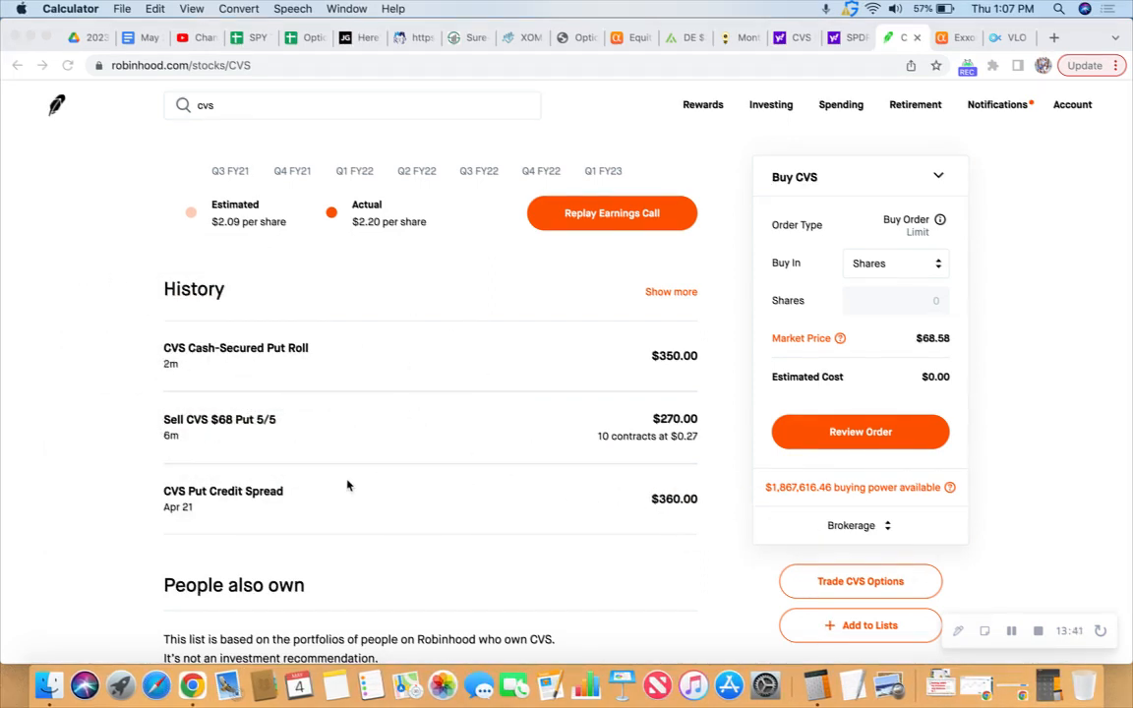
{"action": "mouse_move", "coordinate": [187, 519]}
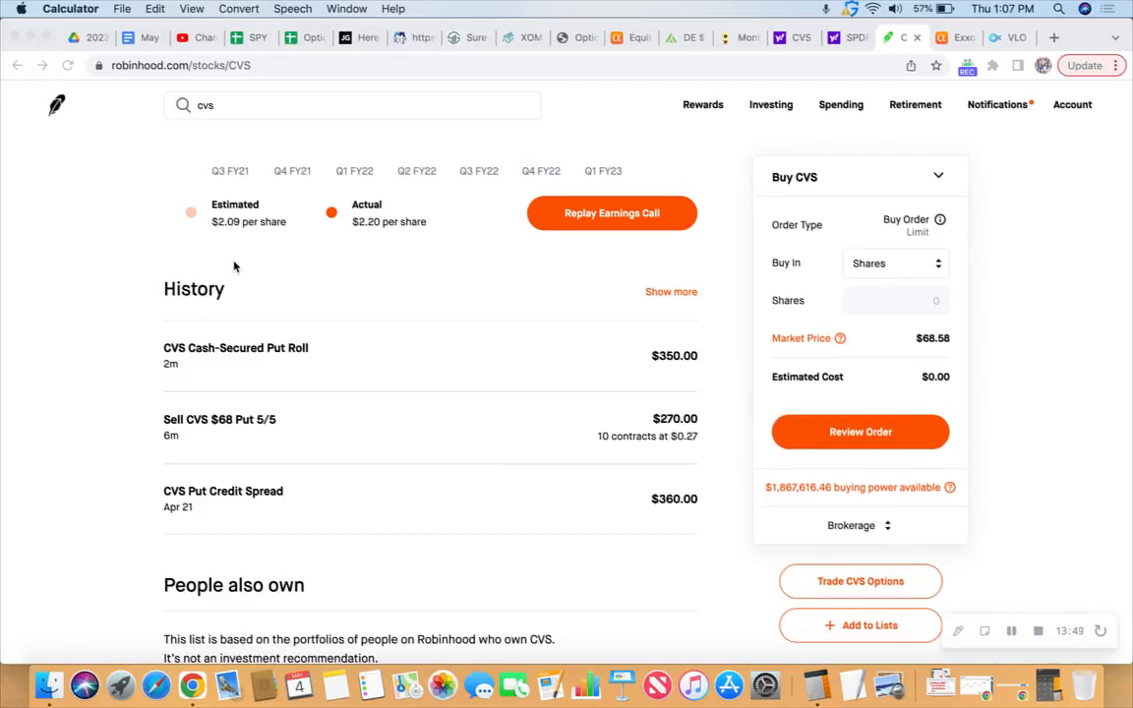
Step: Return to the top of the CVS page showing the $68.58 price chart and options position summary
{"action": "scroll", "scroll_direction": "down", "scroll_amount": 3}
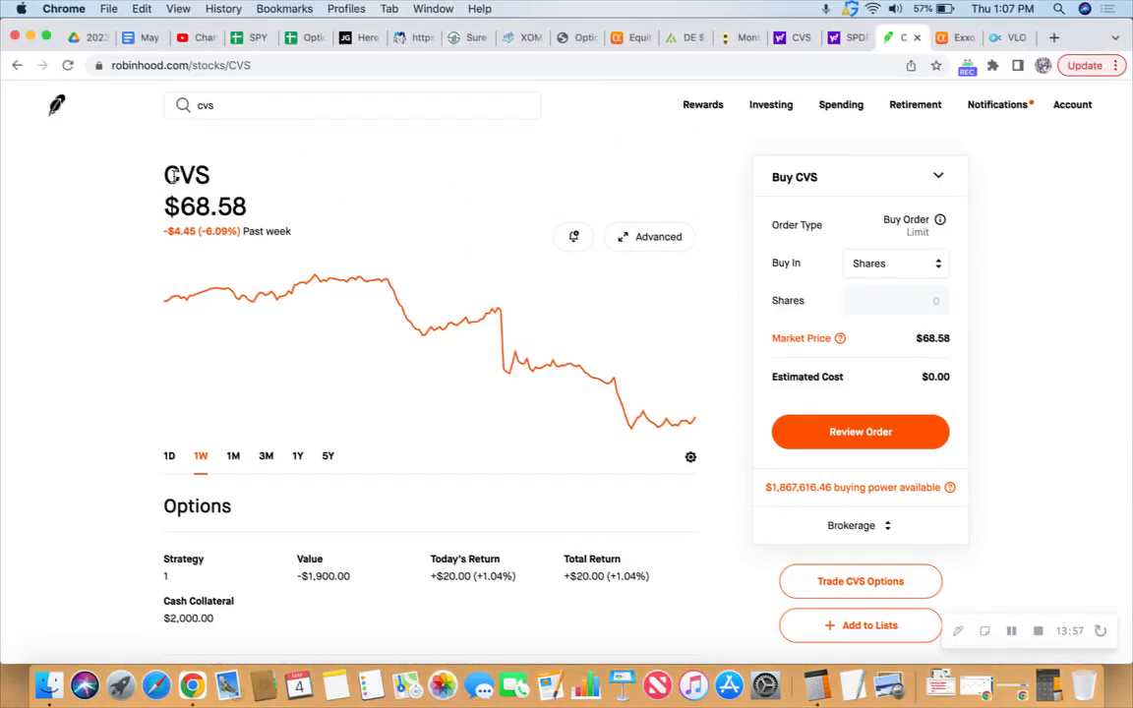
{"action": "double_click", "coordinate": [185, 175]}
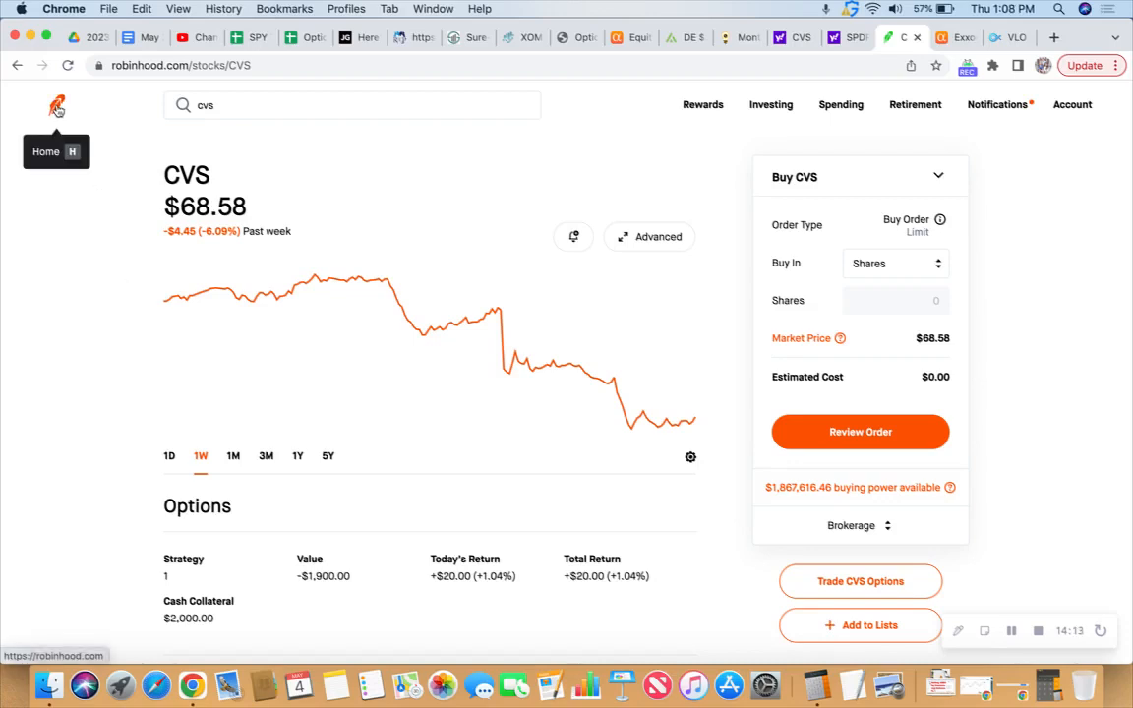
Step: Return to the portfolio home page via the Robinhood feather logo
{"action": "left_click", "coordinate": [52, 108]}
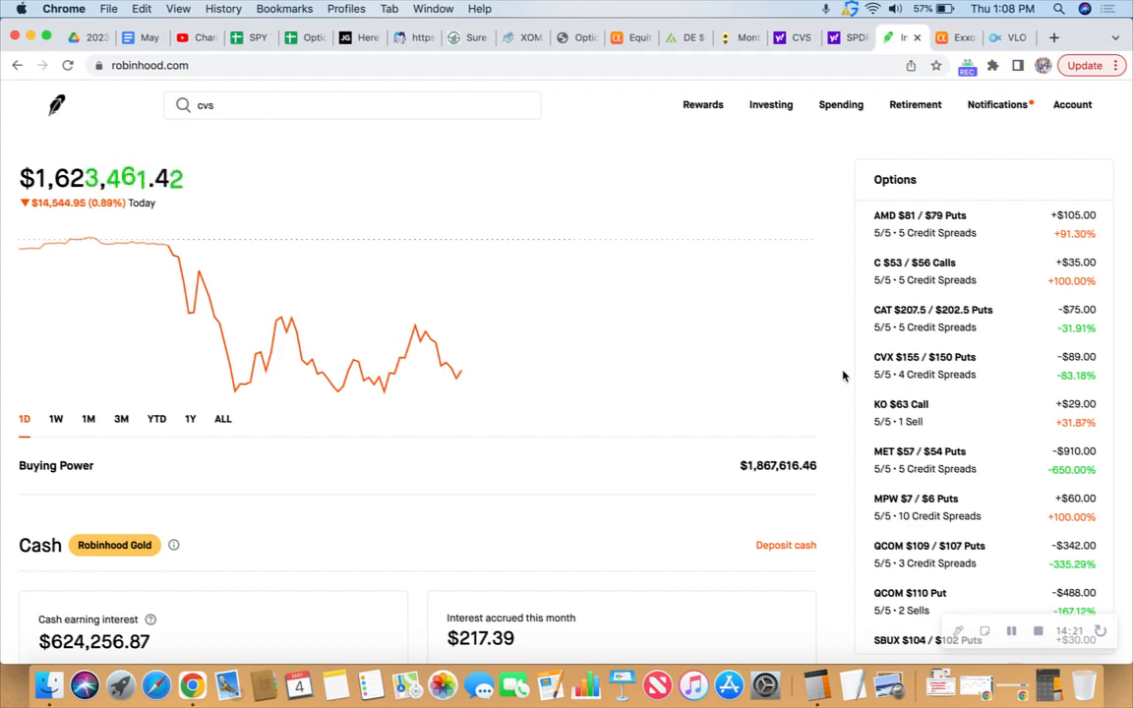
{"action": "mouse_move", "coordinate": [838, 334]}
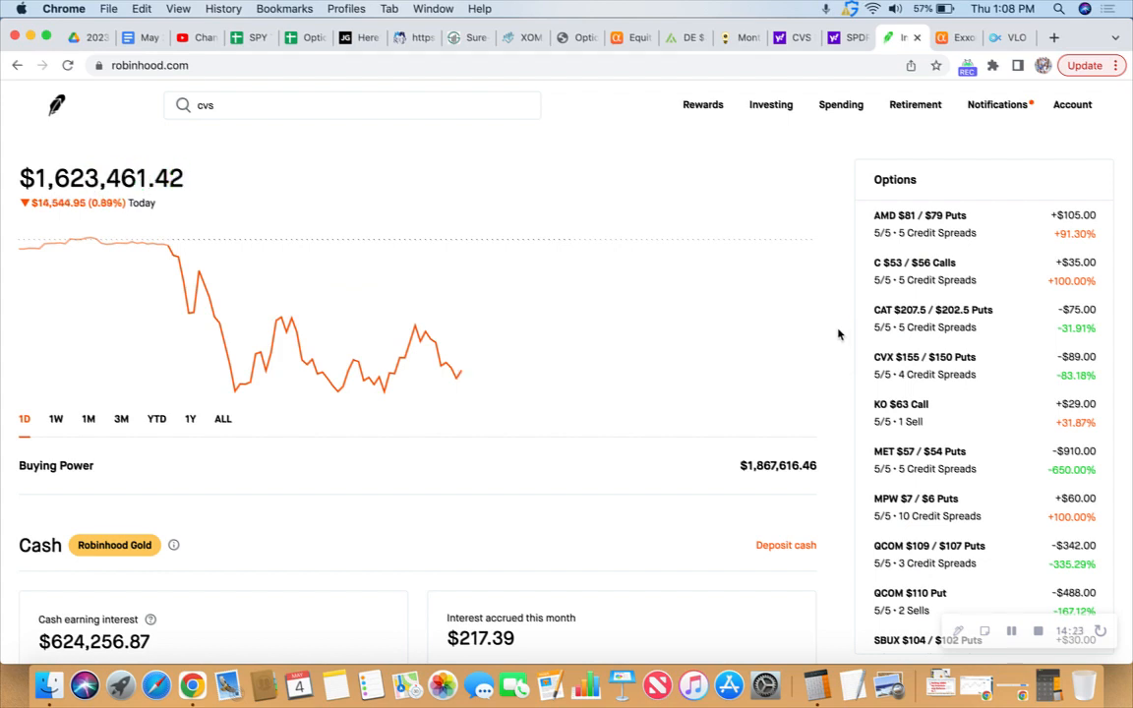